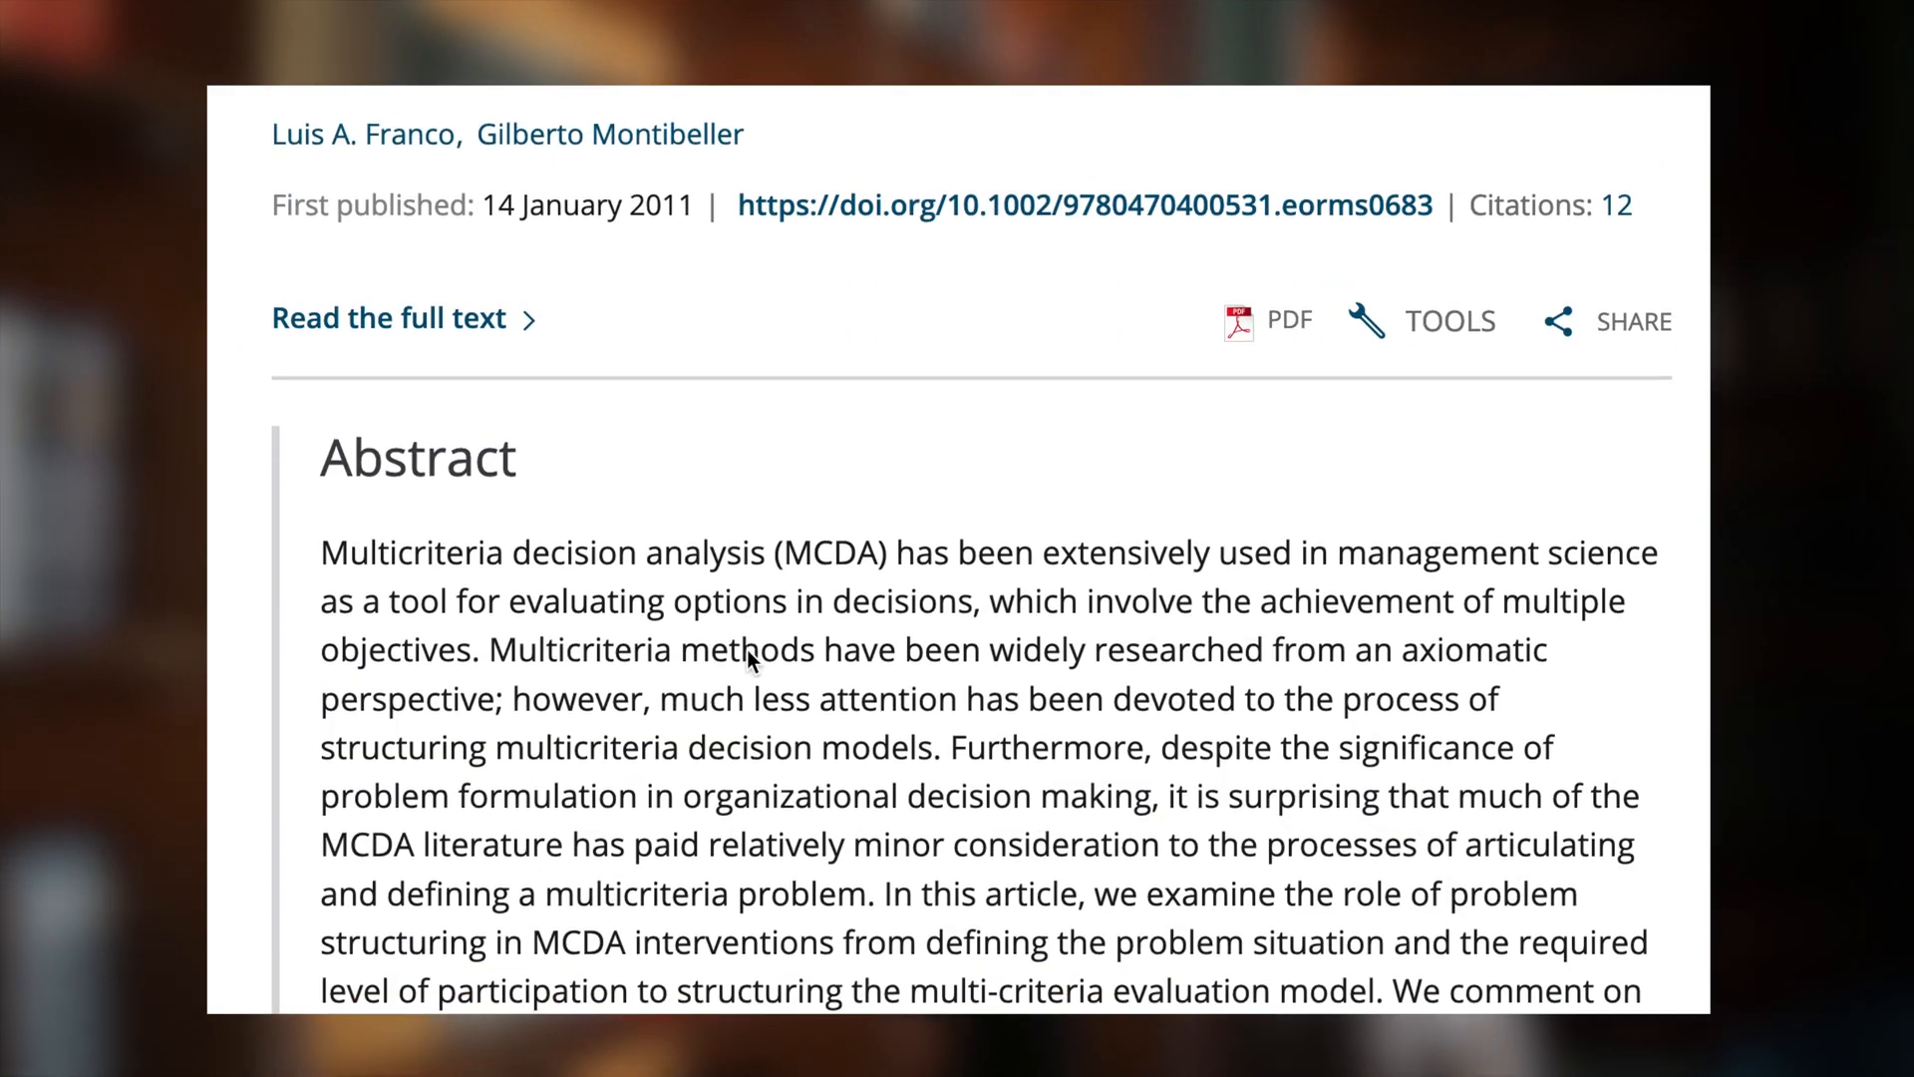
Expand the Step 1 Example toggle listing seven job-decision elements like Location and Pay
scroll("down", 3)
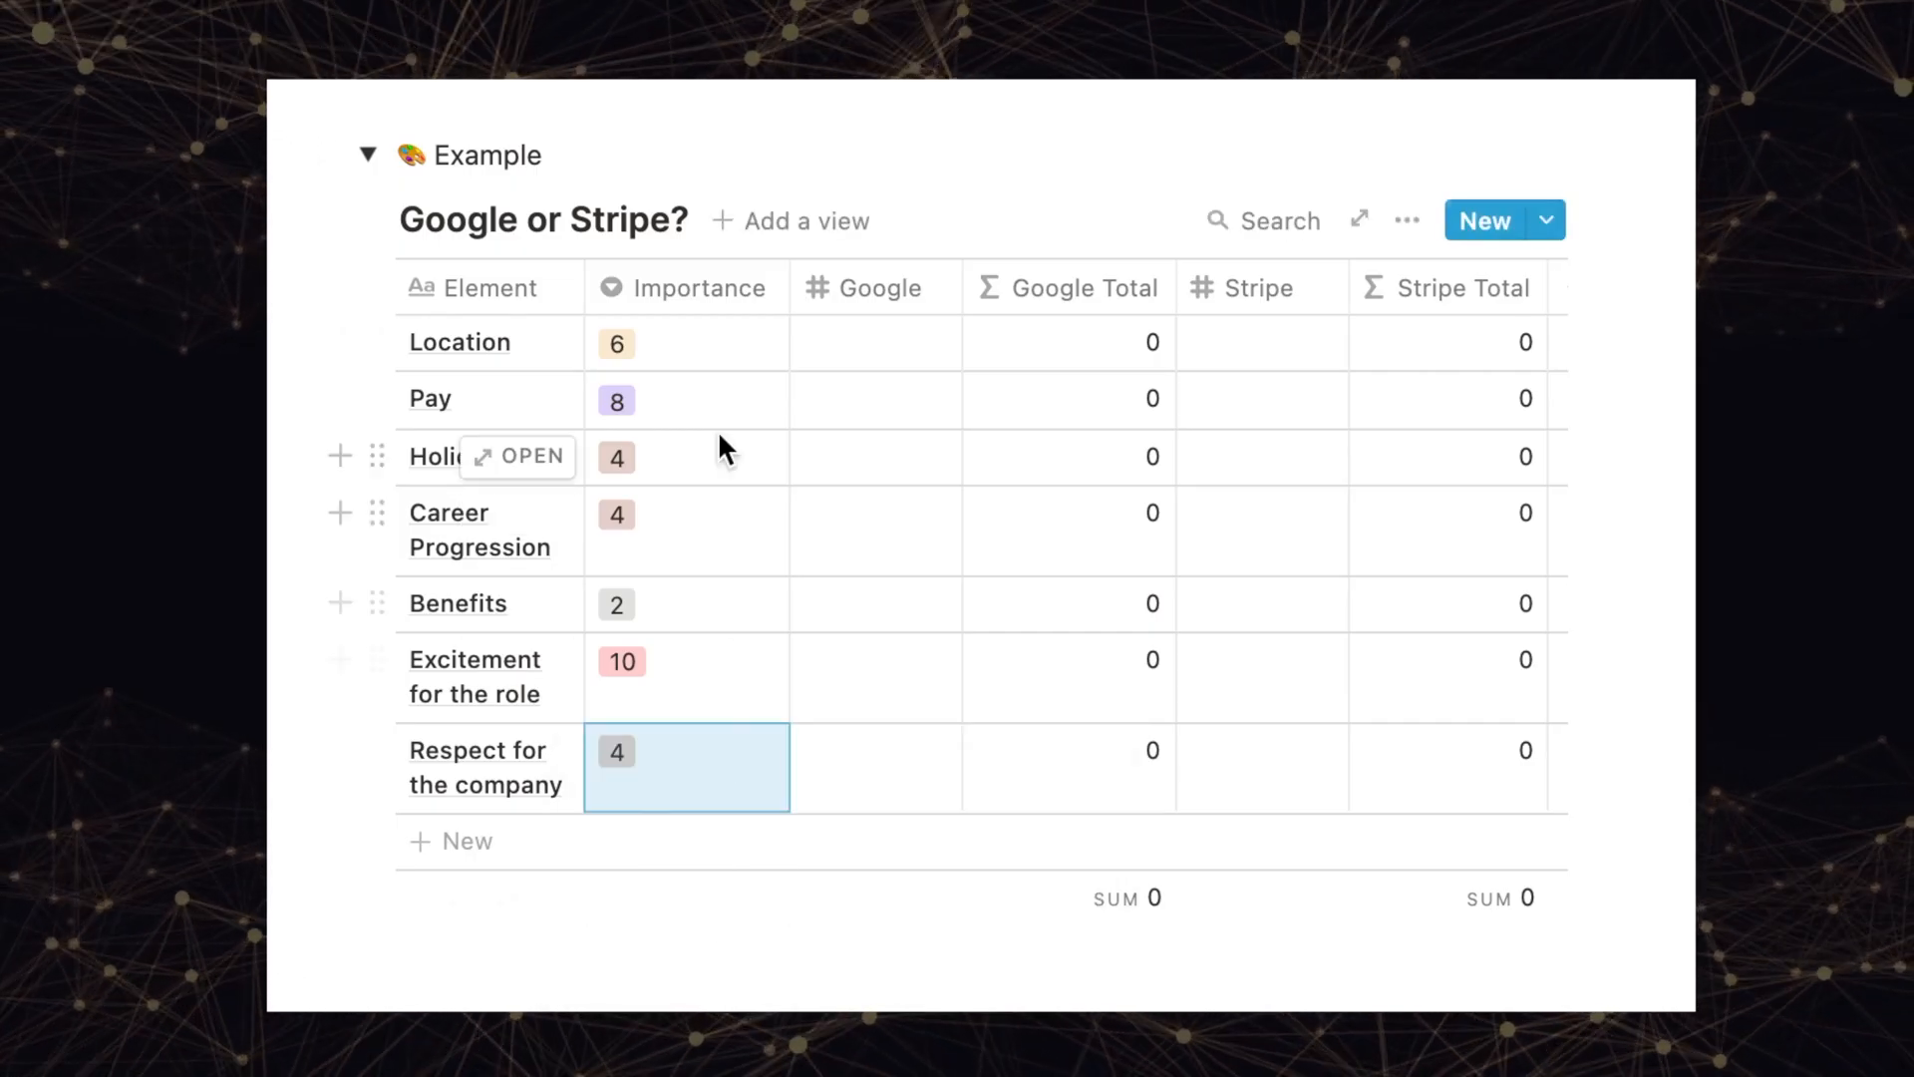
type("8")
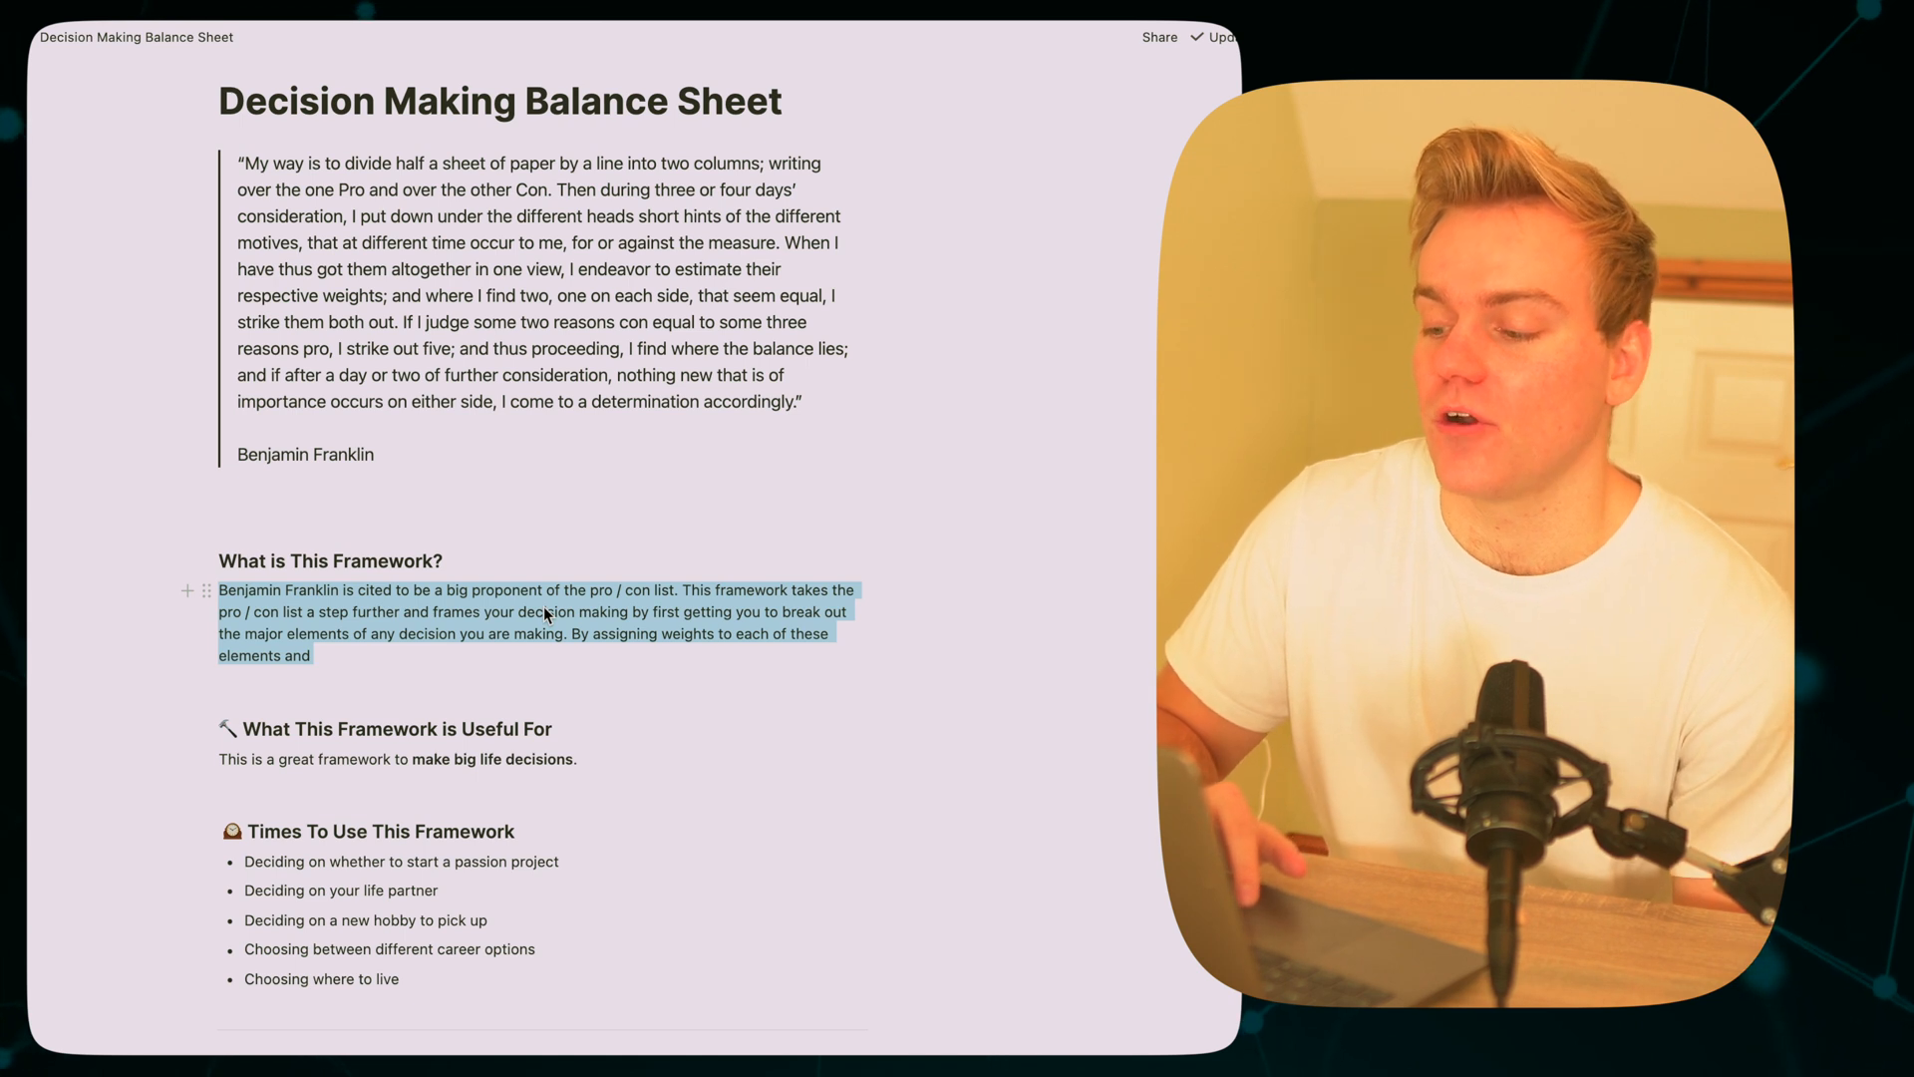
scroll("down", 3)
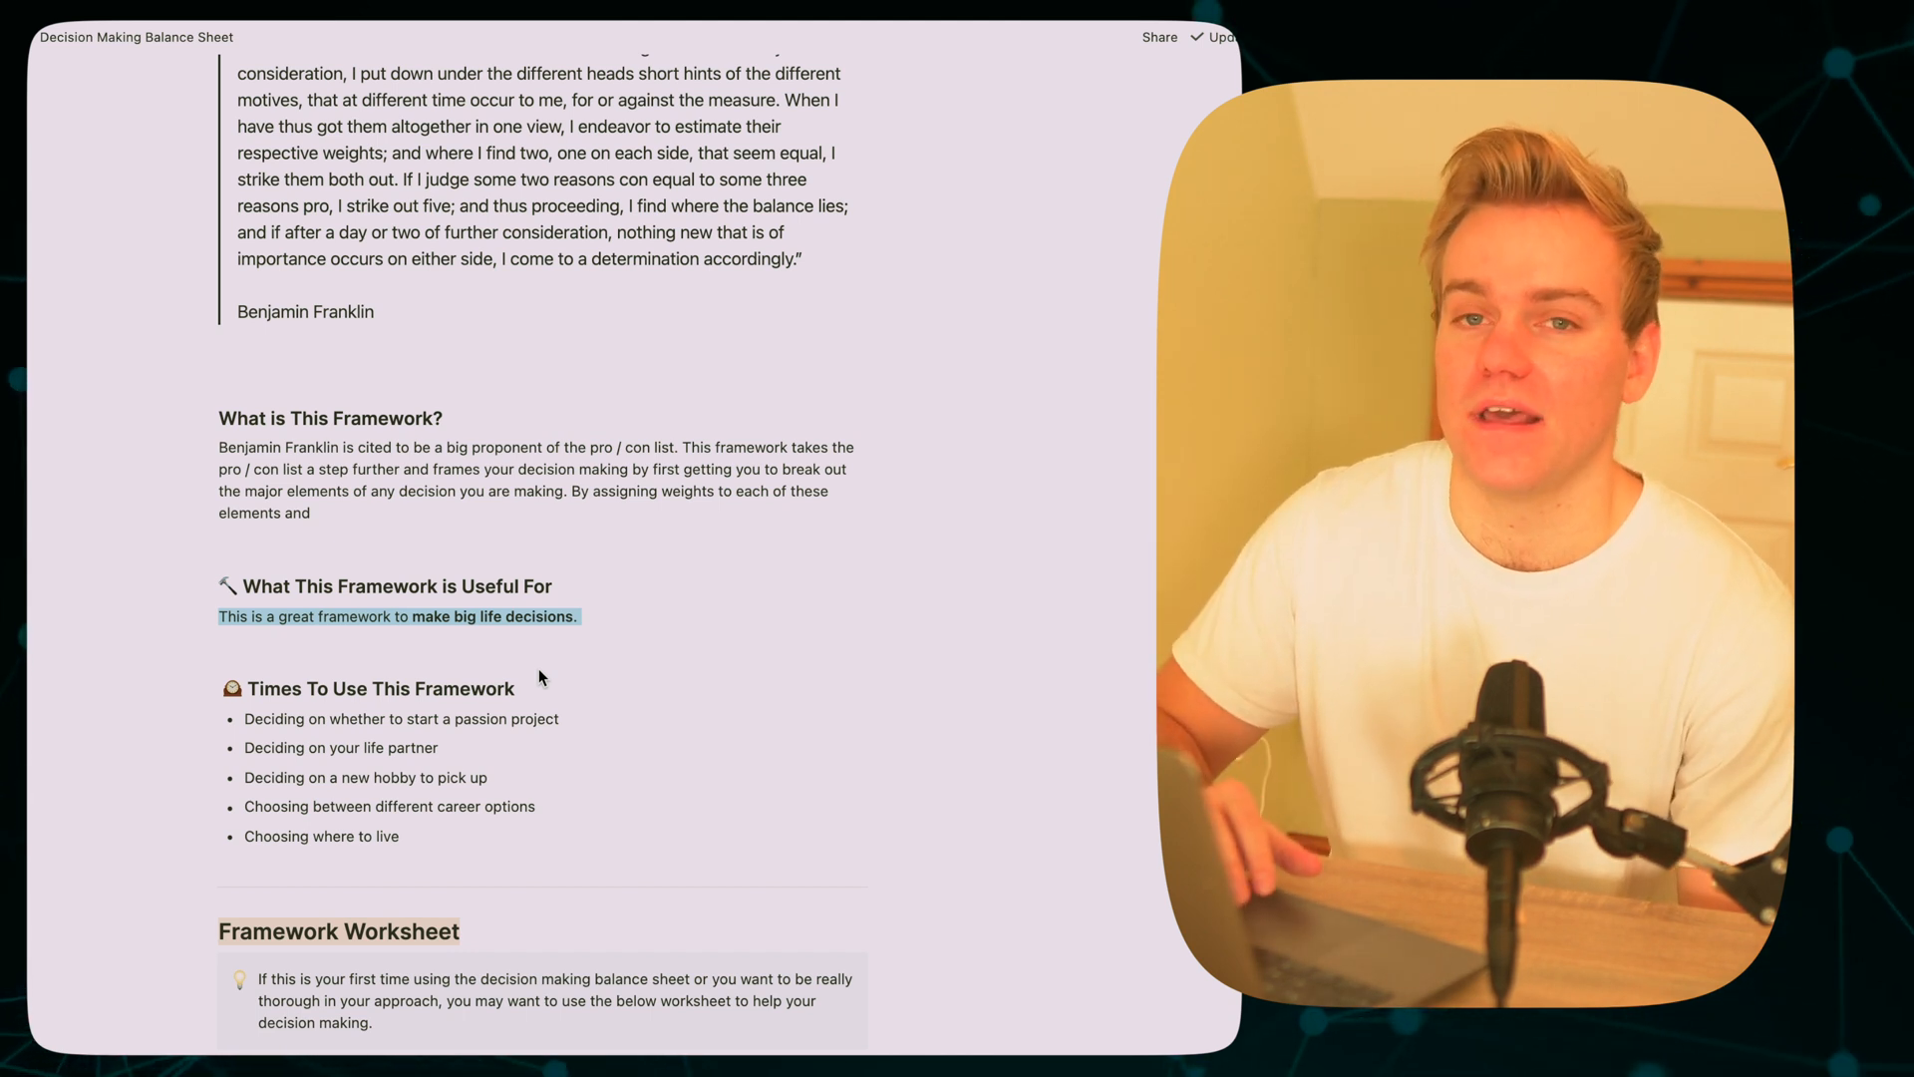
scroll("down", 3)
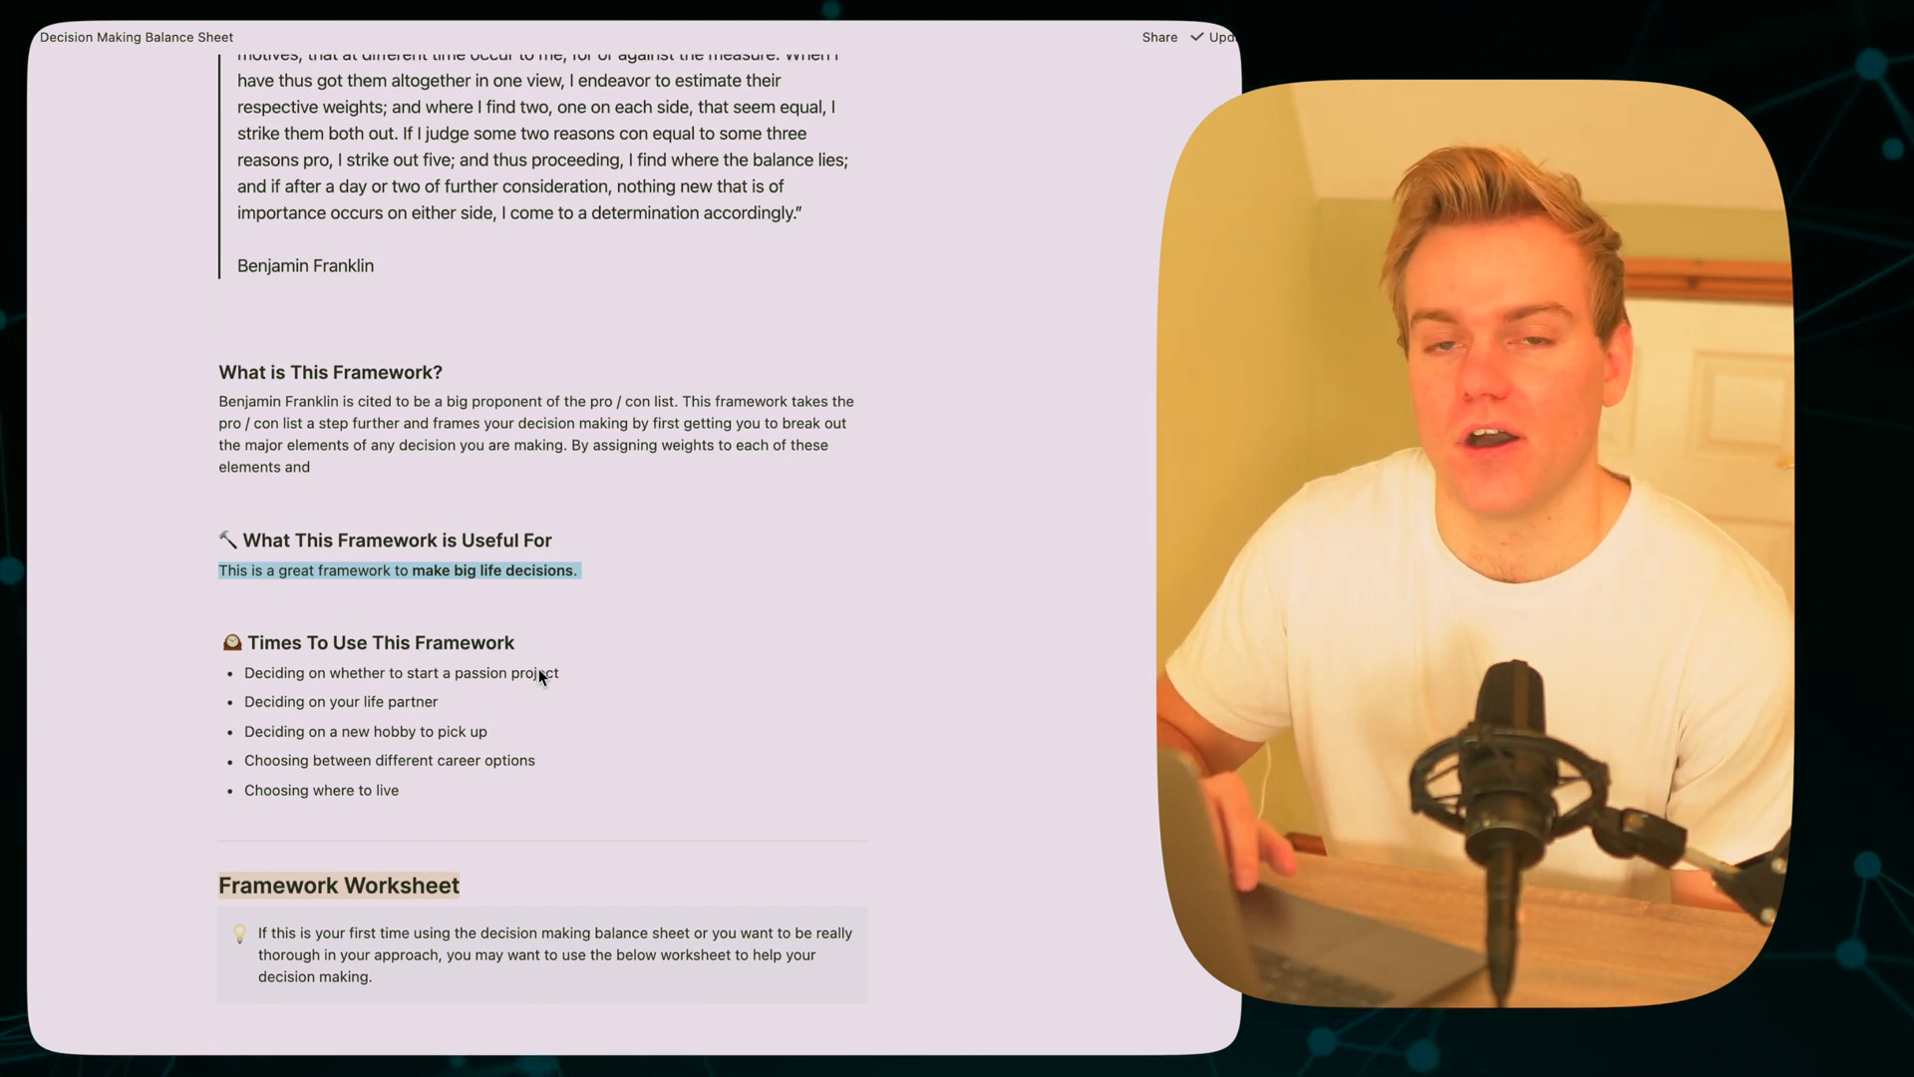
scroll("down", 3)
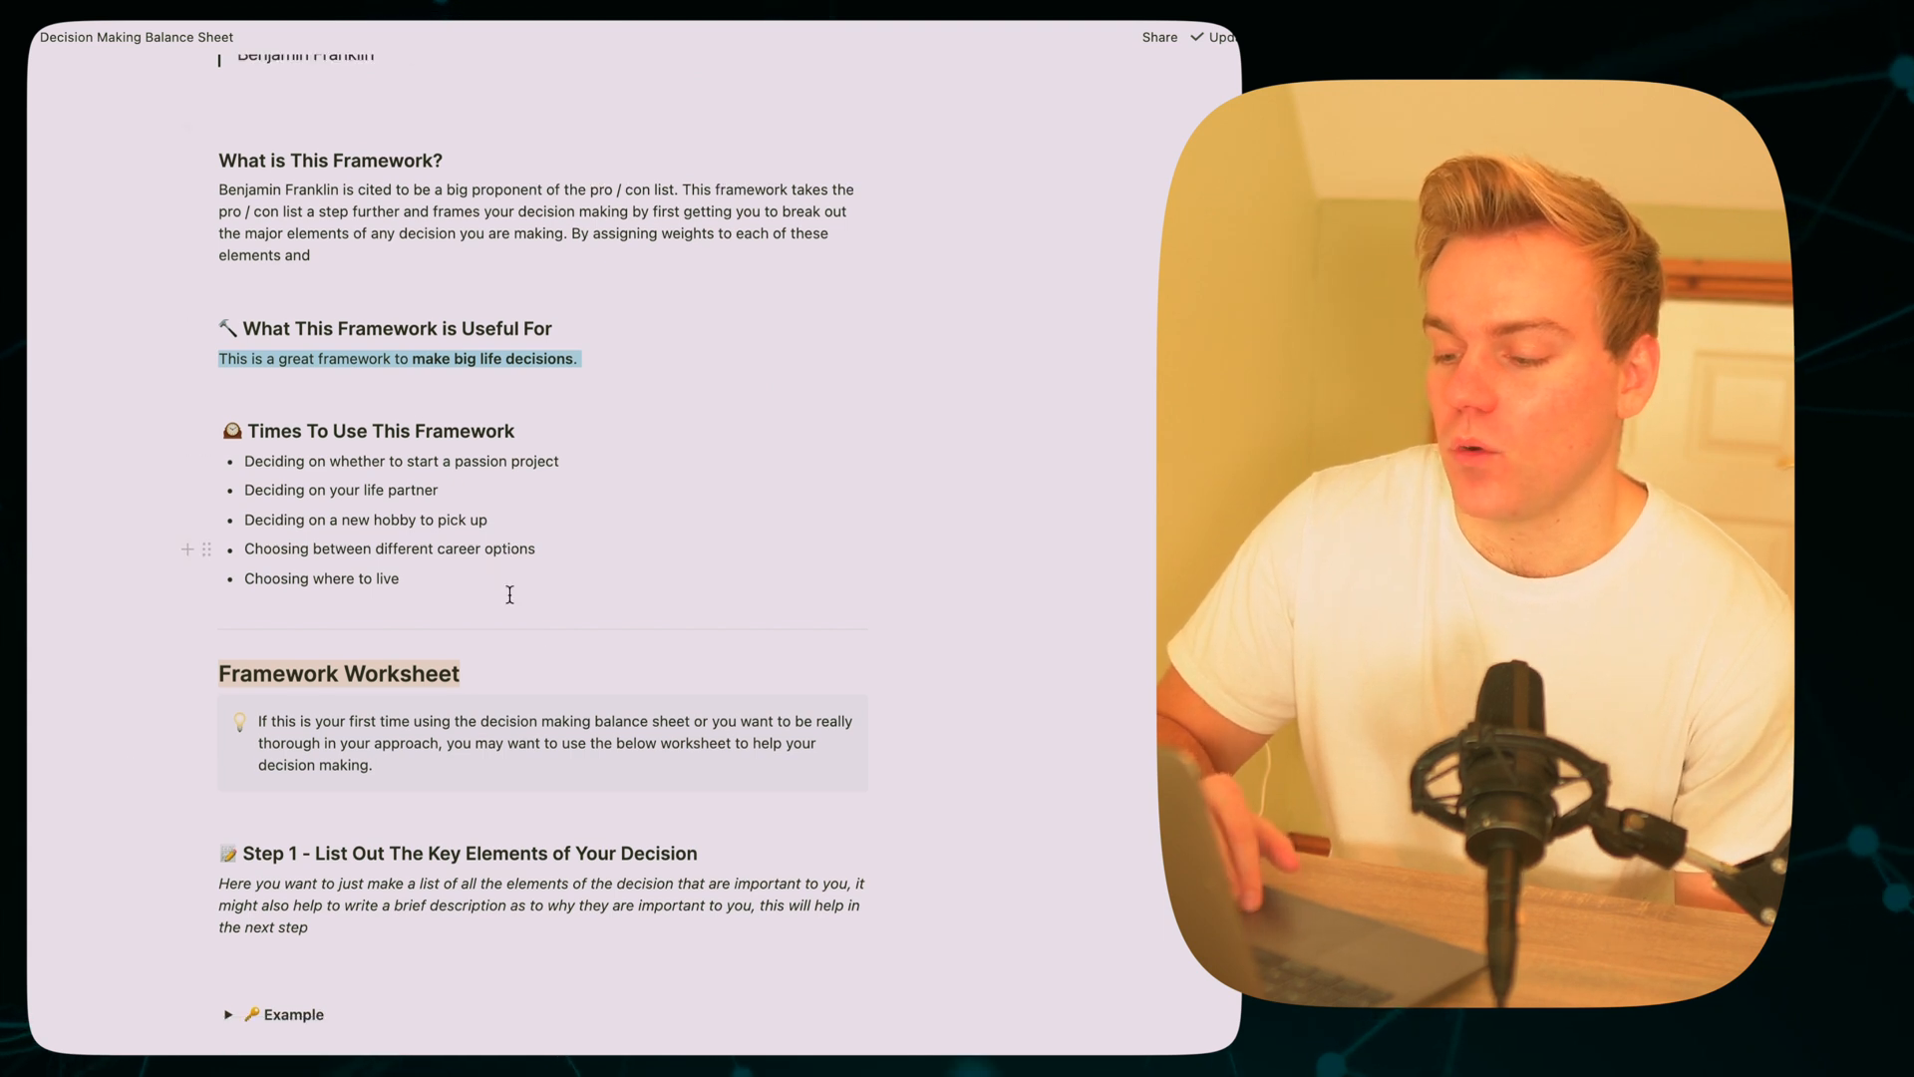
scroll("down", 3)
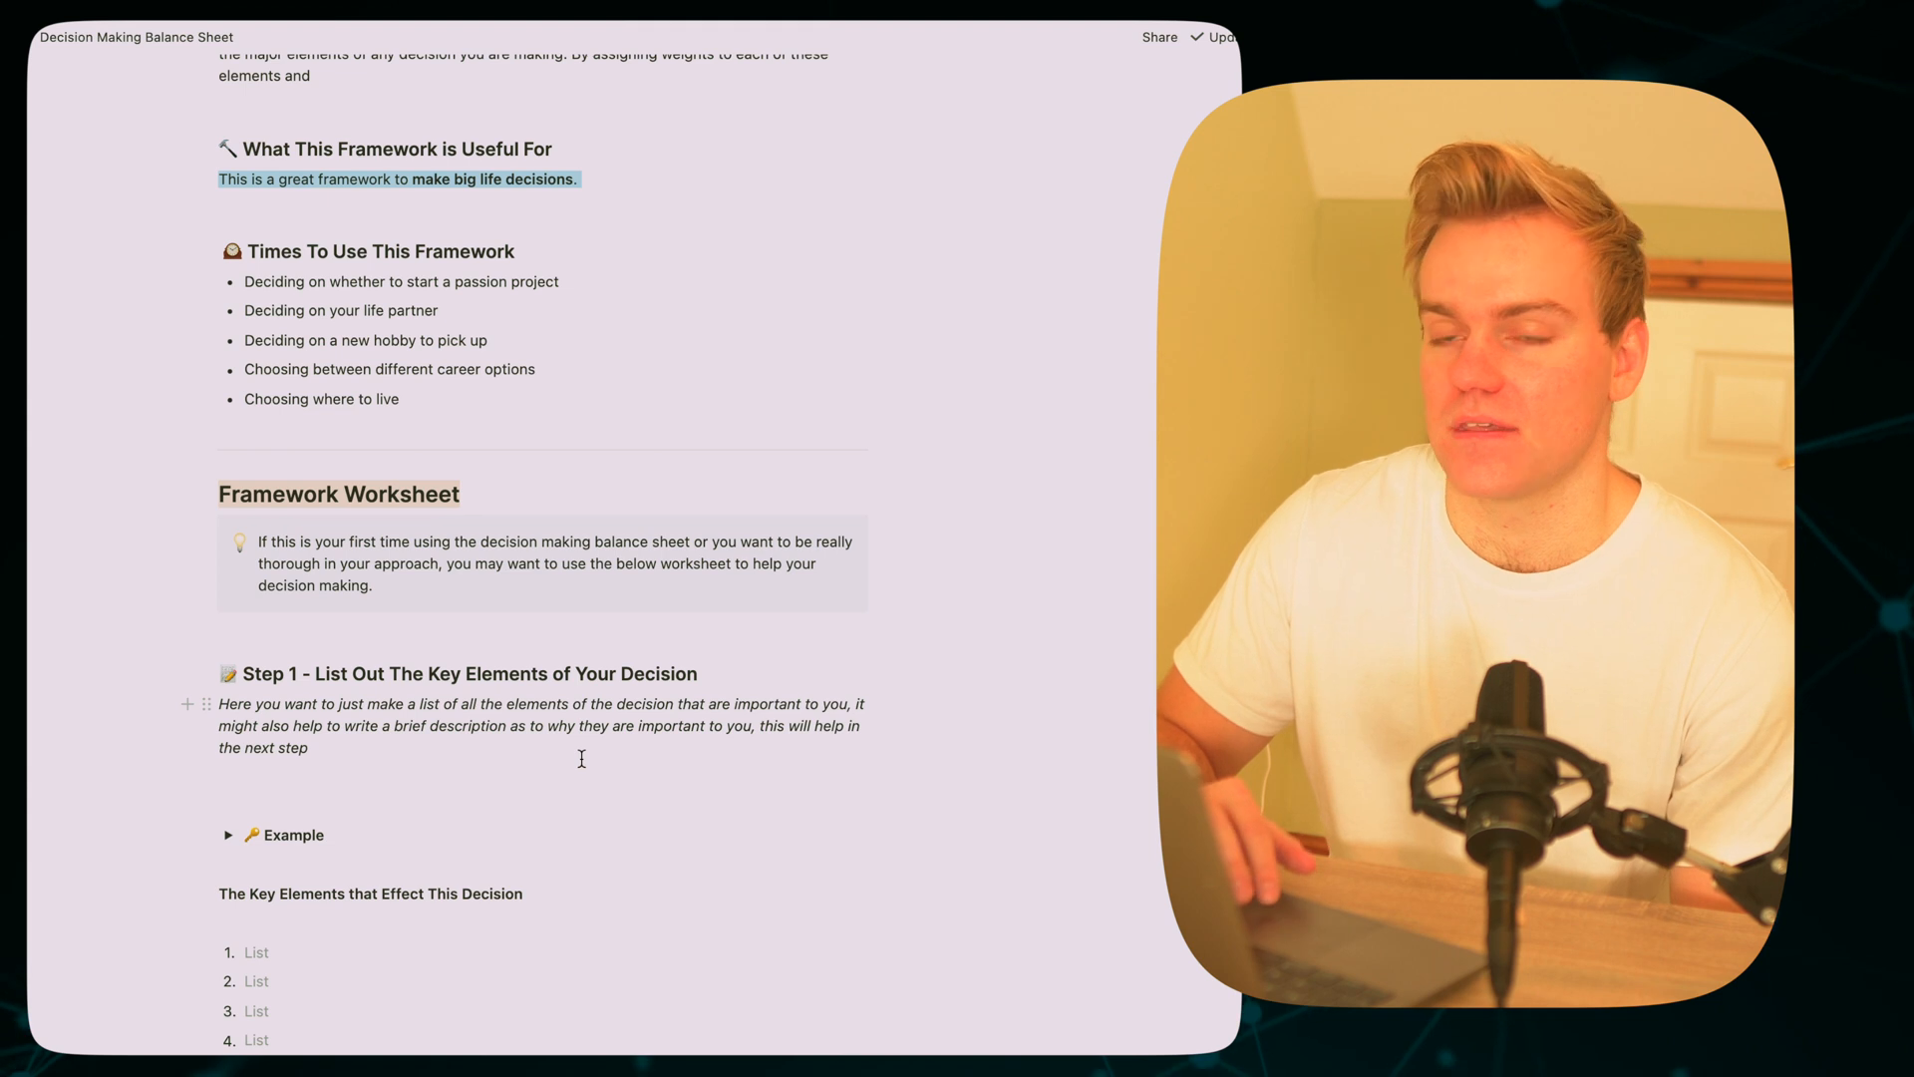
scroll("down", 3)
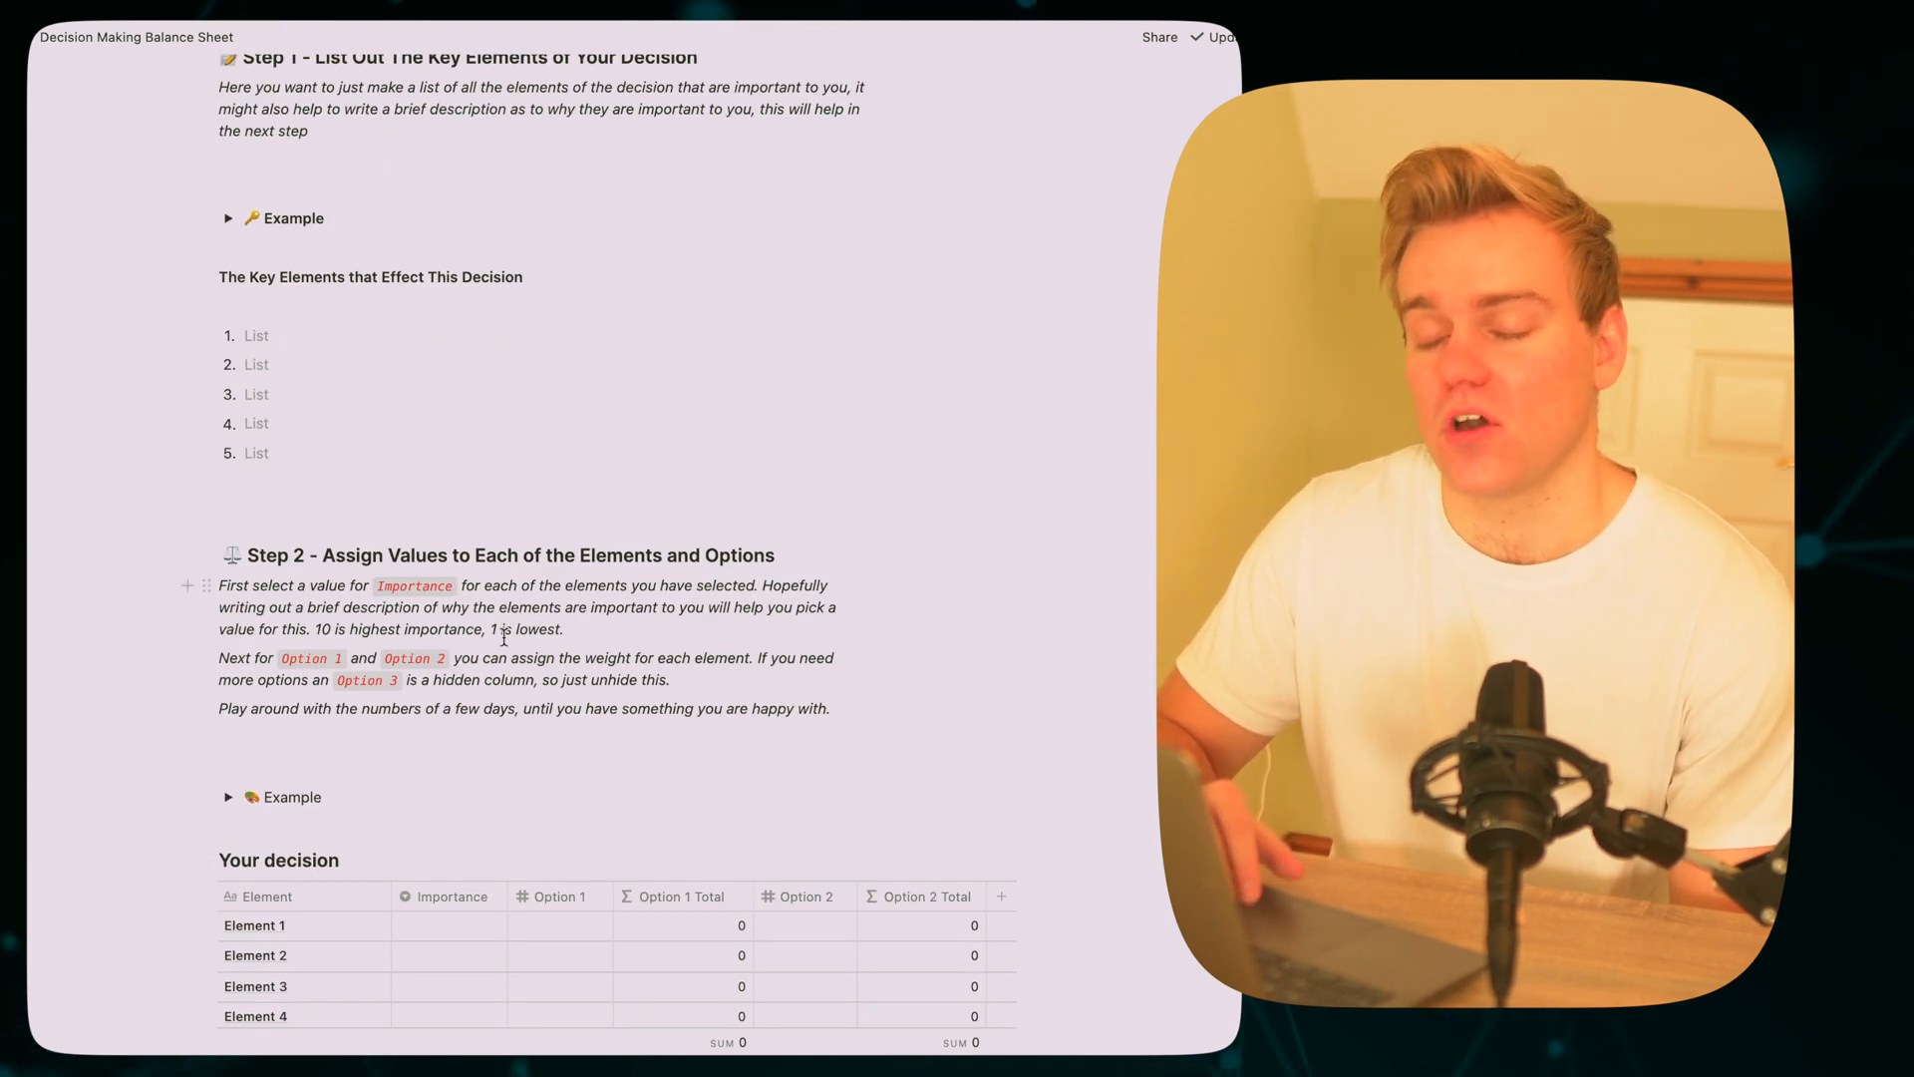
scroll("up", 3)
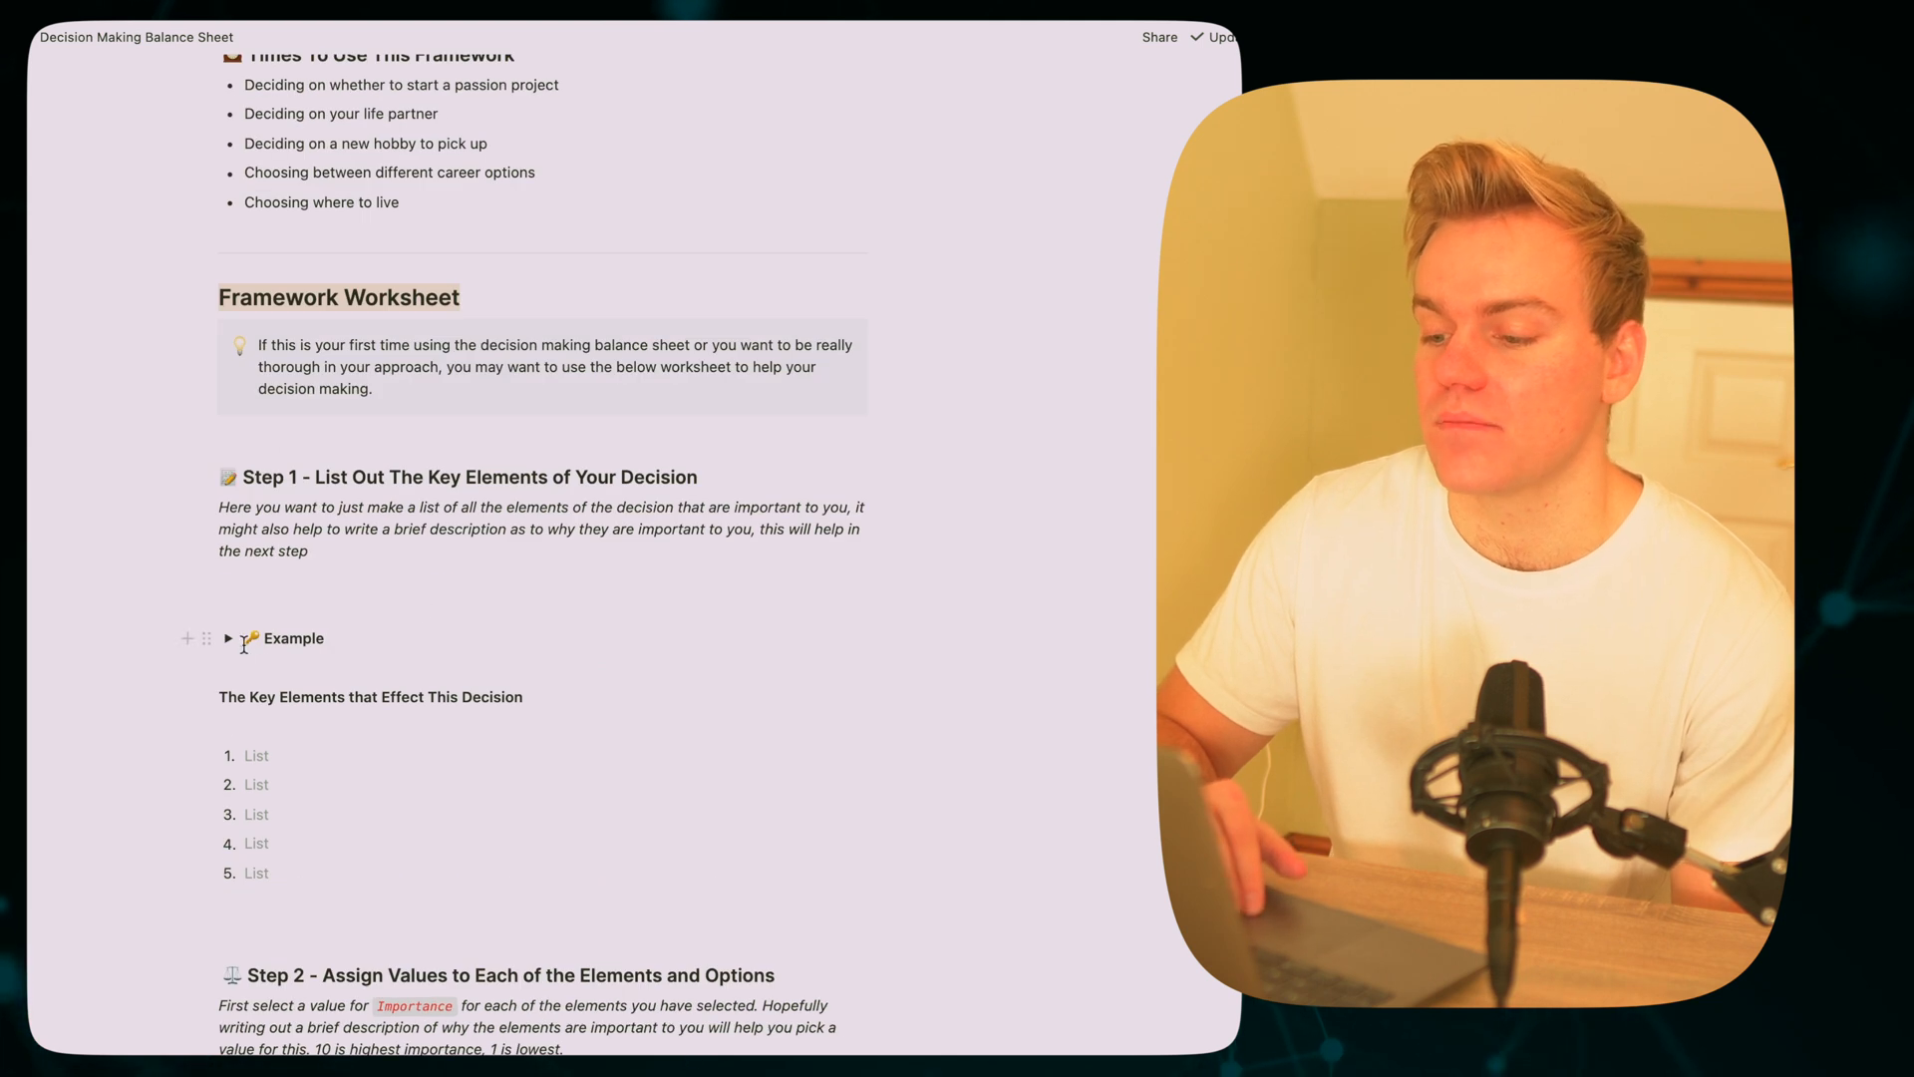
left_click(227, 638)
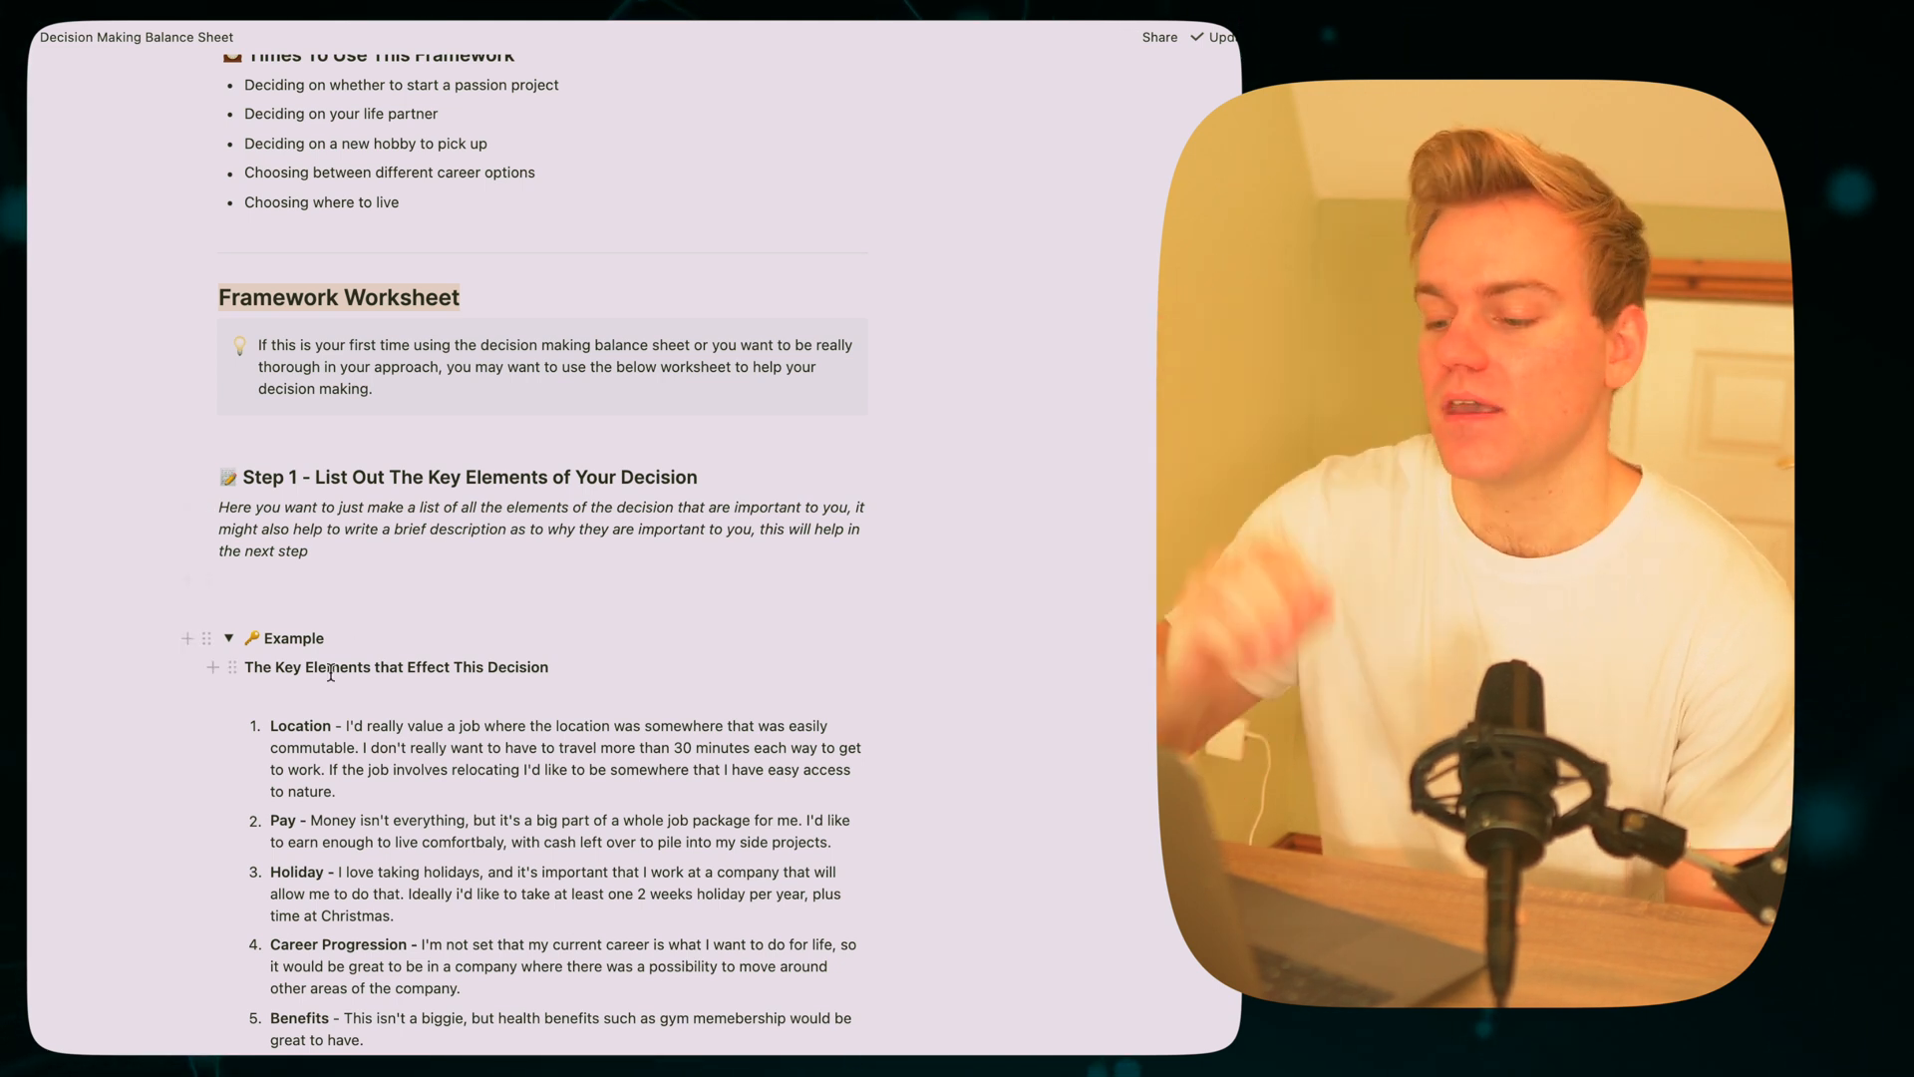
Highlight the 'Excitement for the role' description in the expanded list
scroll("down", 3)
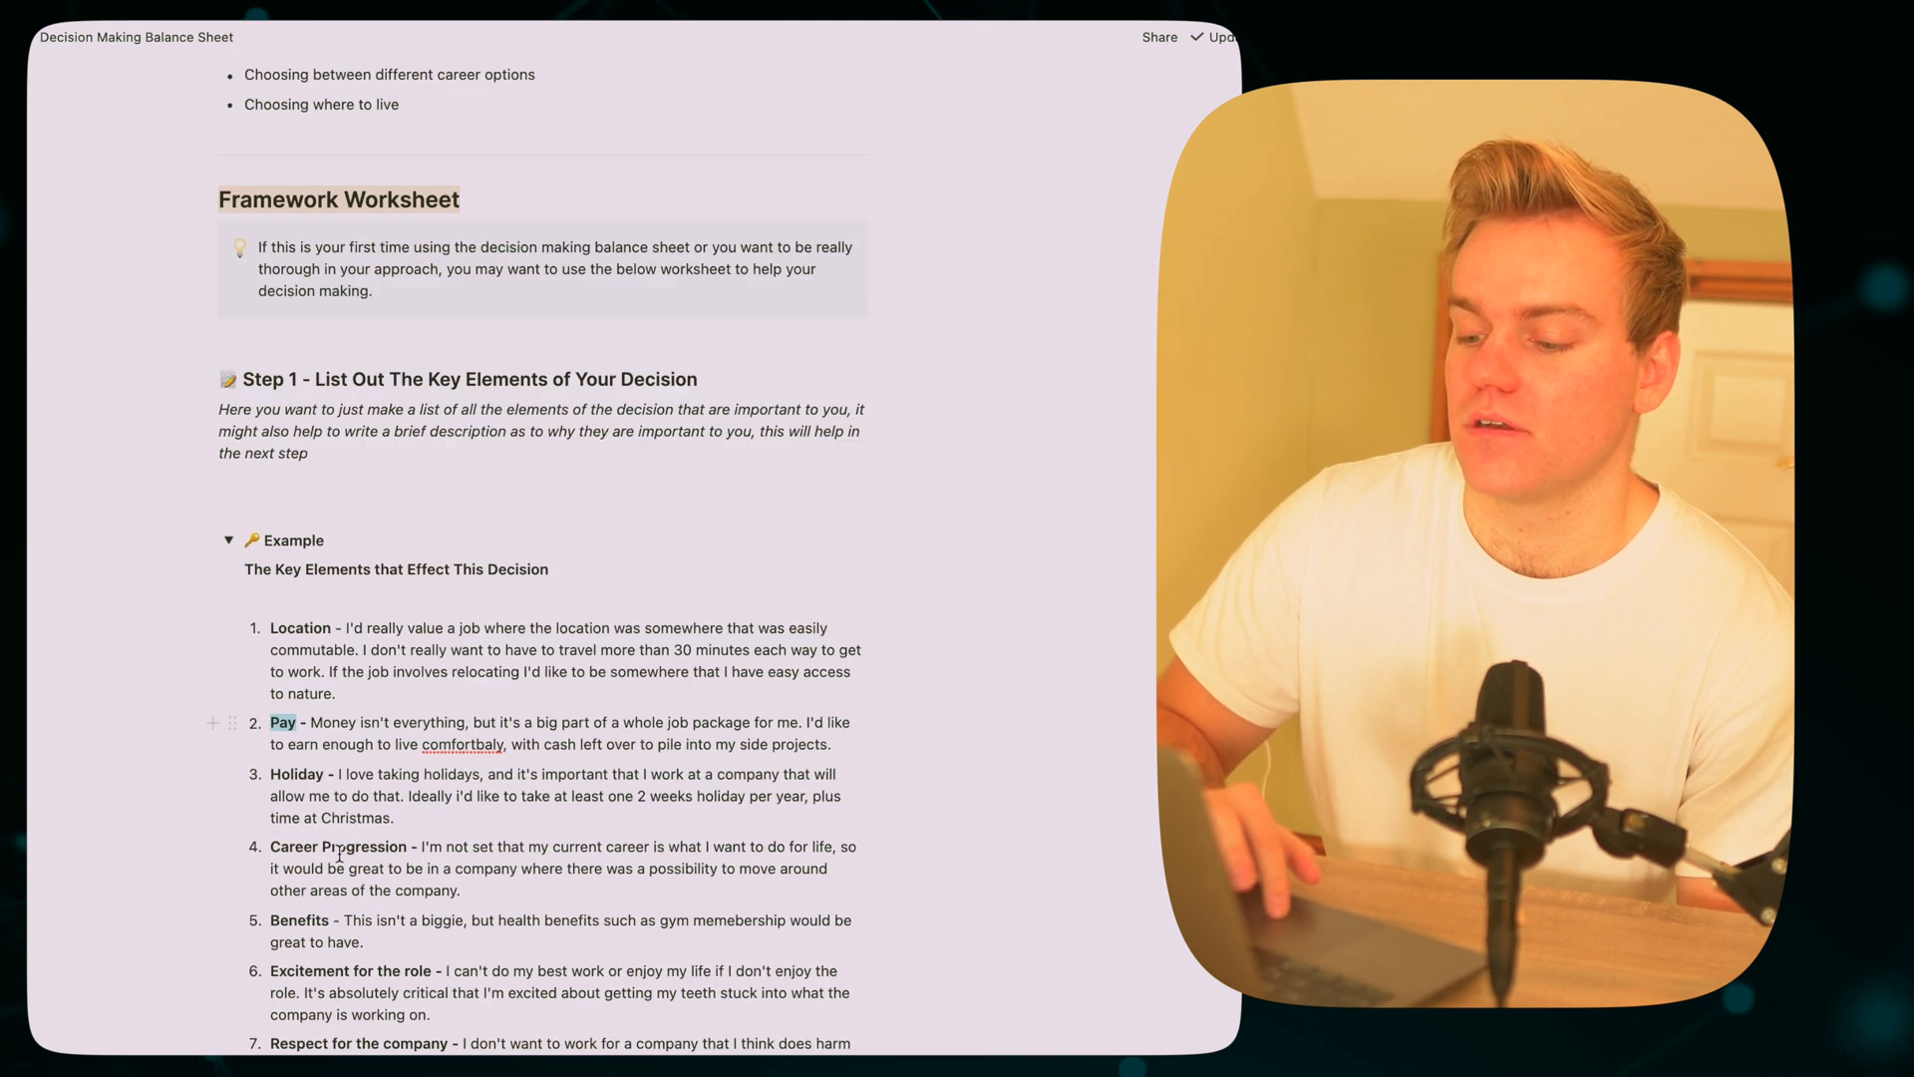
scroll("down", 3)
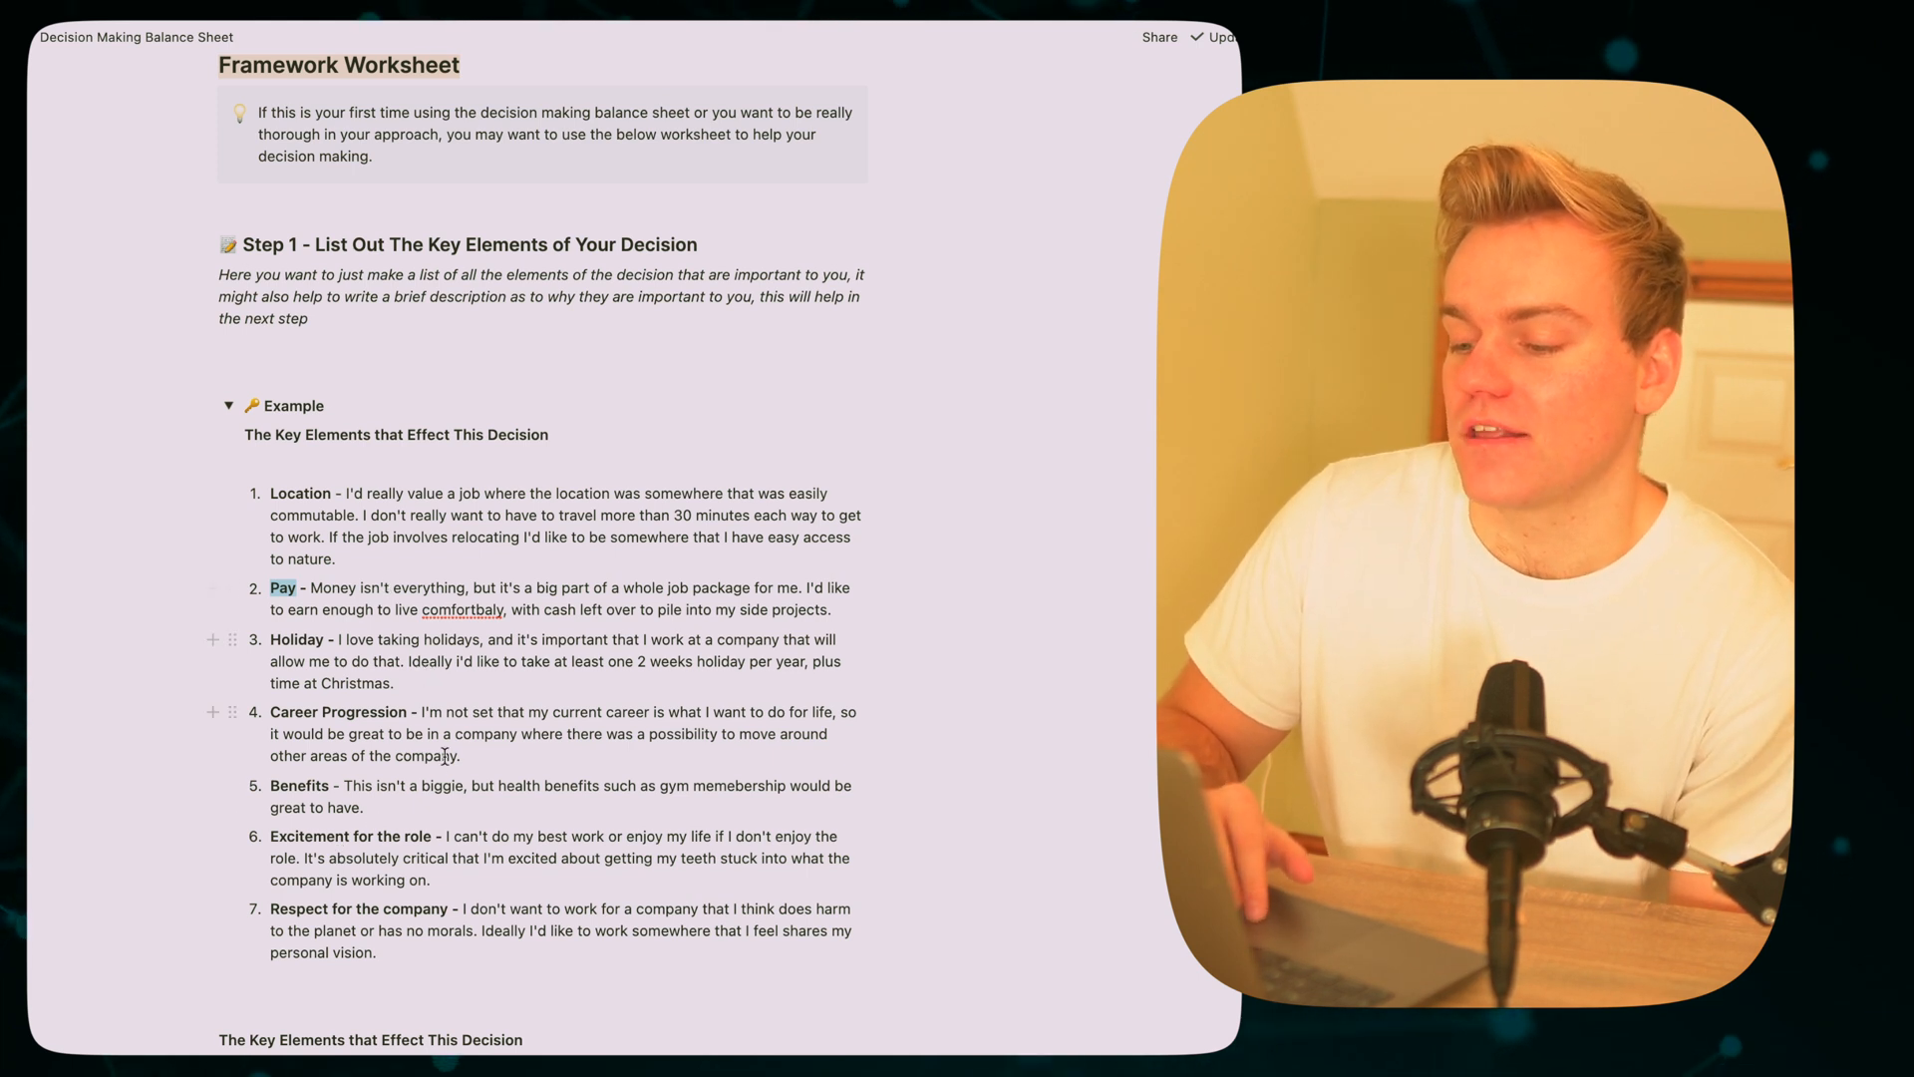
left_click_drag(449, 835, 431, 880)
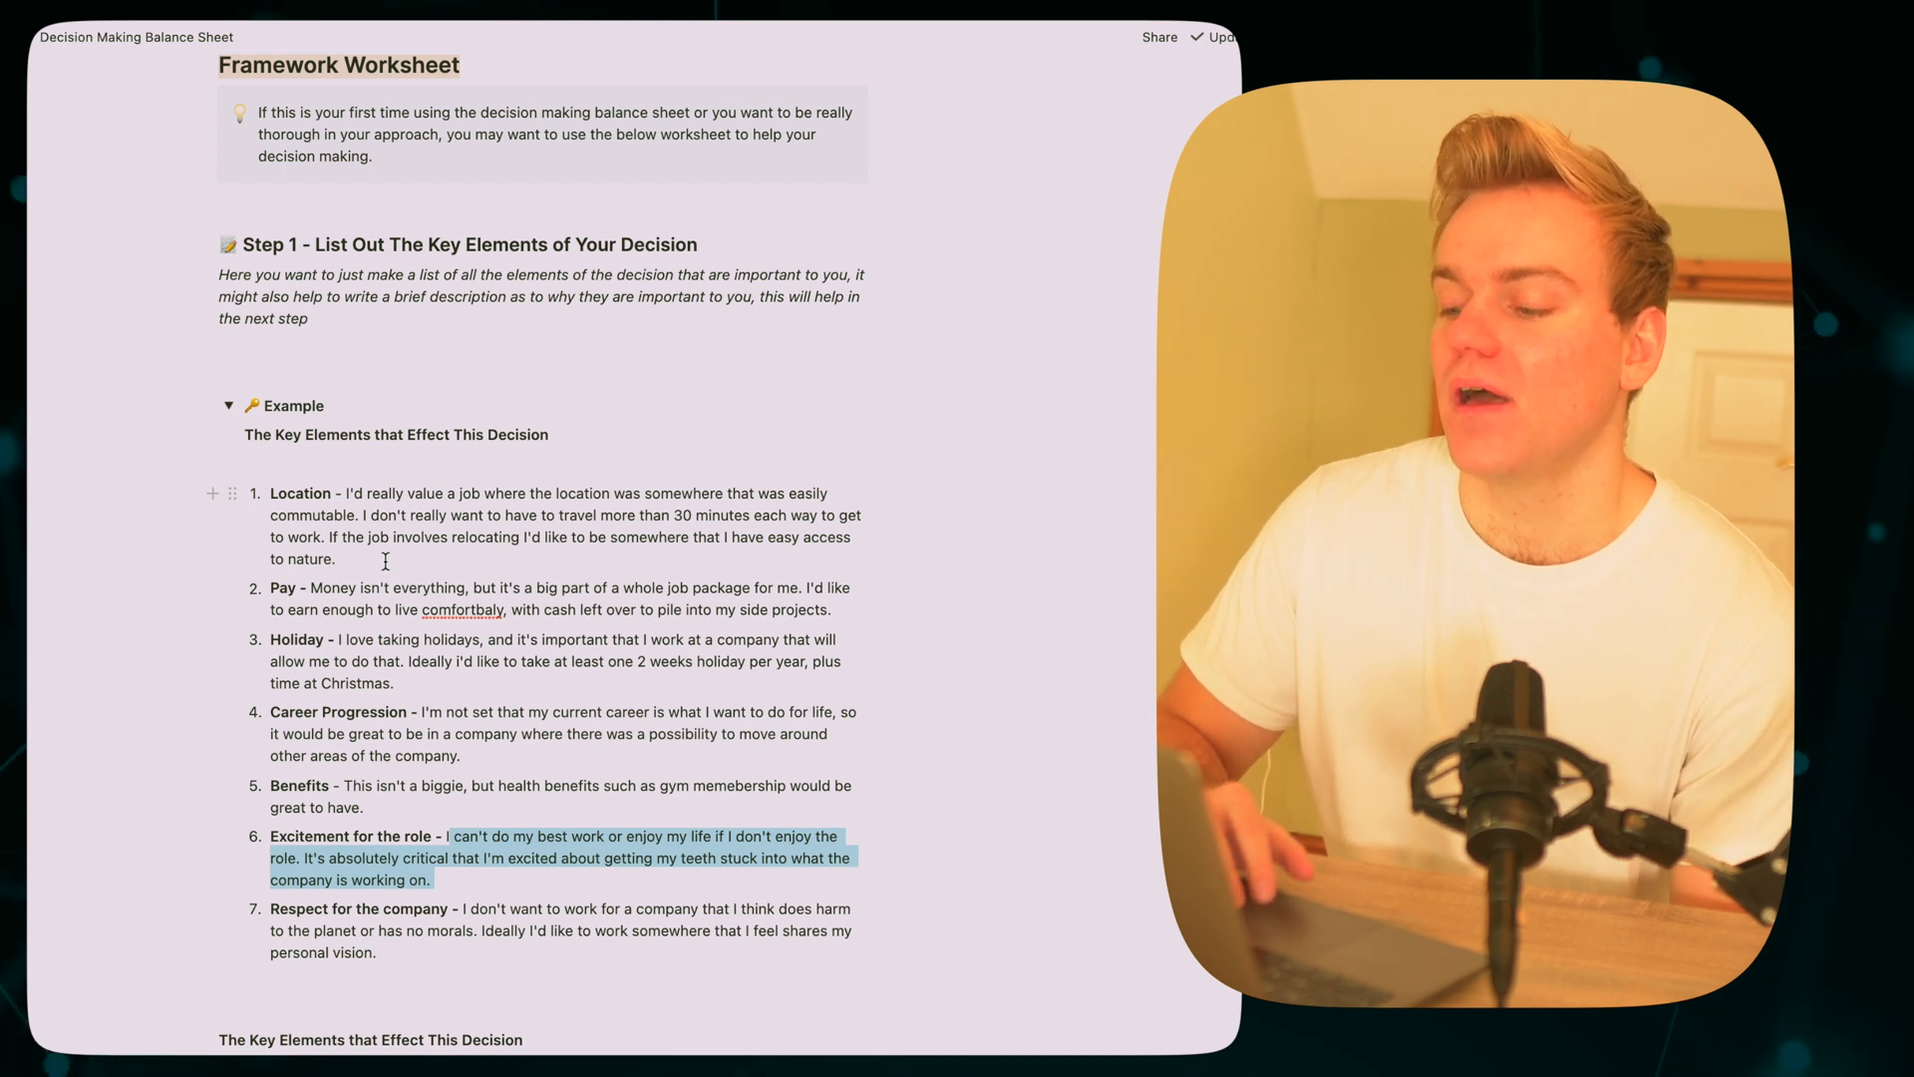
mouse_move(570, 527)
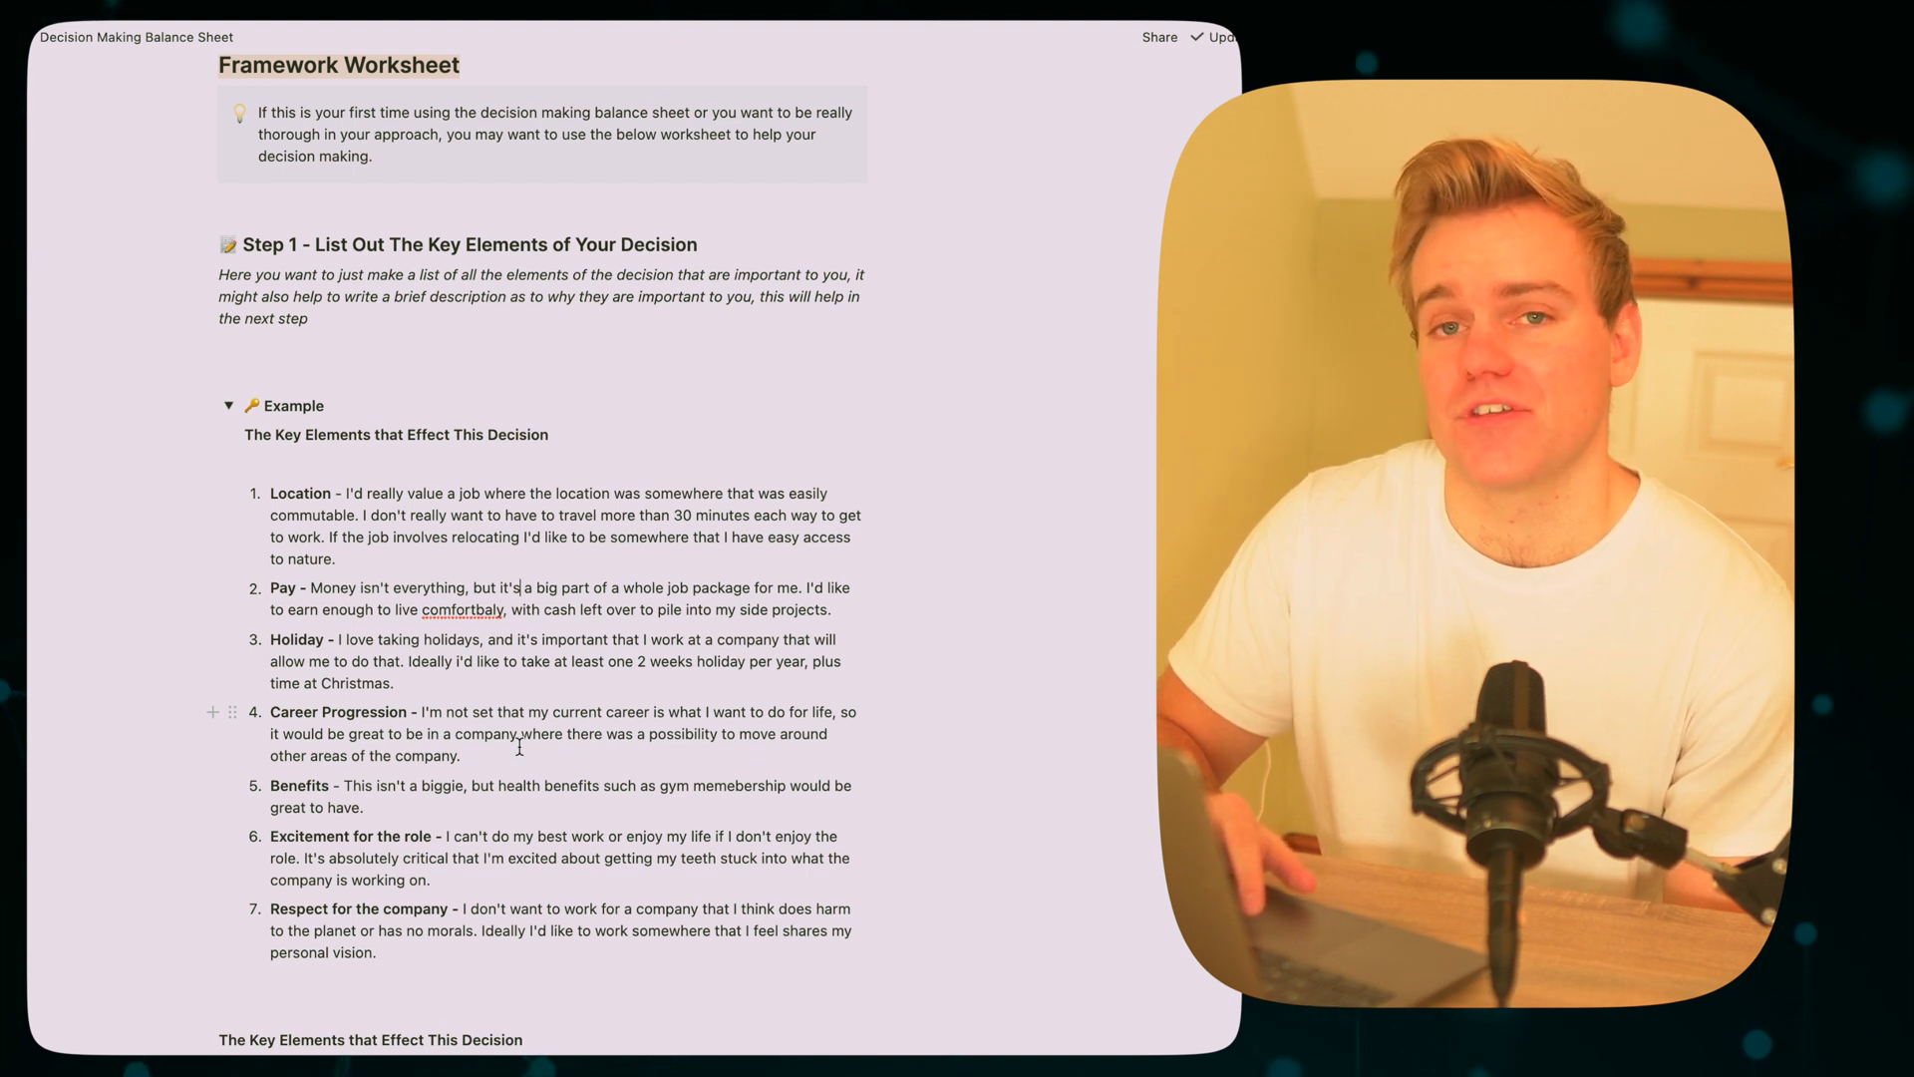
Expand the Step 2 Example showing the 'Should I quit my job' table, Google 254 vs Stripe 212
scroll("down", 3)
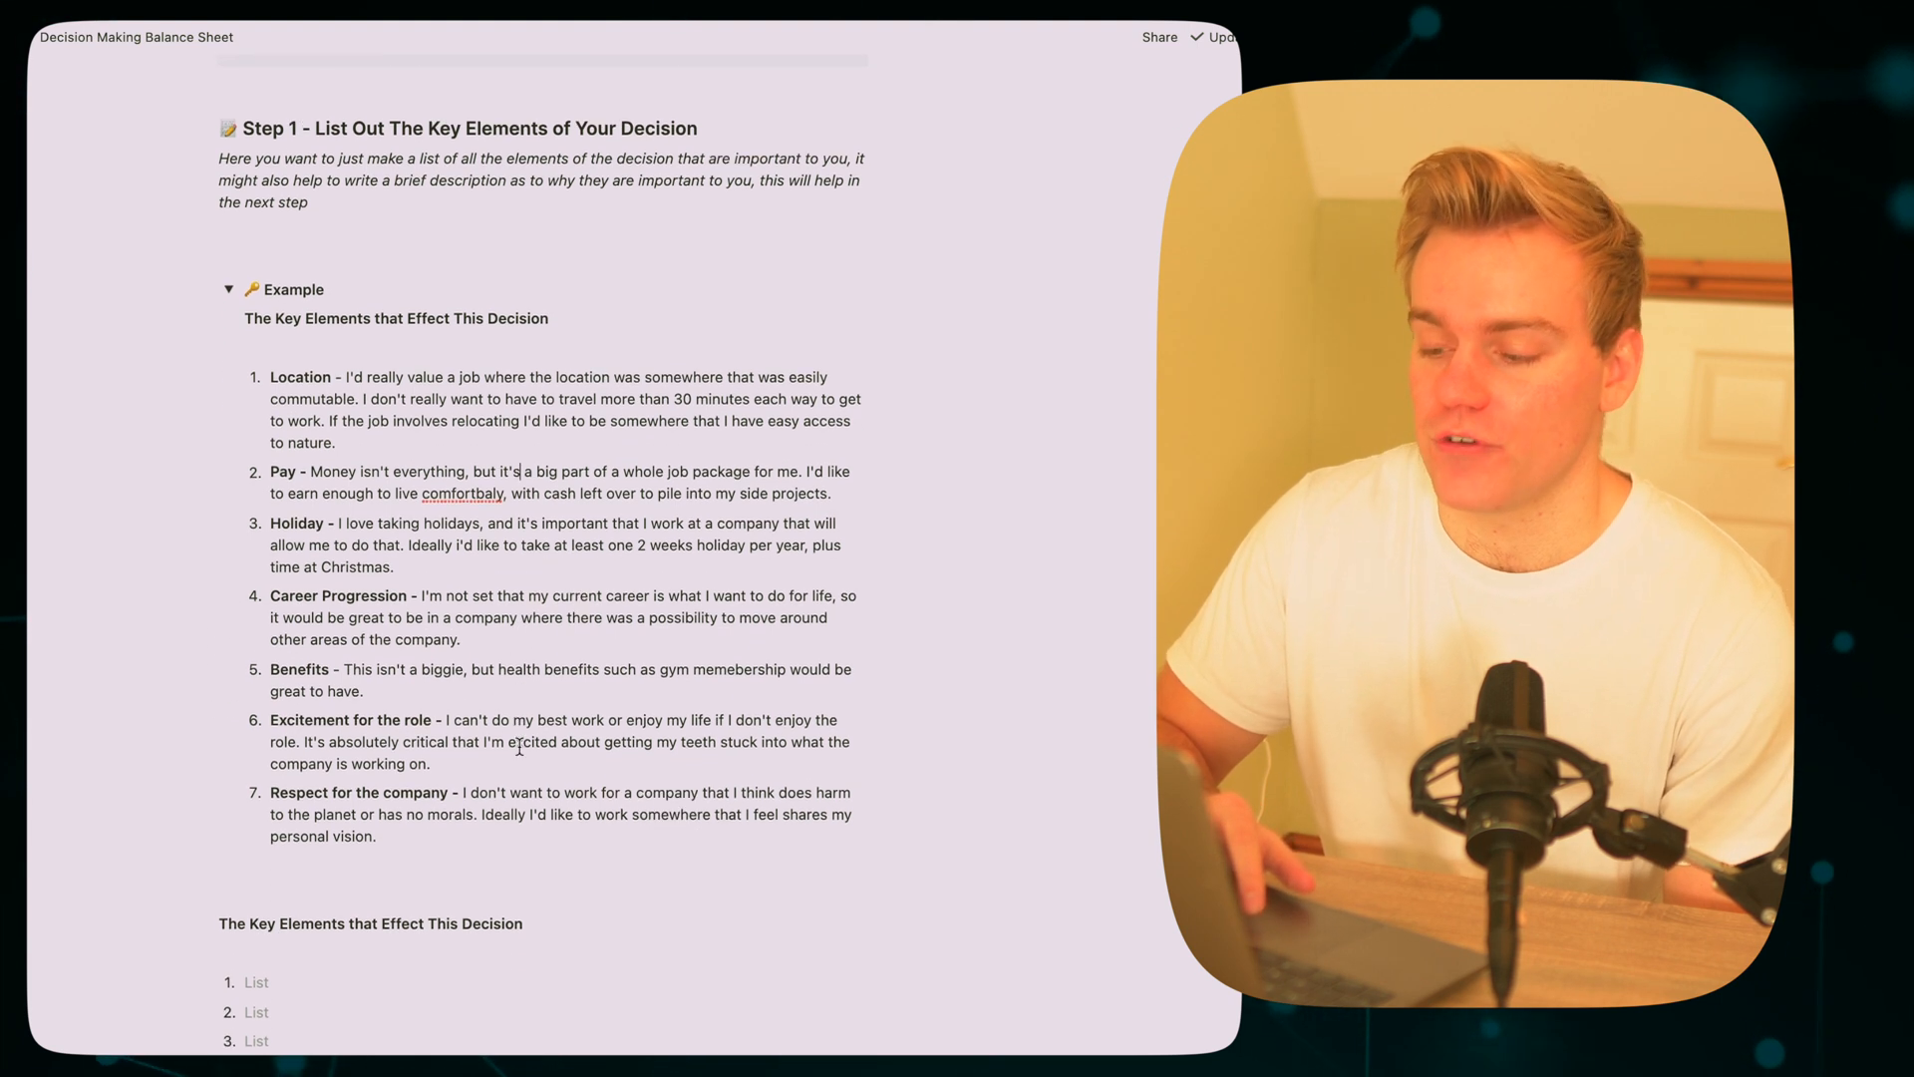
scroll("down", 3)
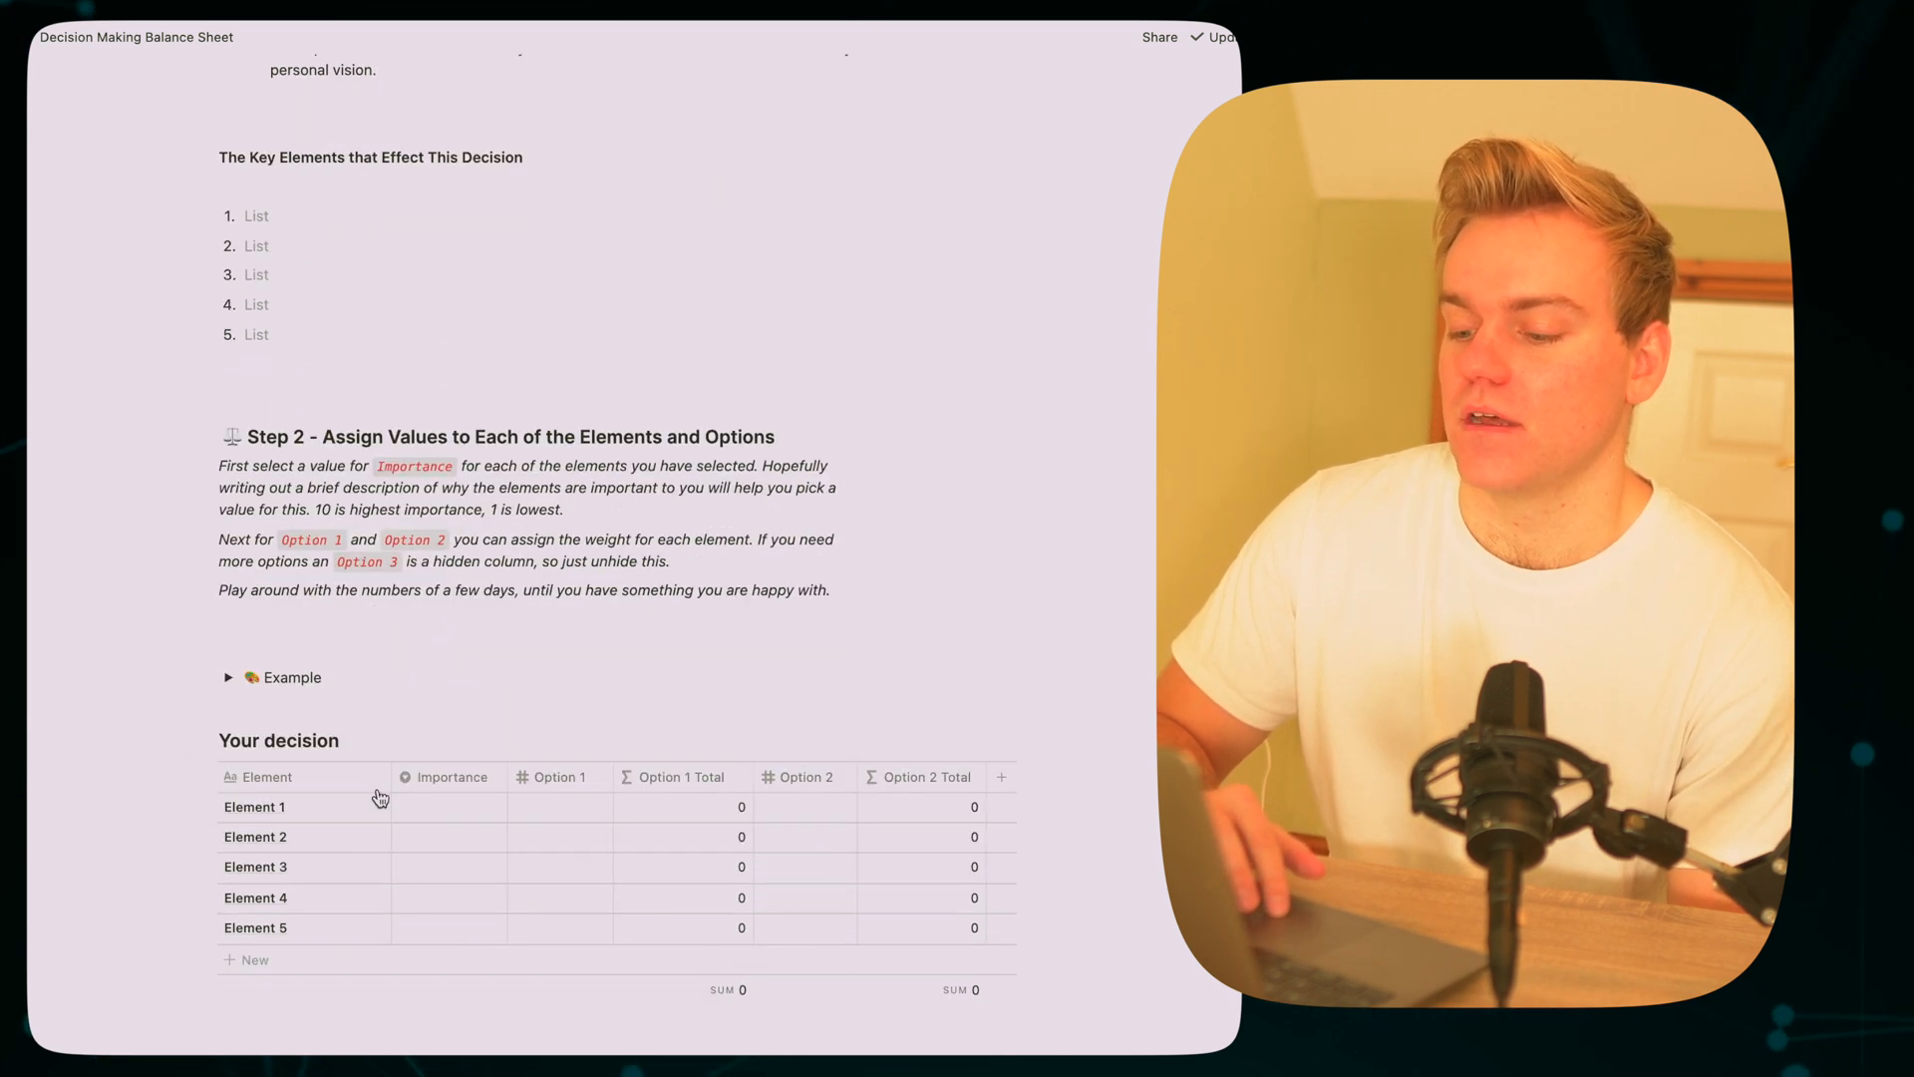
left_click(228, 678)
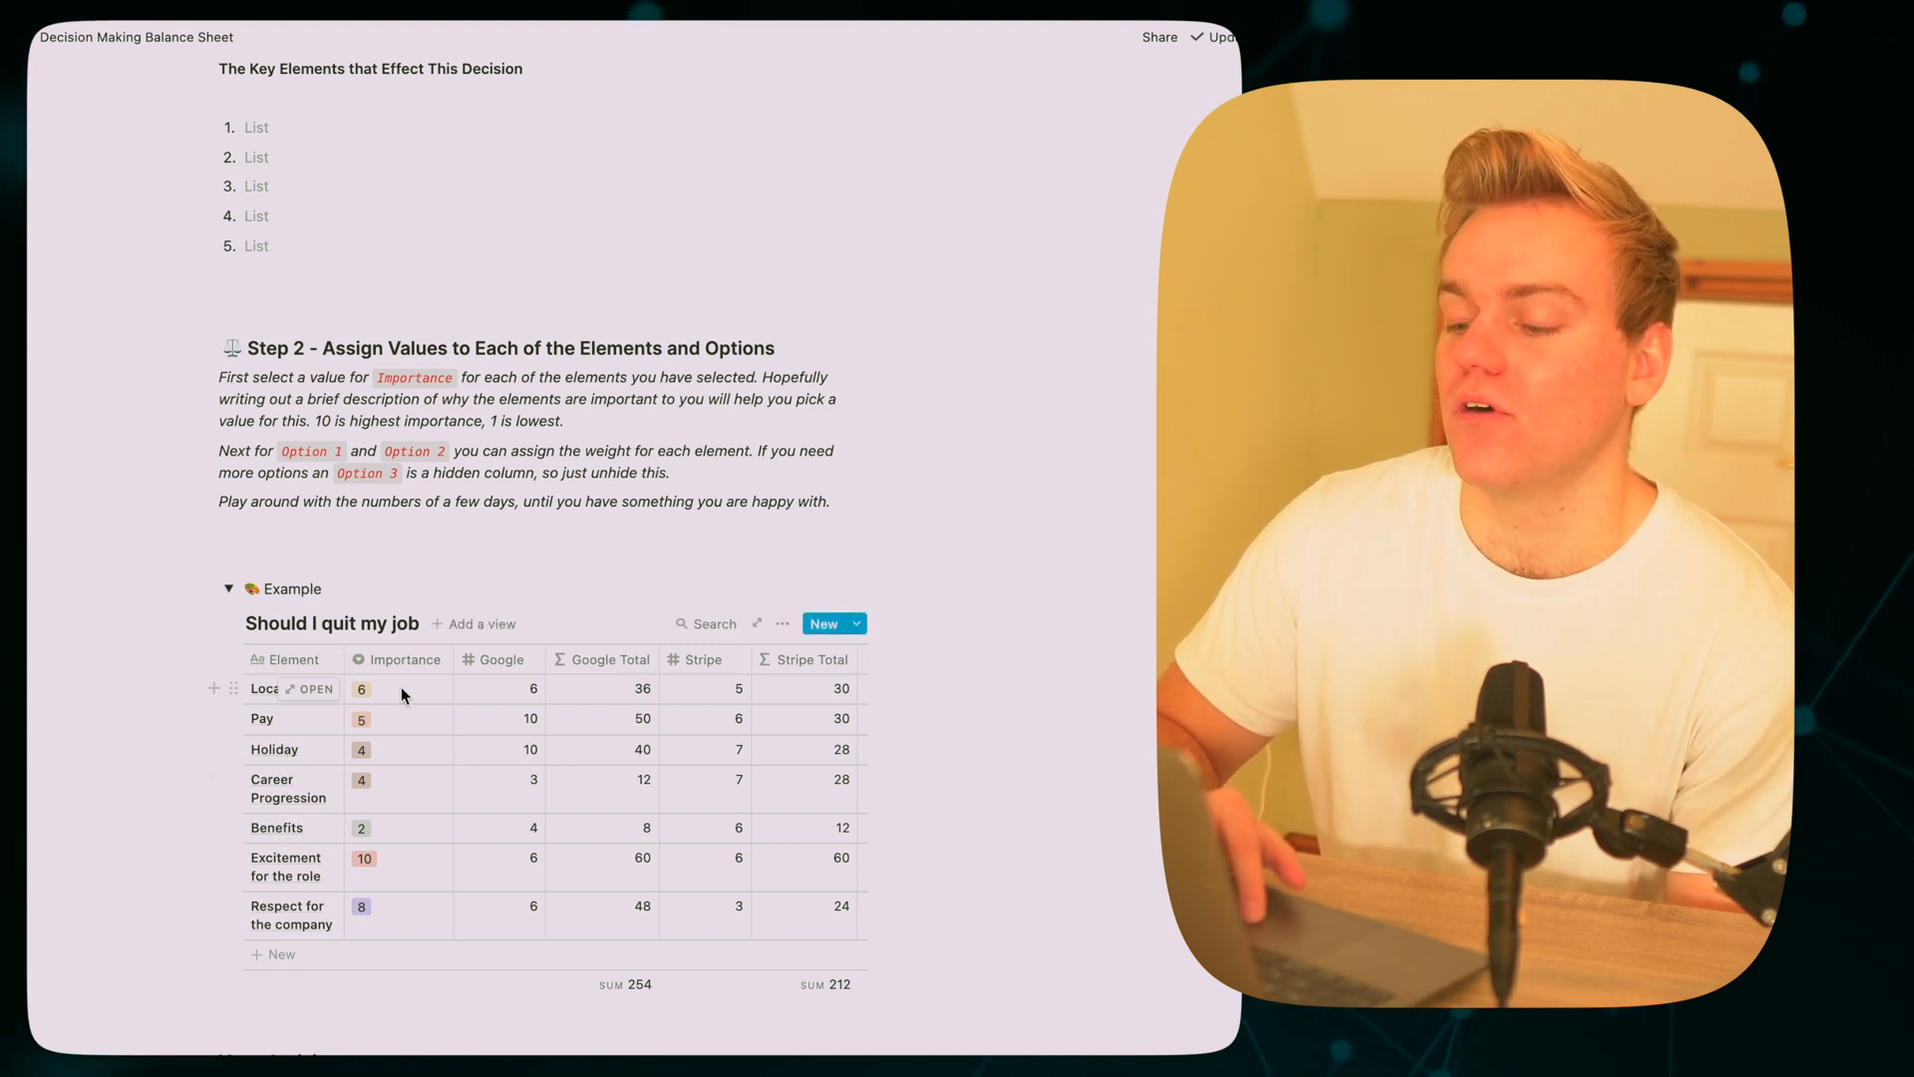
left_click(361, 688)
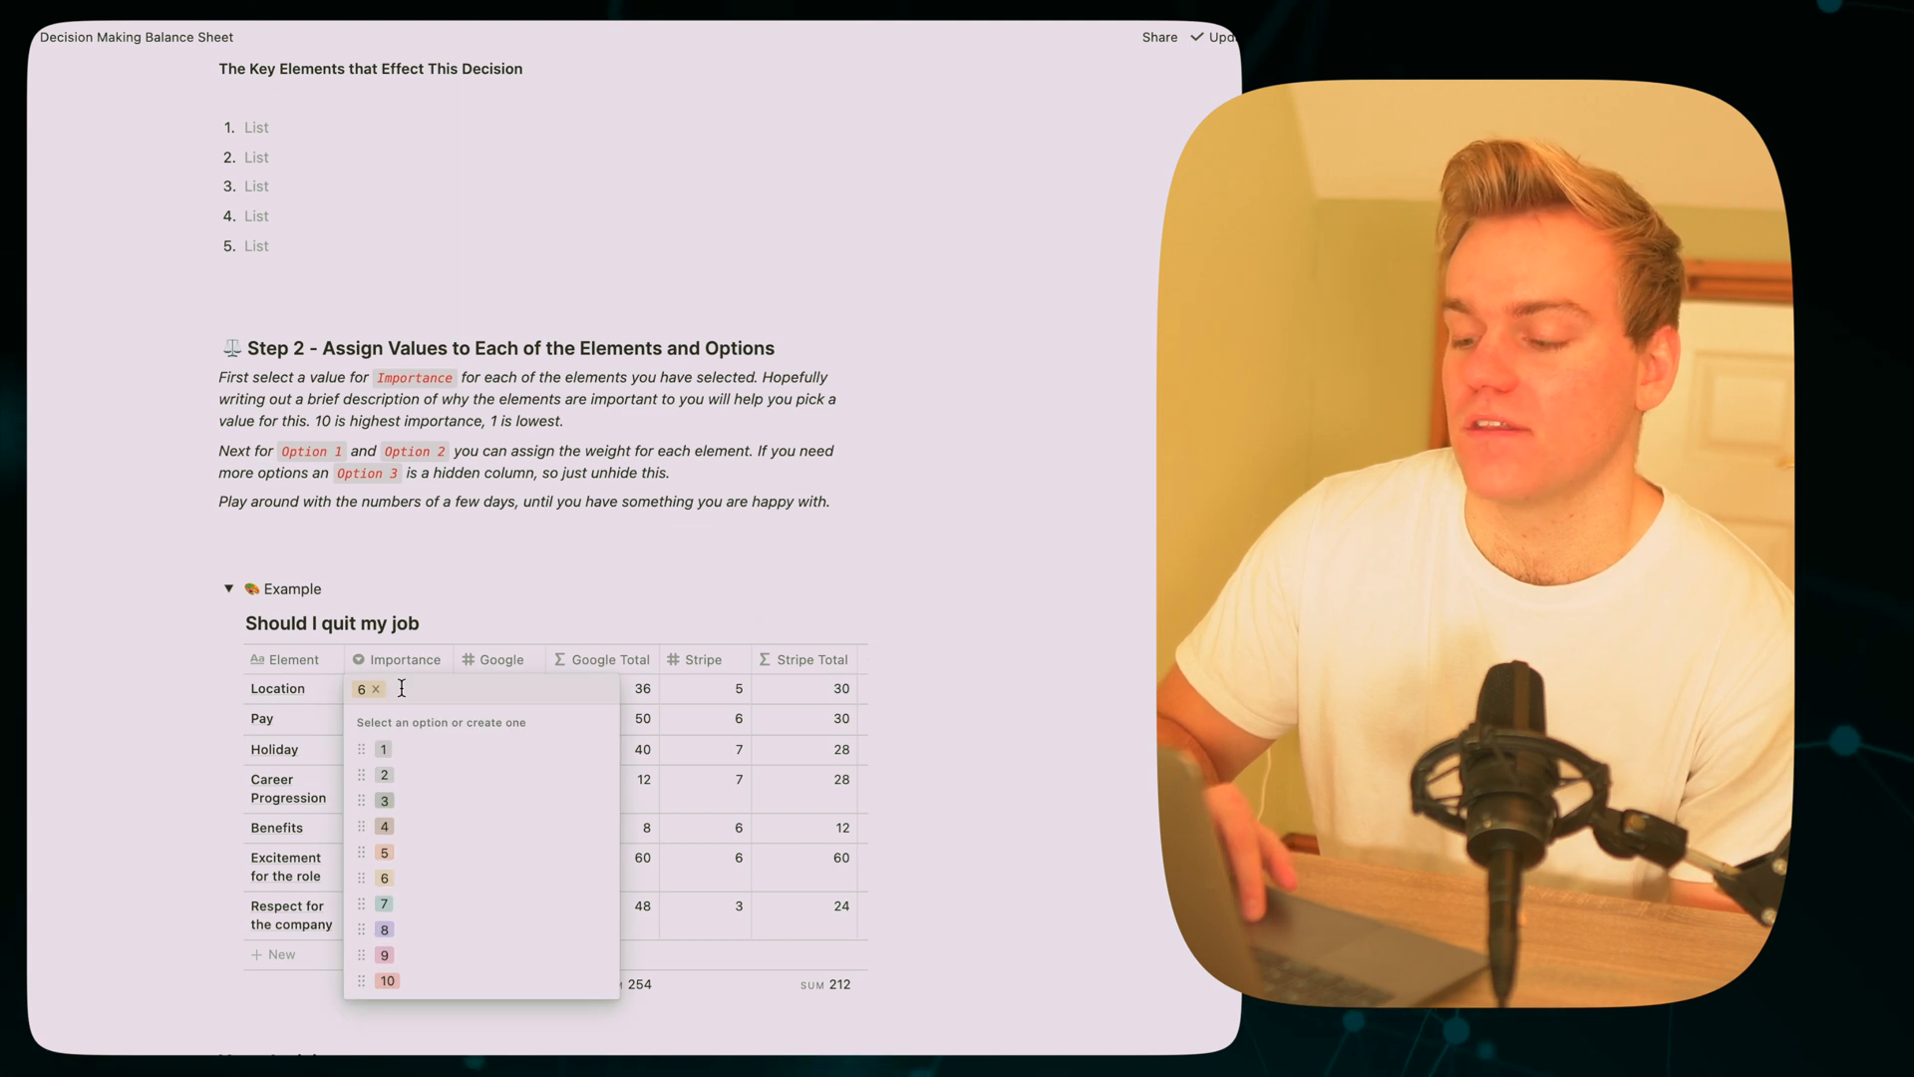
left_click(467, 574)
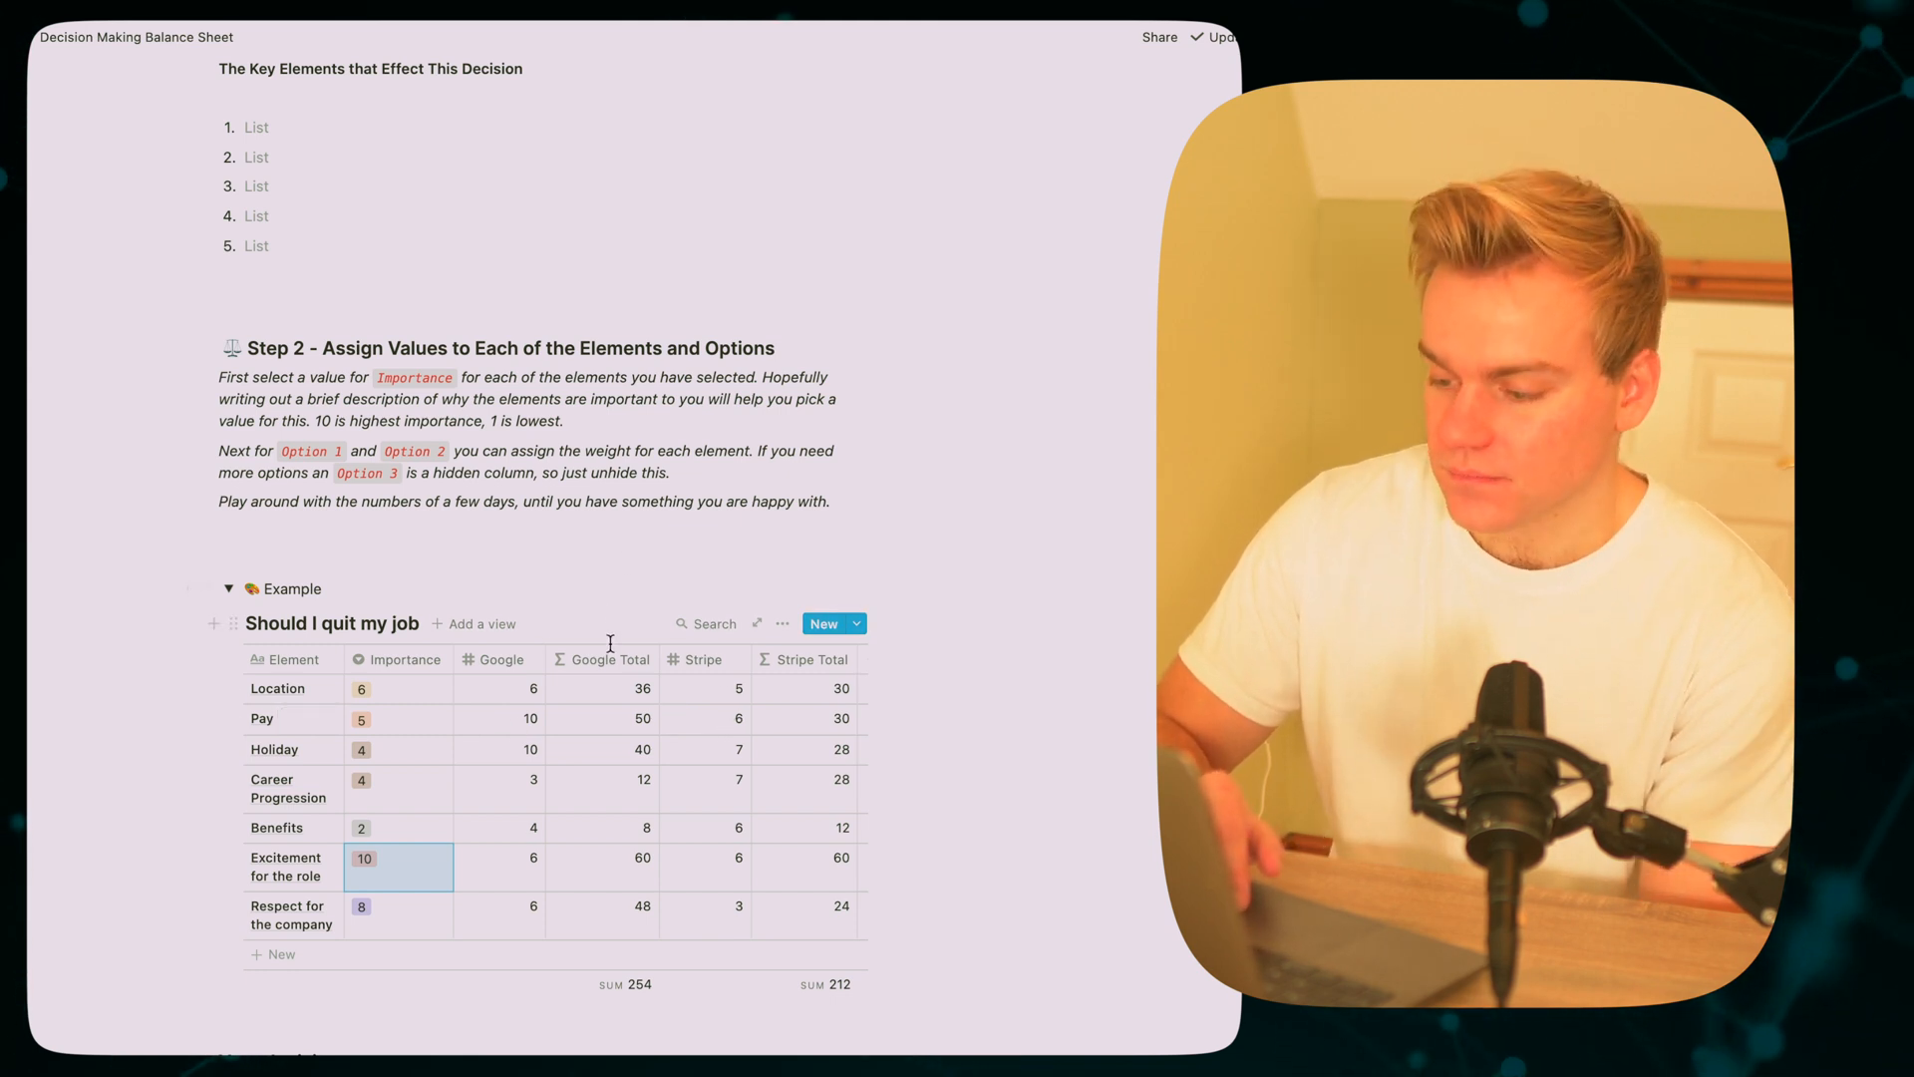
mouse_move(614, 730)
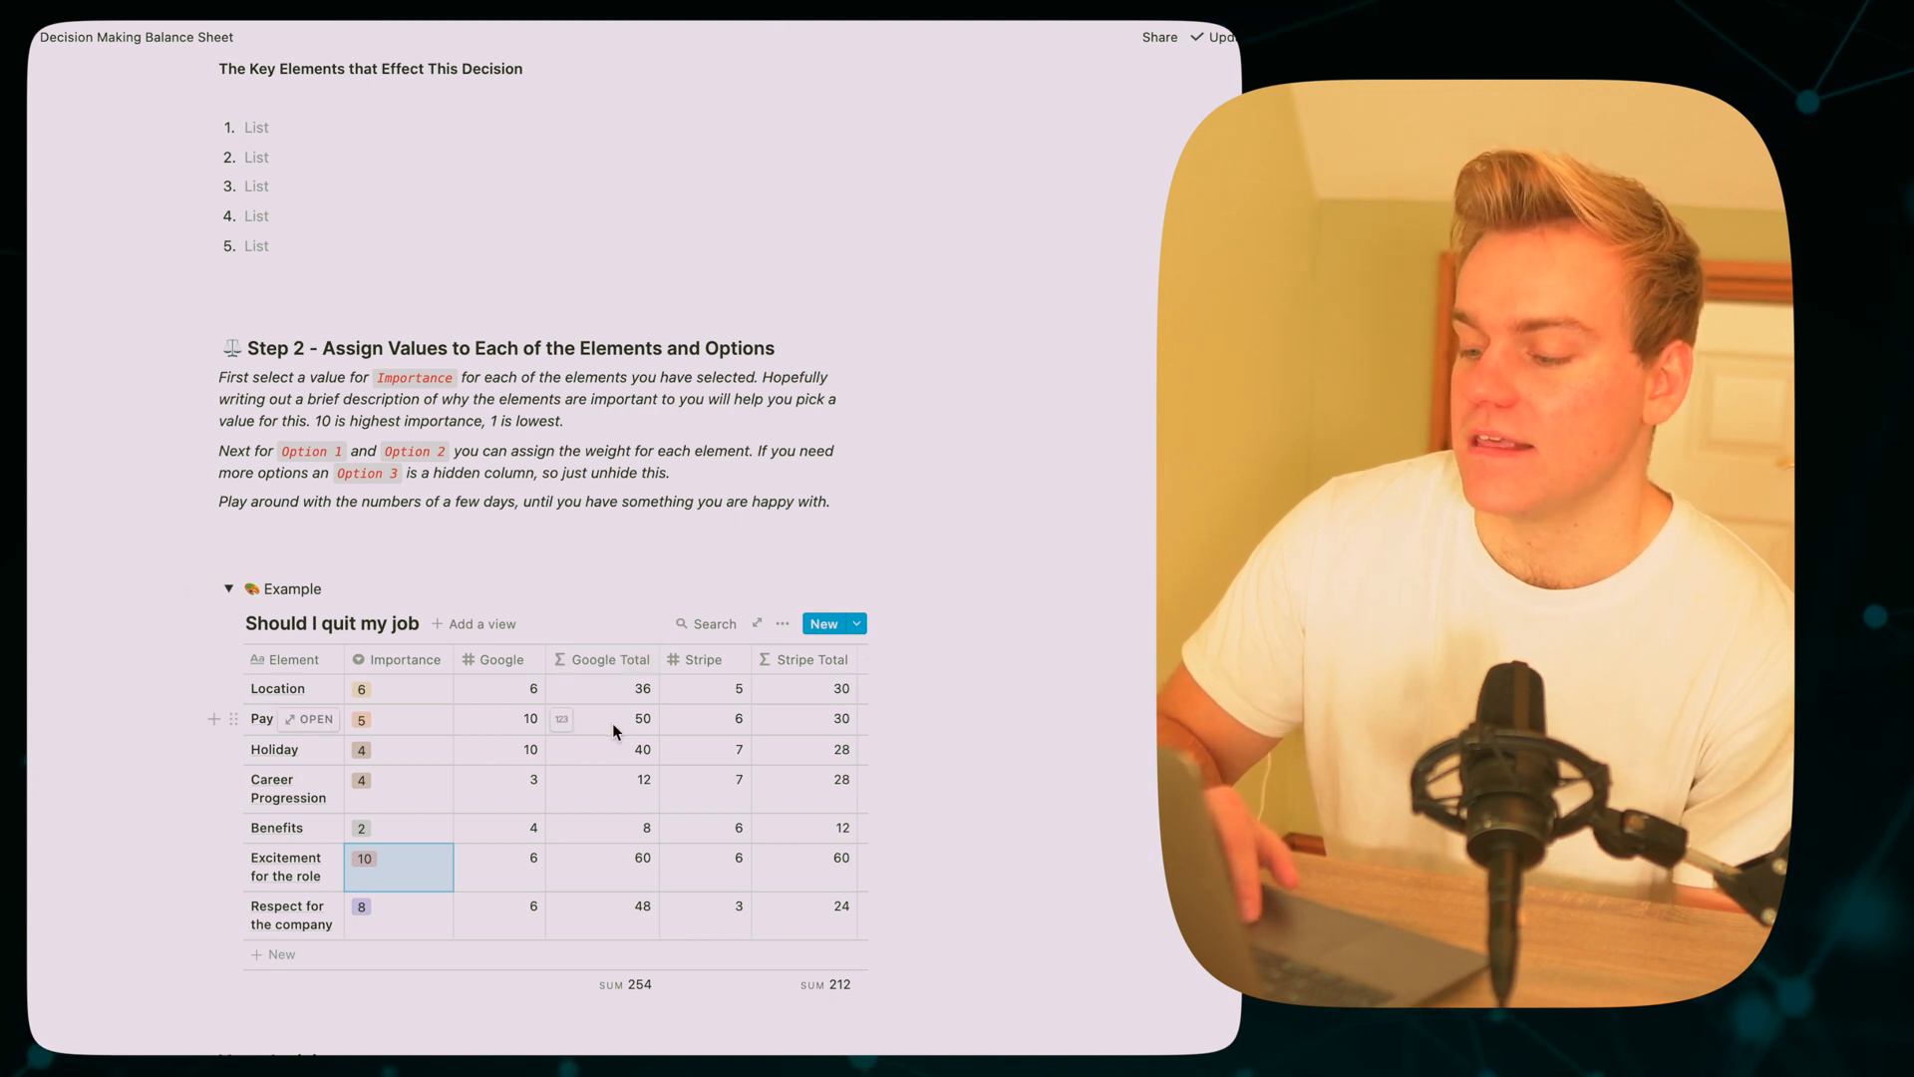
left_click(603, 718)
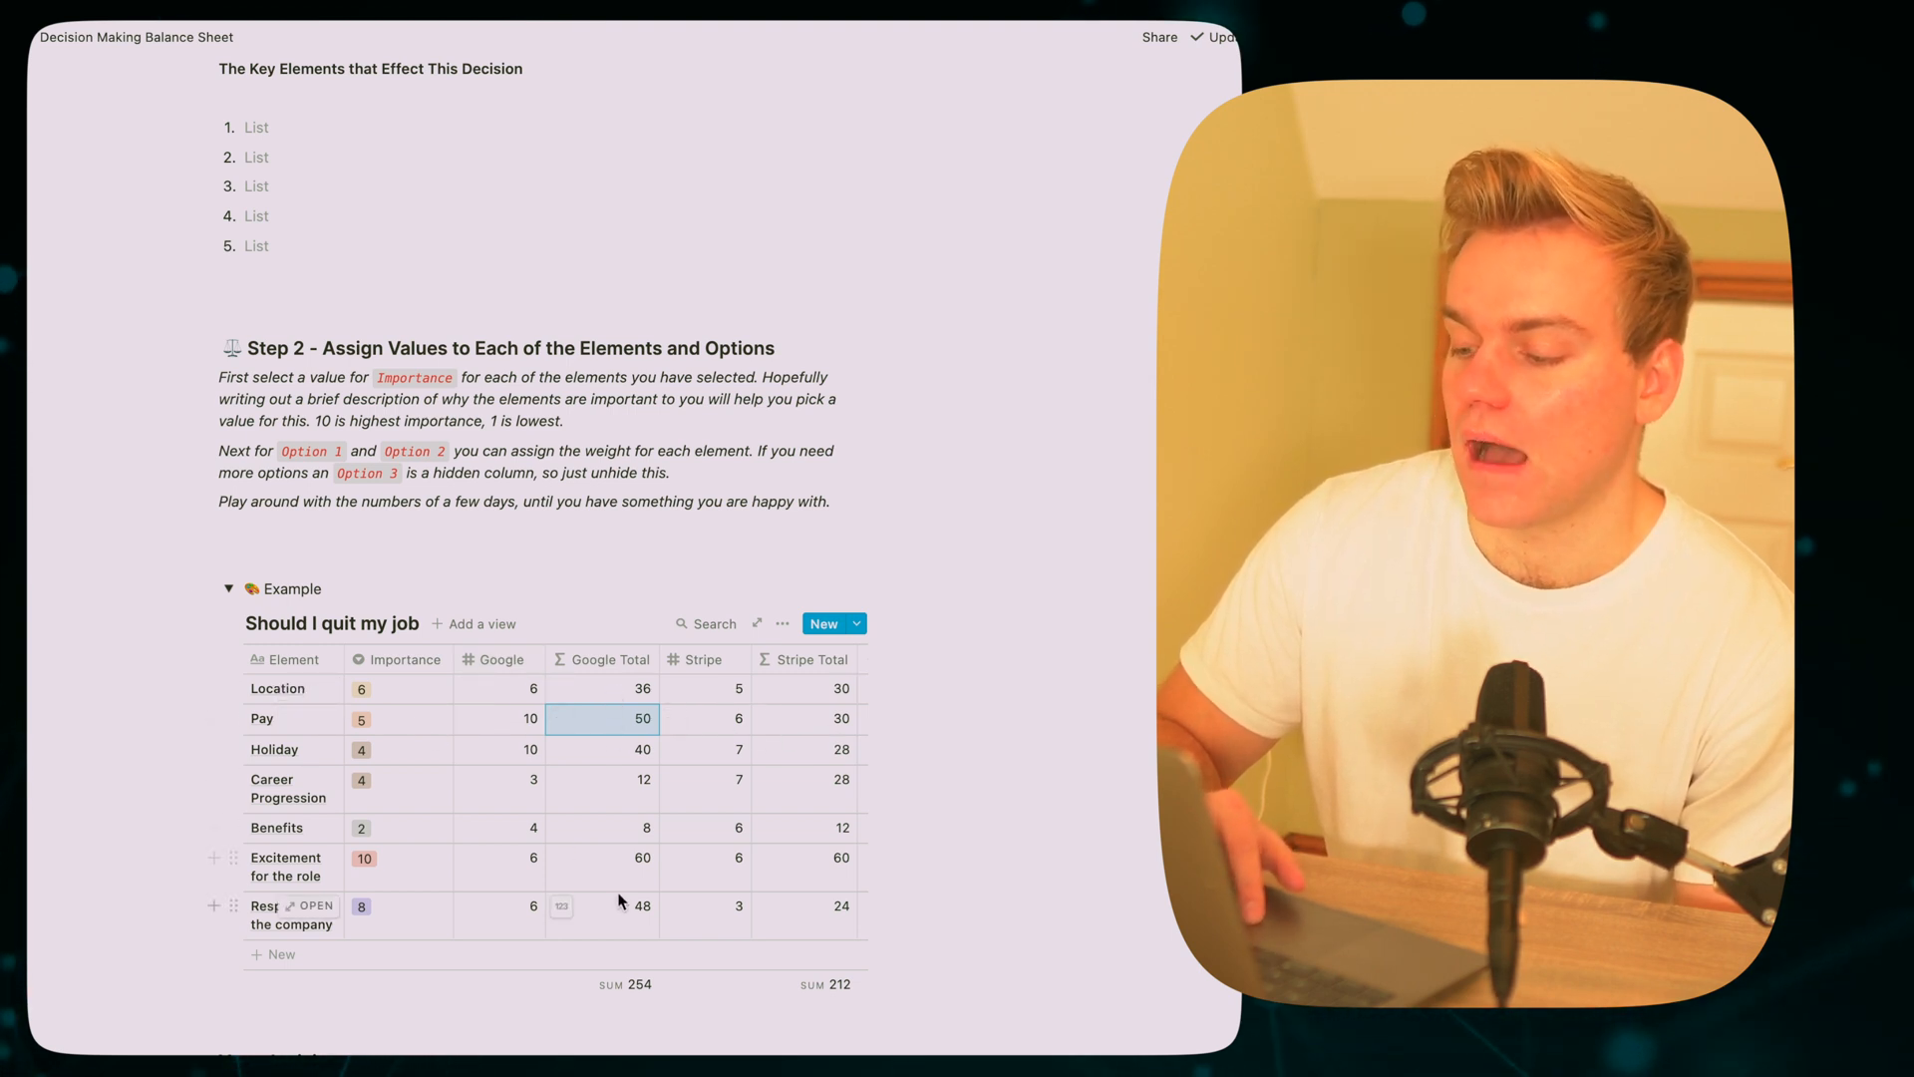
scroll("down", 3)
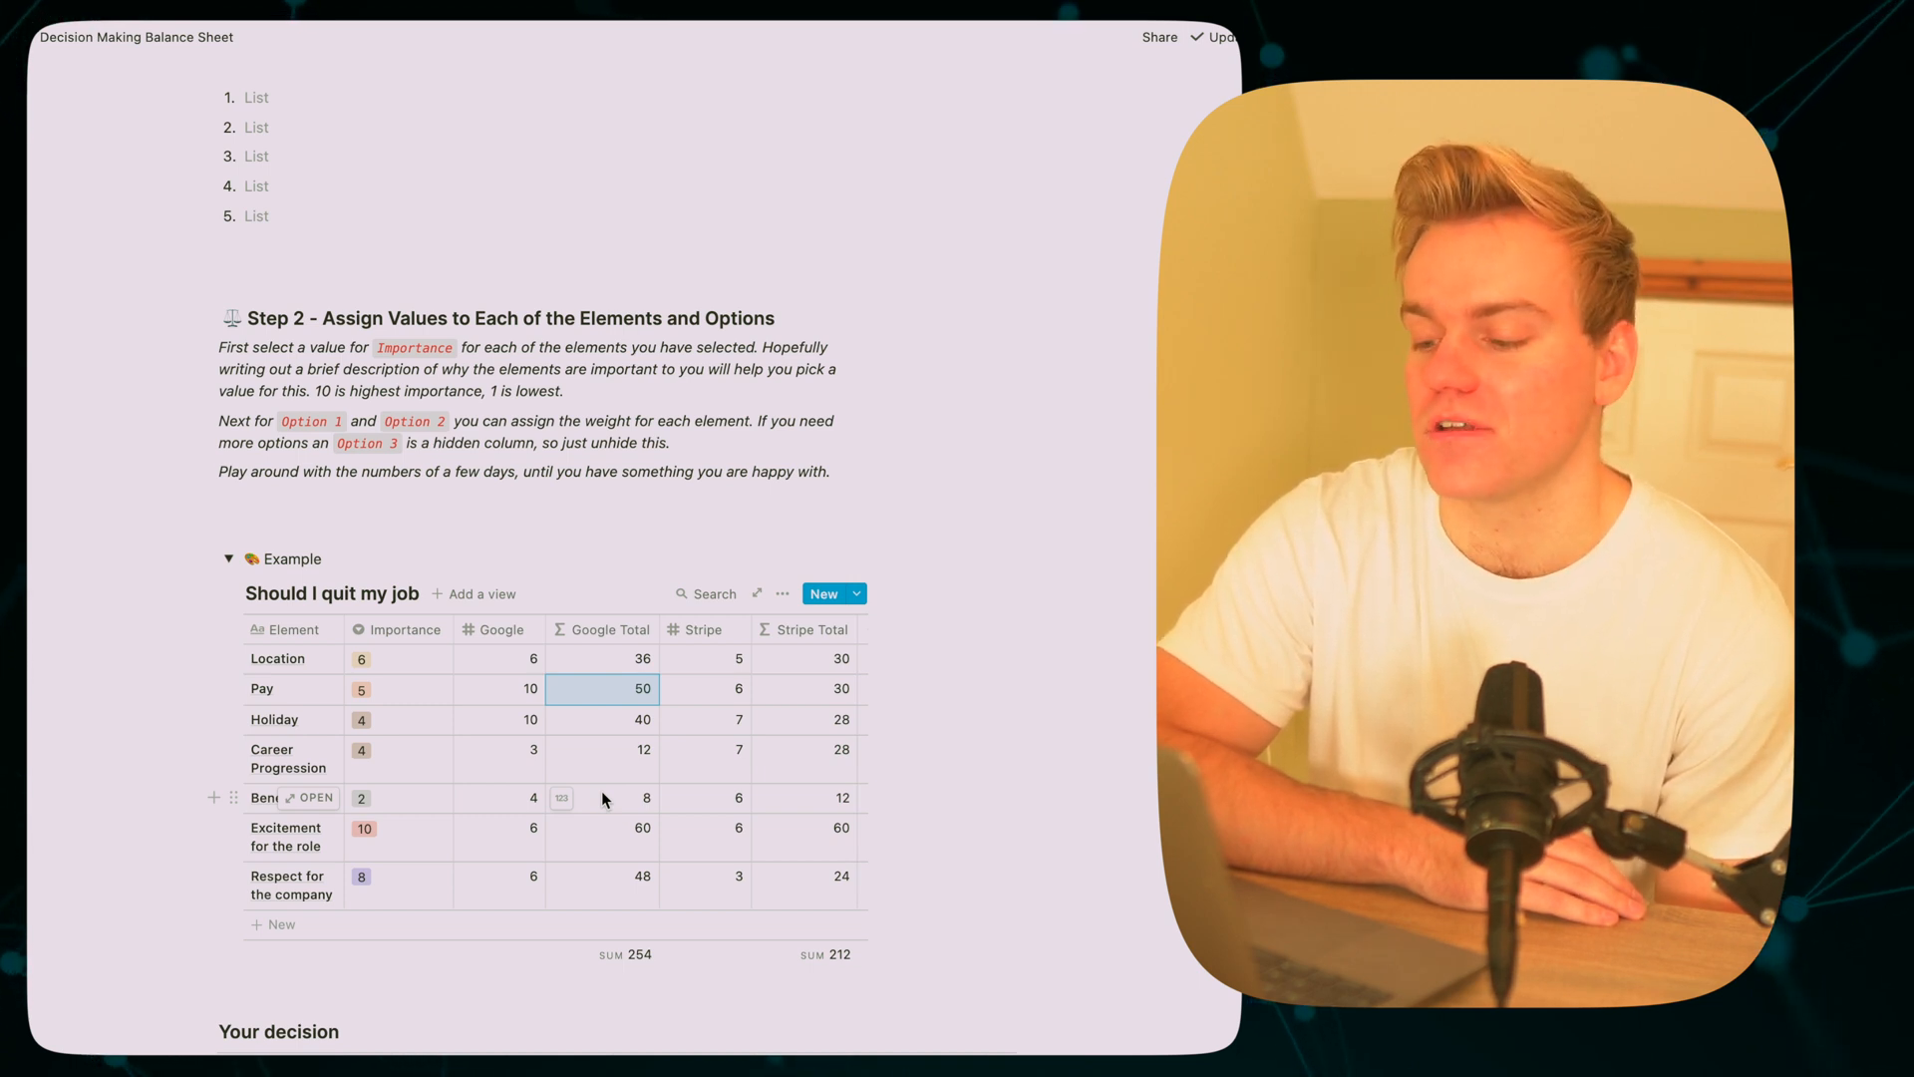
mouse_move(521, 744)
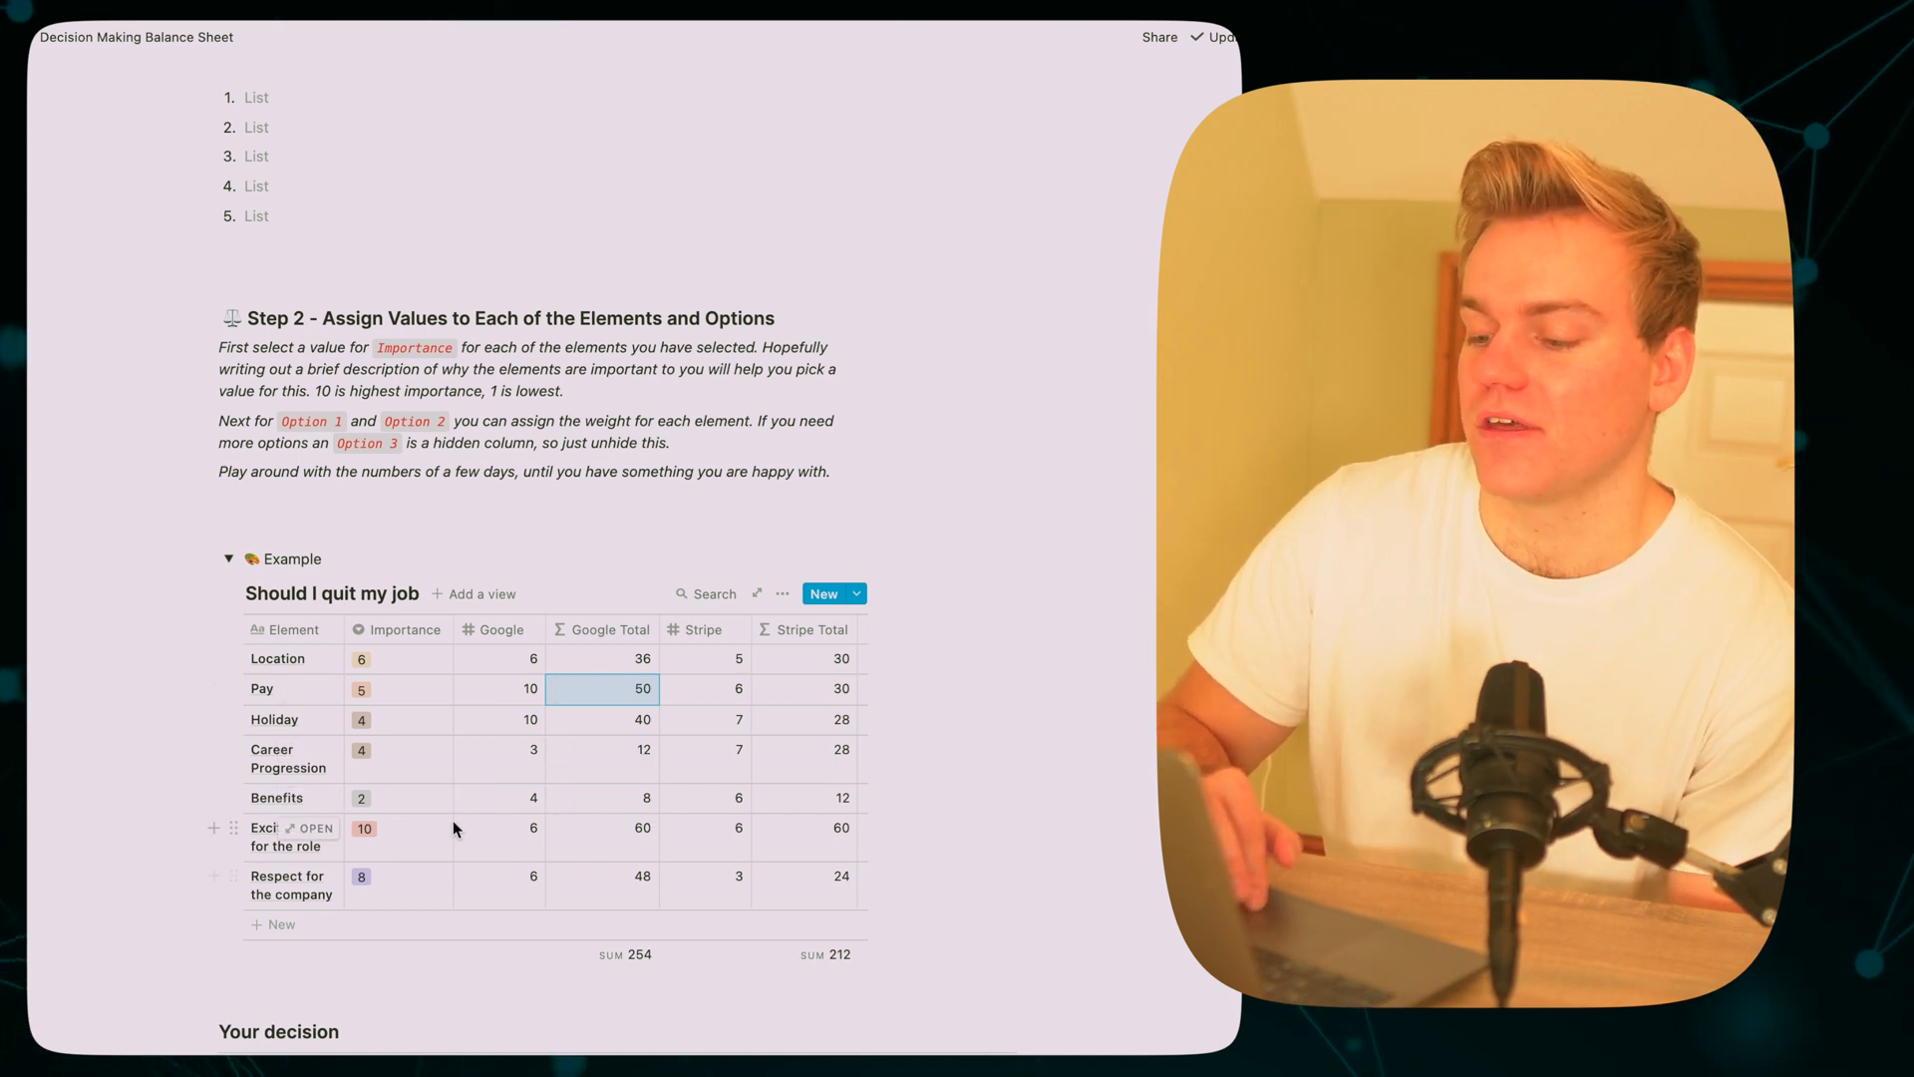
mouse_move(436, 700)
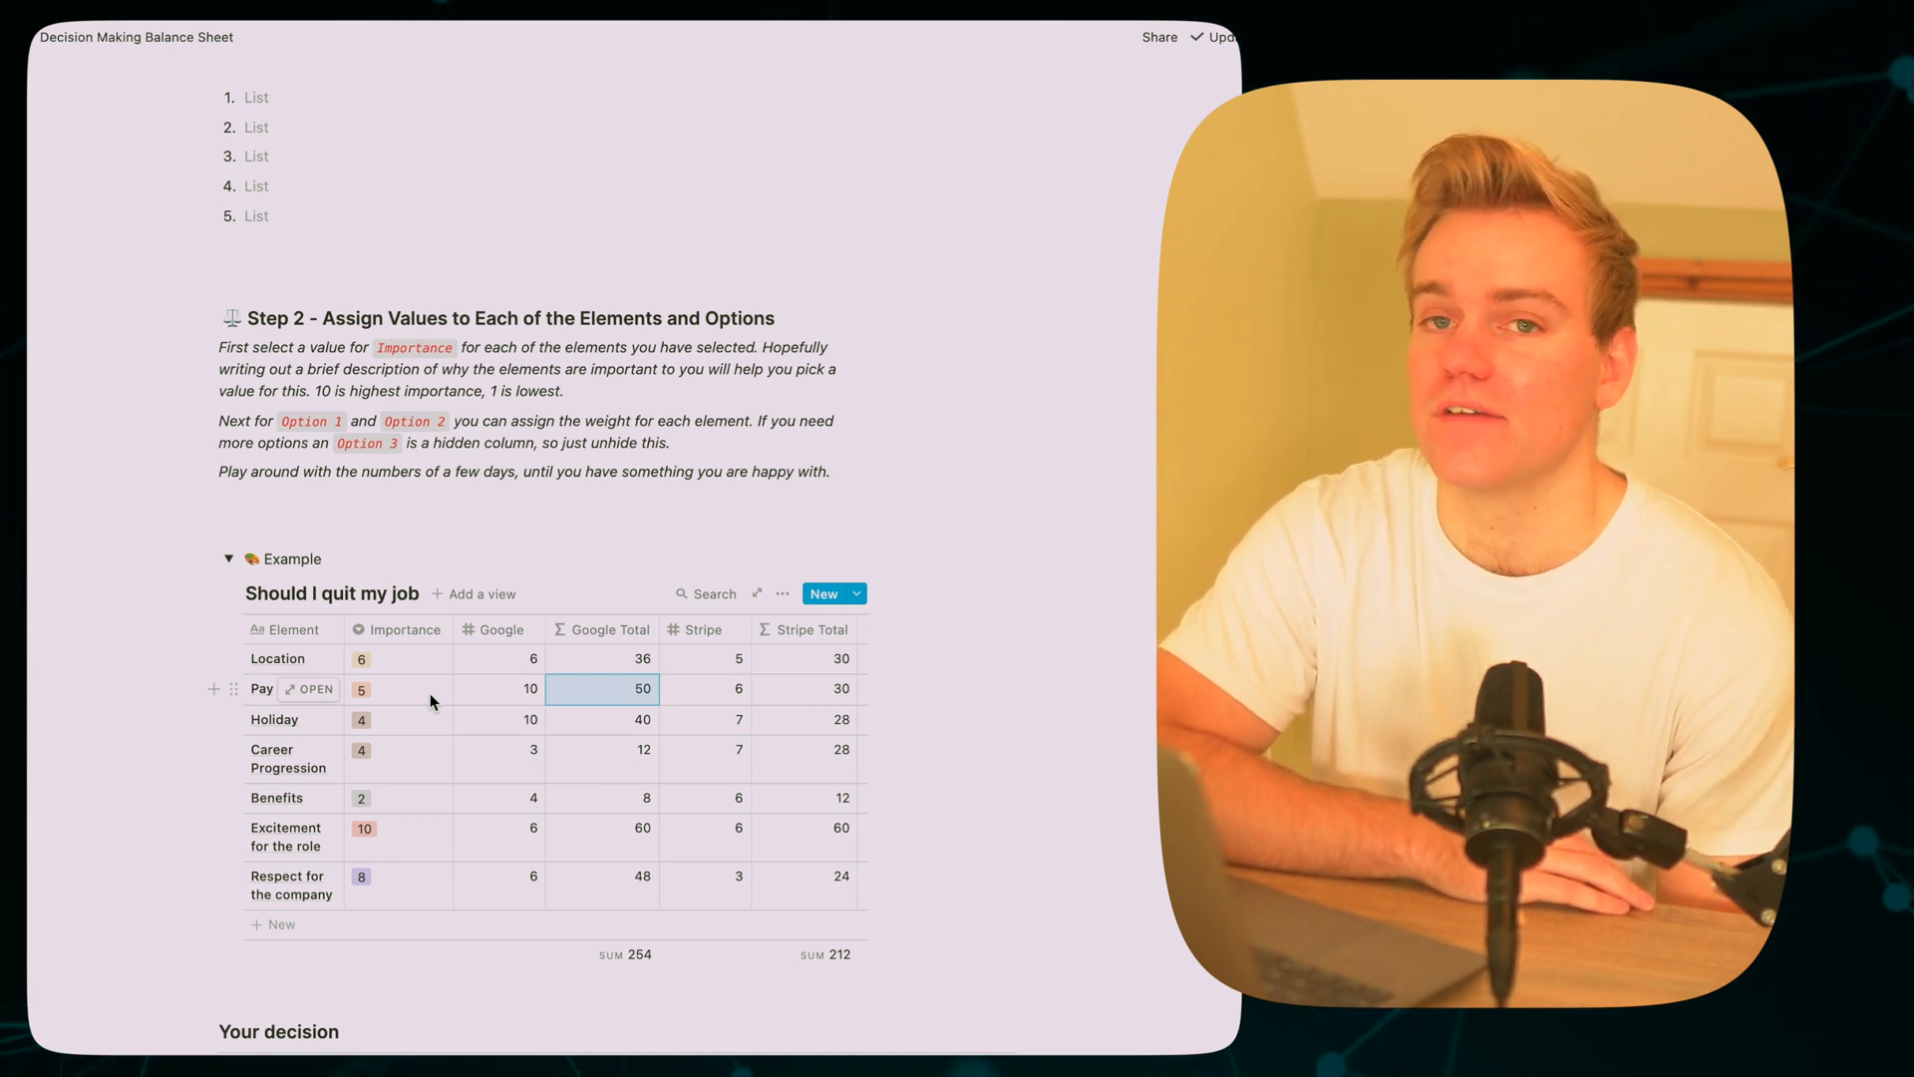
Set Pay's importance to 8 and Excitement's Google score to 4, totalling 264 vs 230
left_click(361, 688)
type("4")
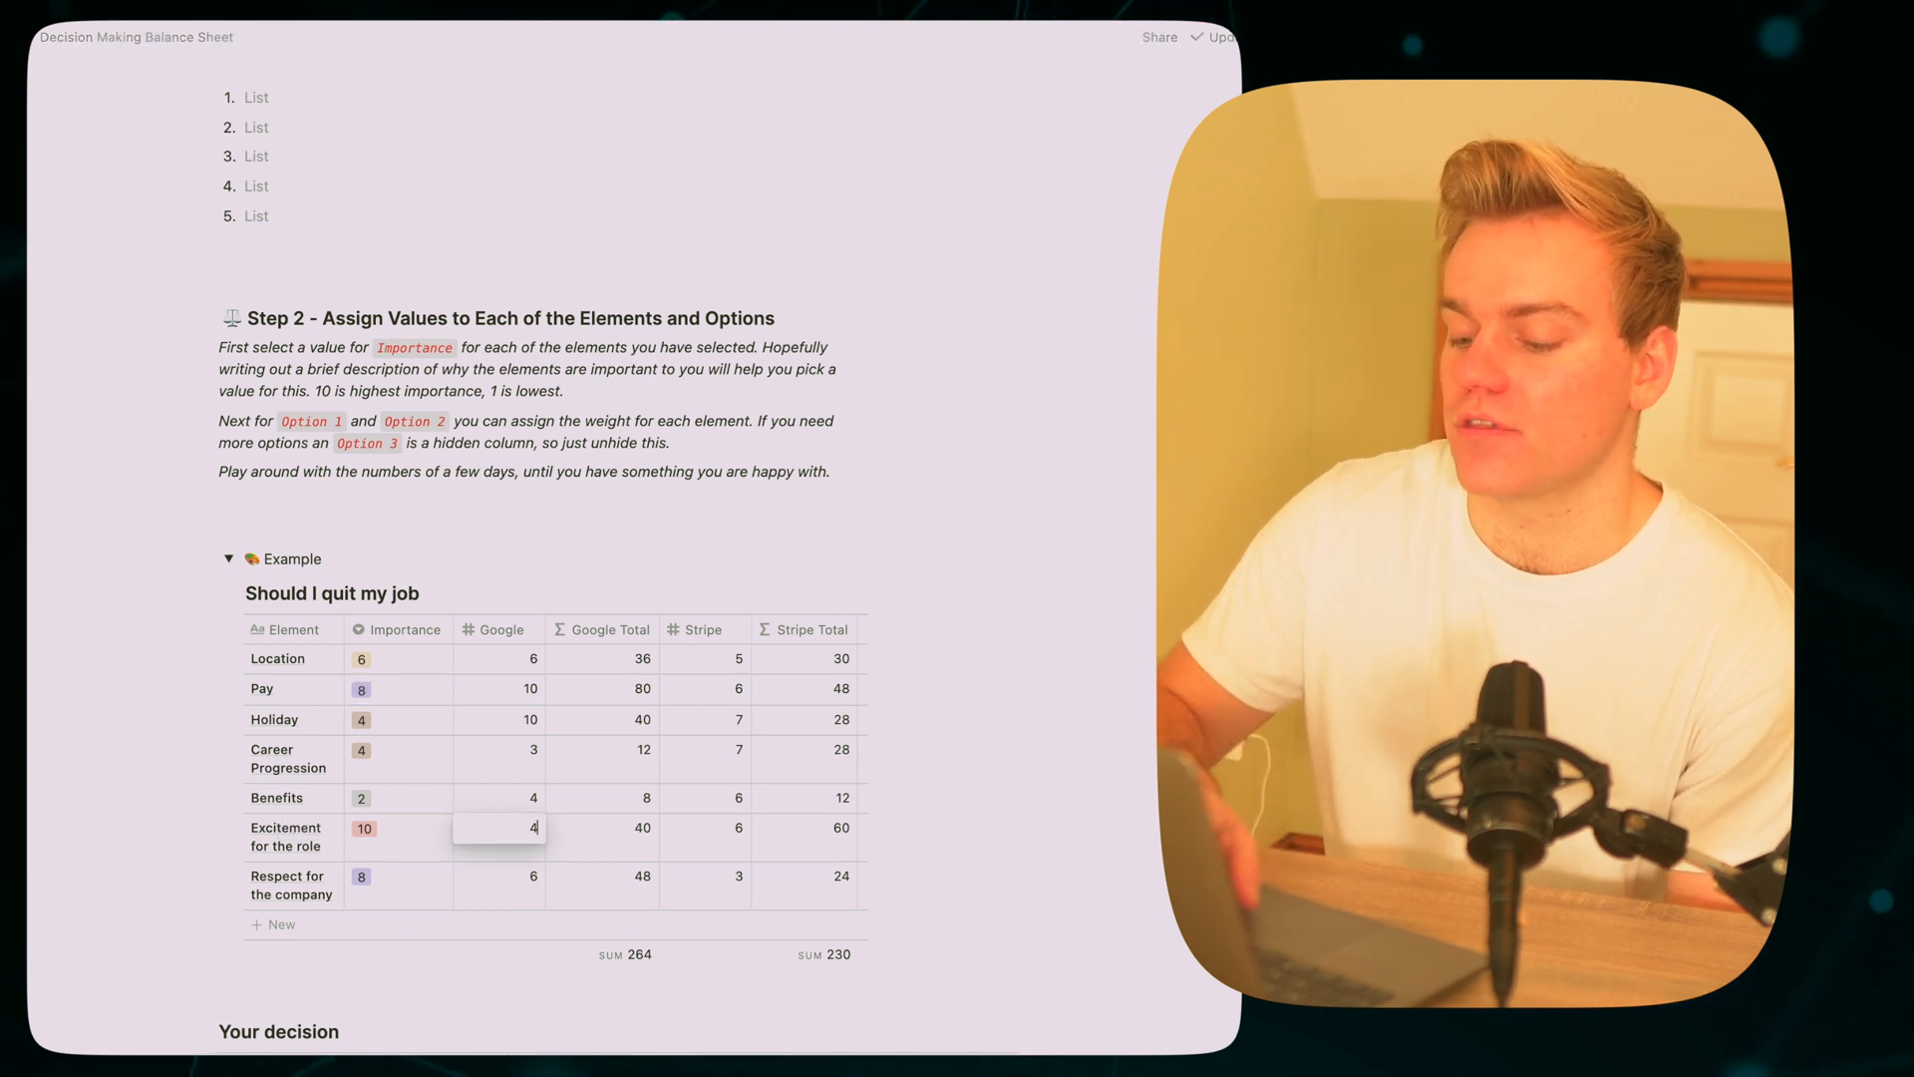
left_click(498, 883)
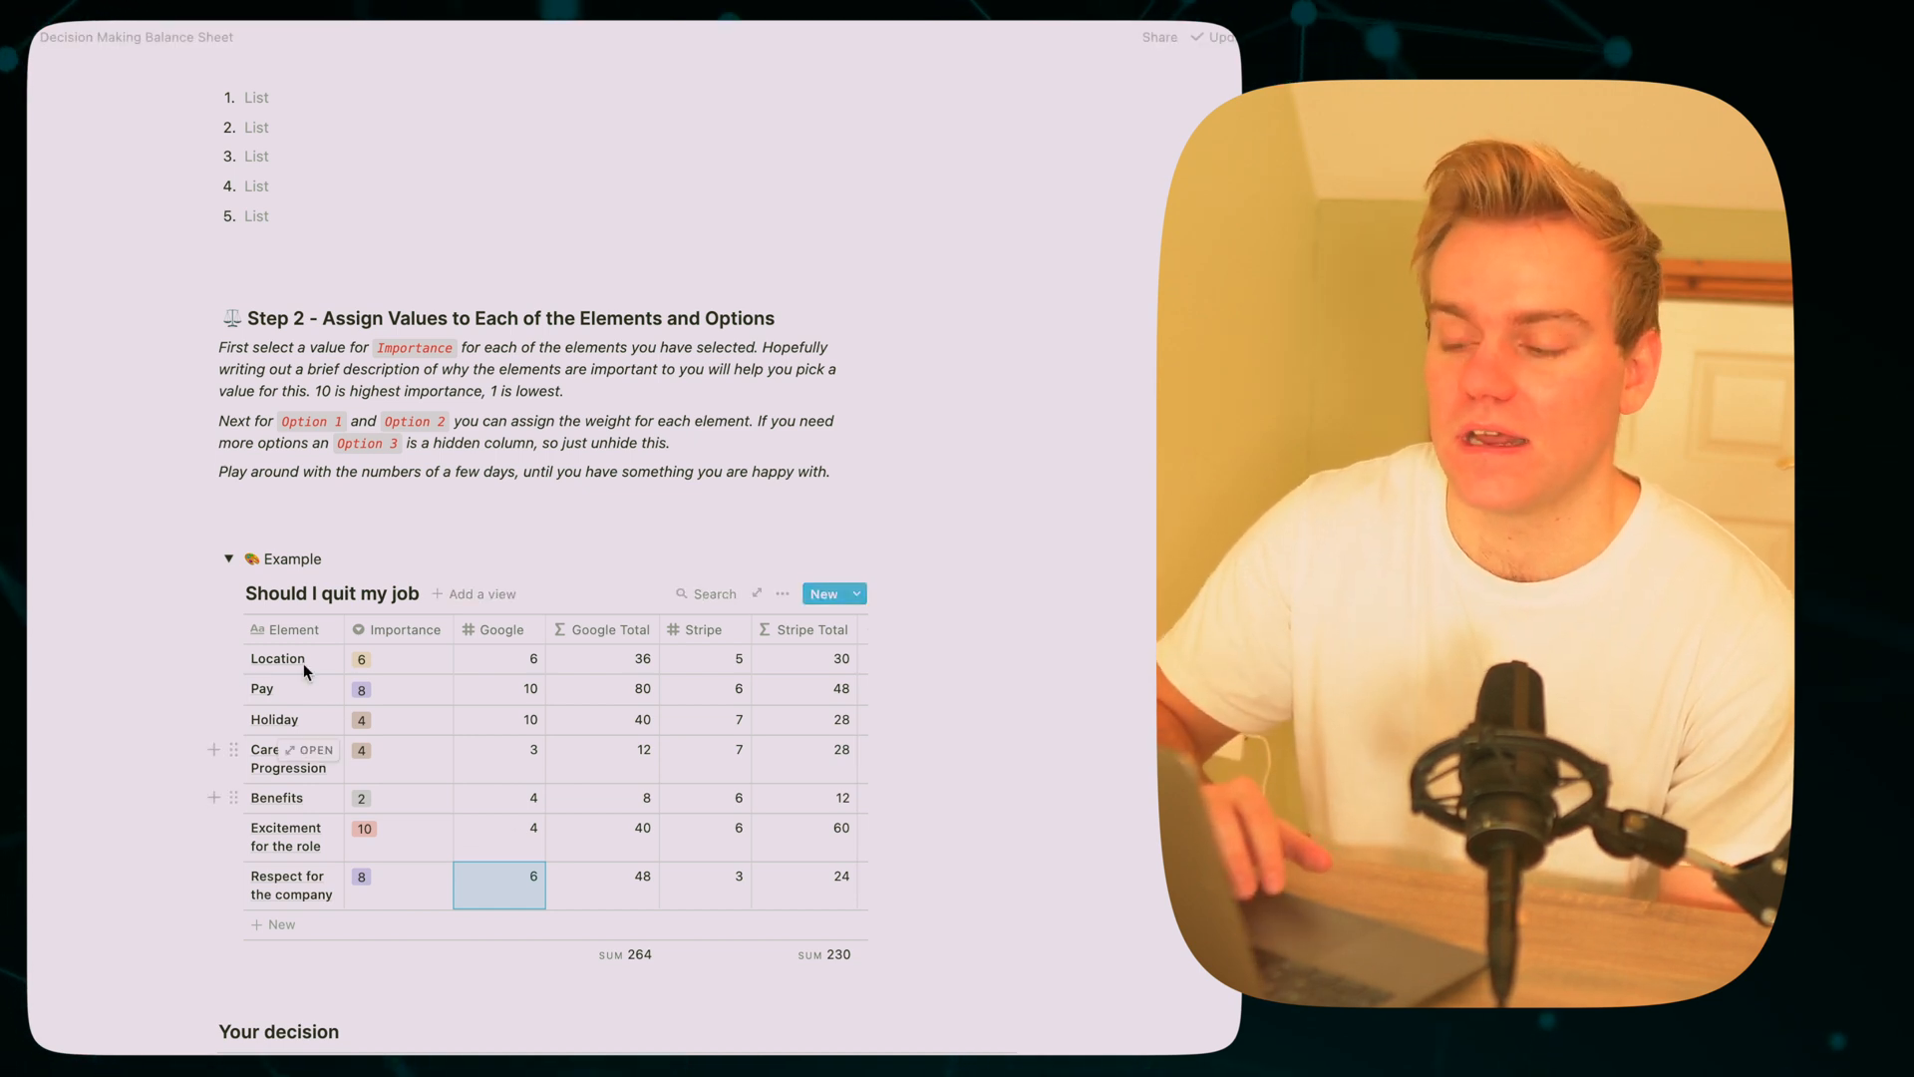
scroll("down", 3)
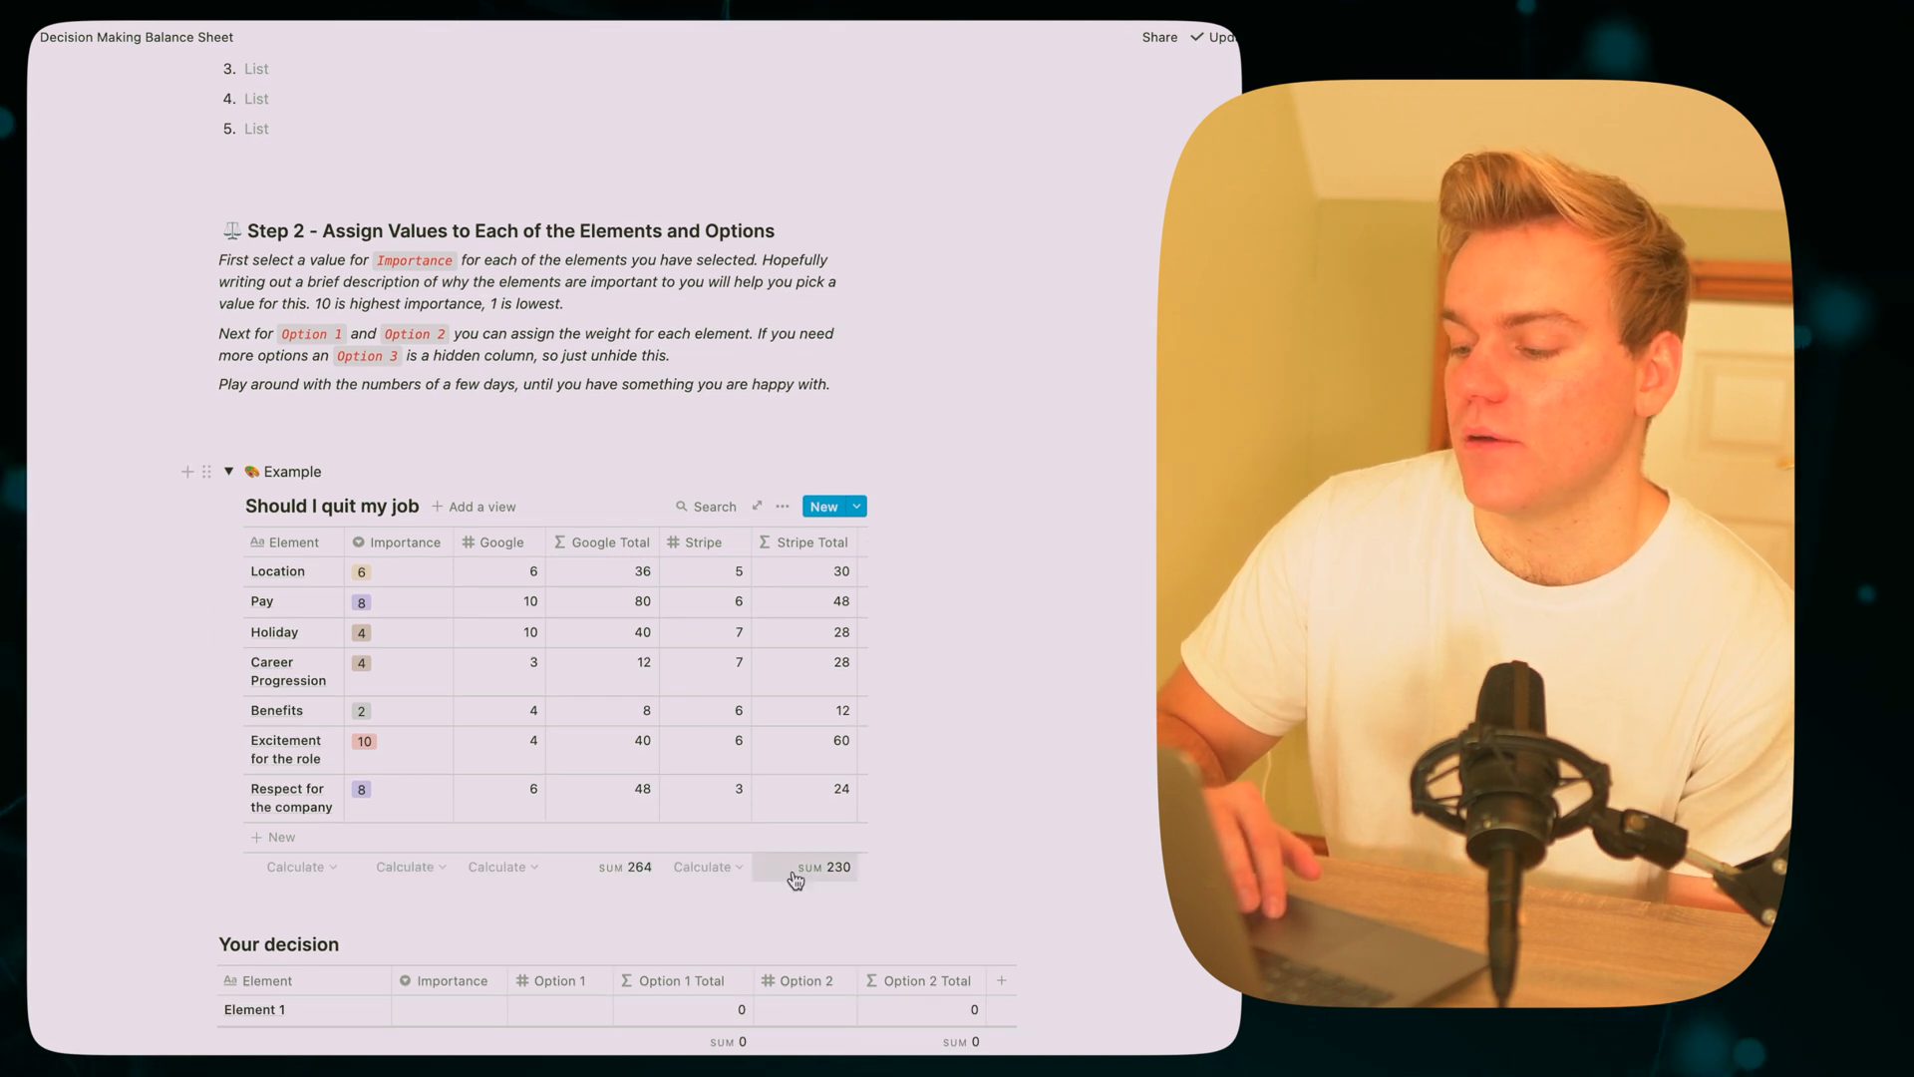
mouse_move(977, 821)
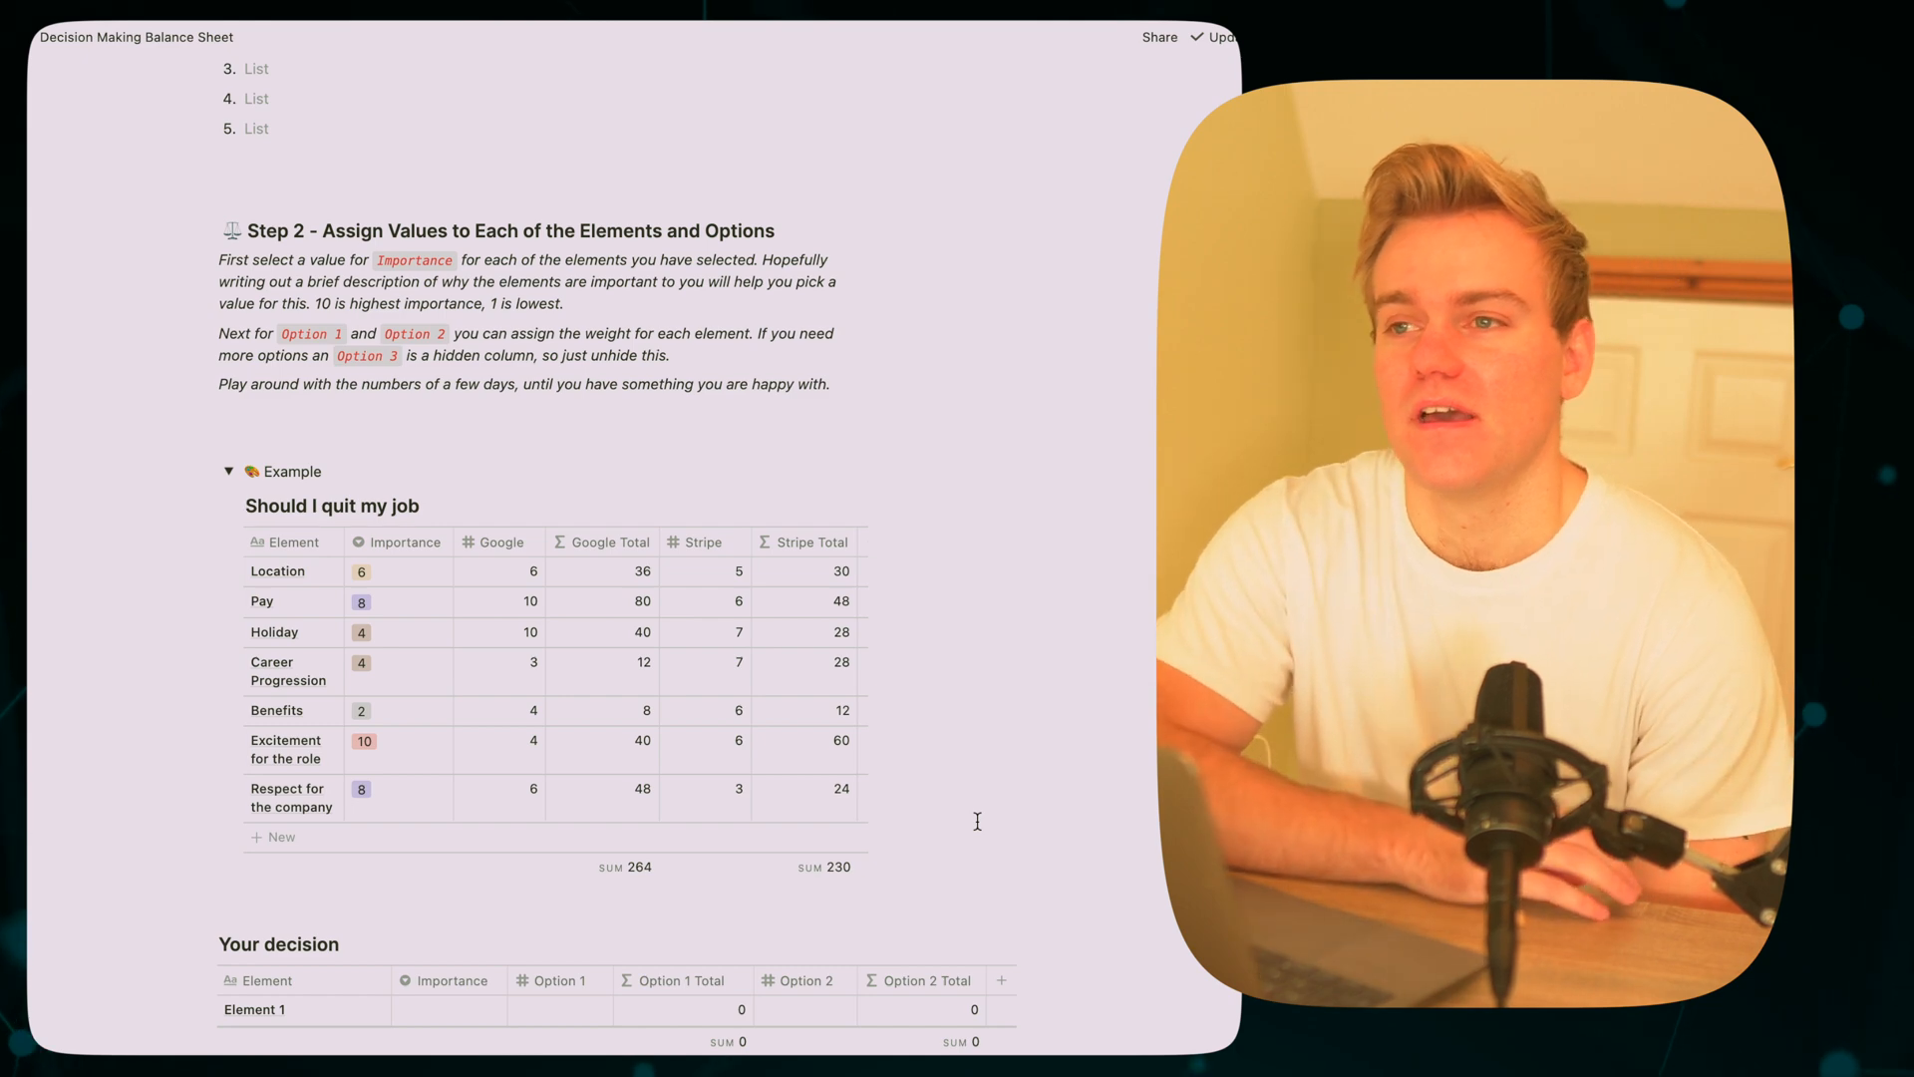
scroll("down", 3)
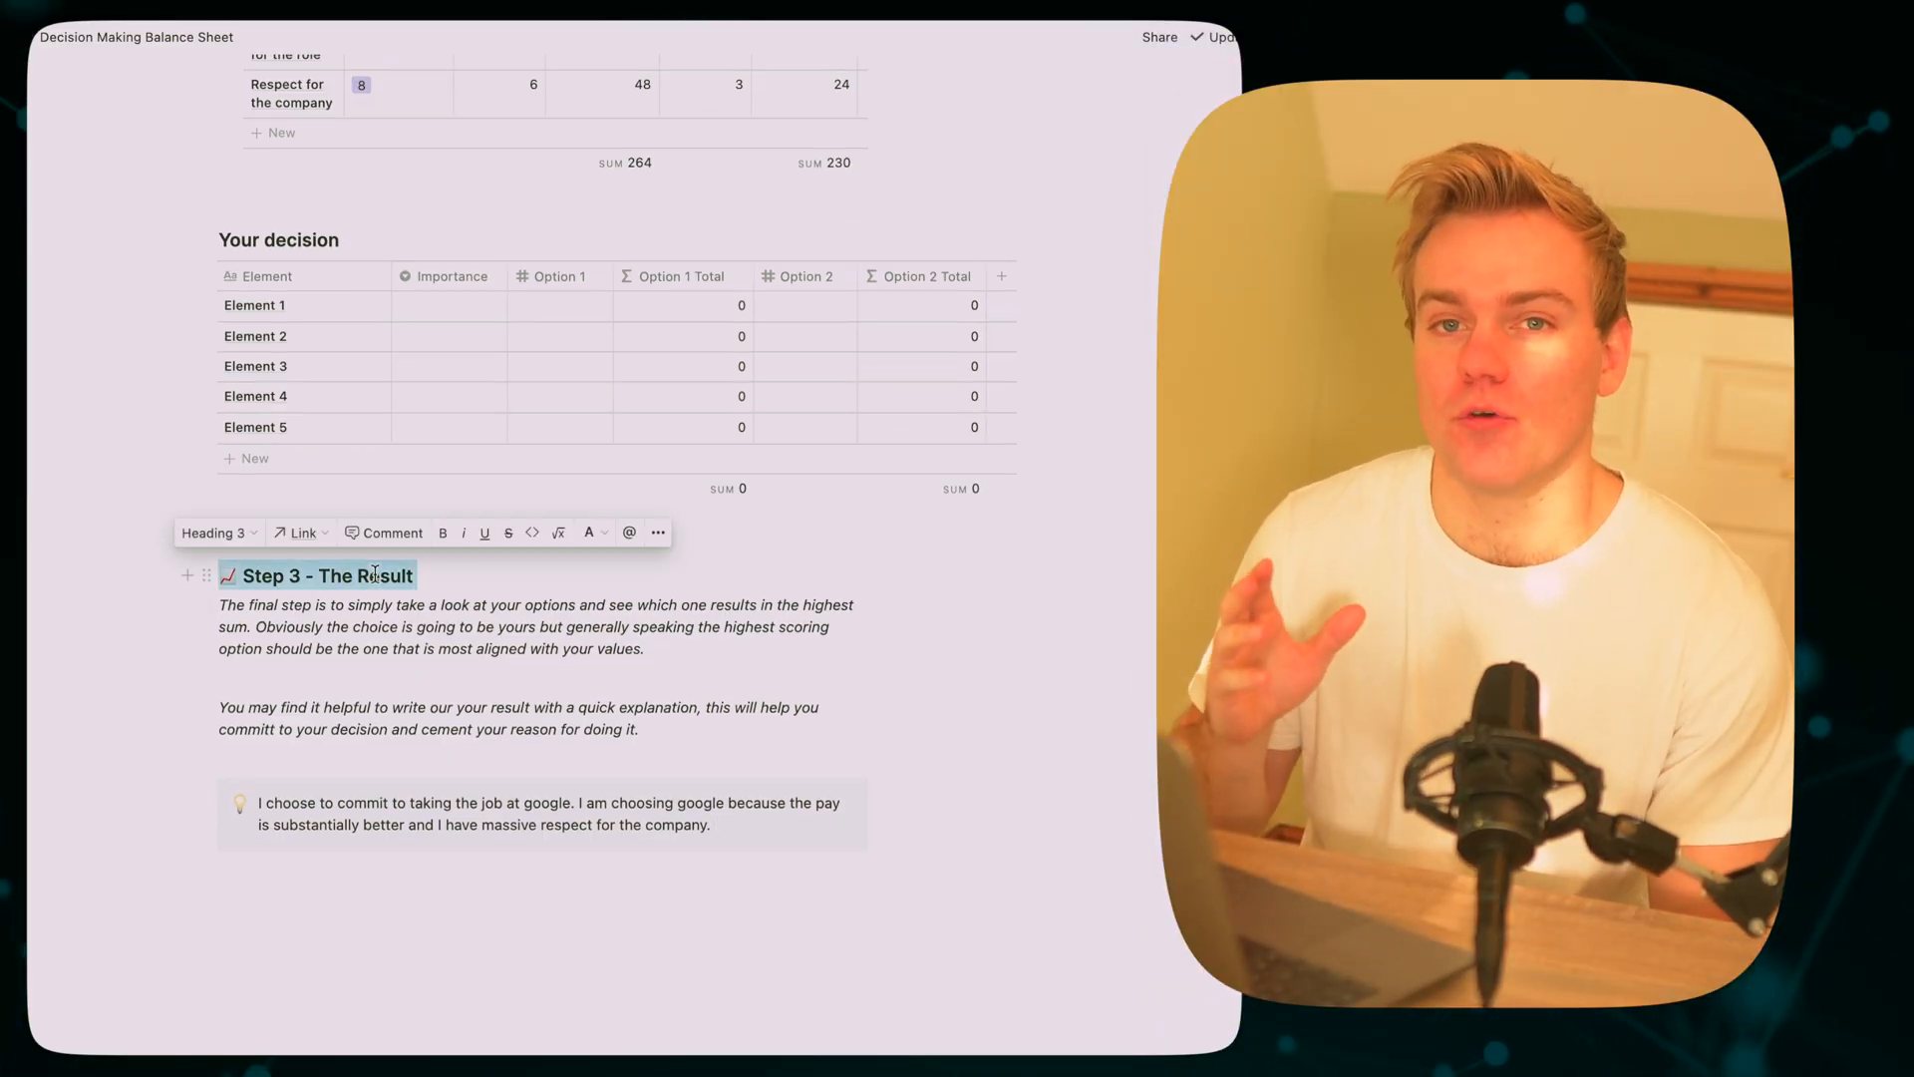
left_click(391, 606)
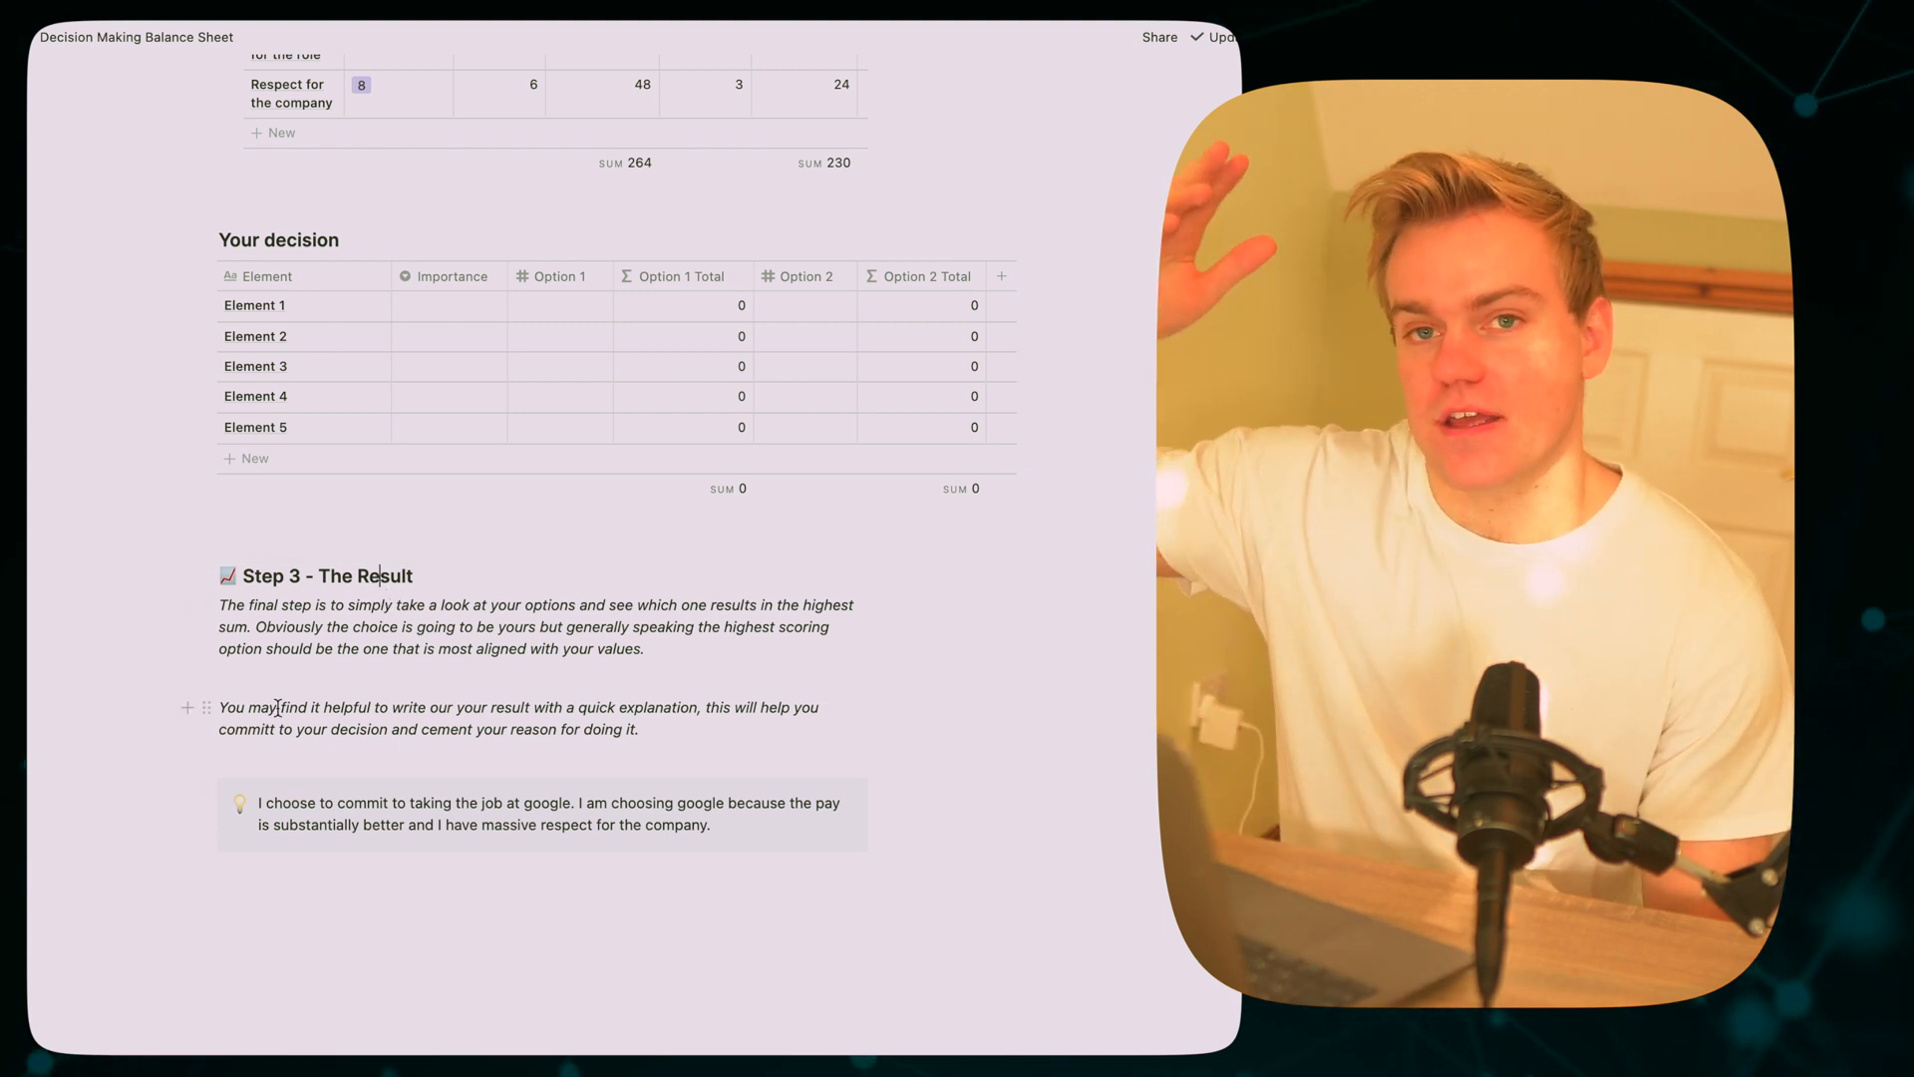
scroll("down", 3)
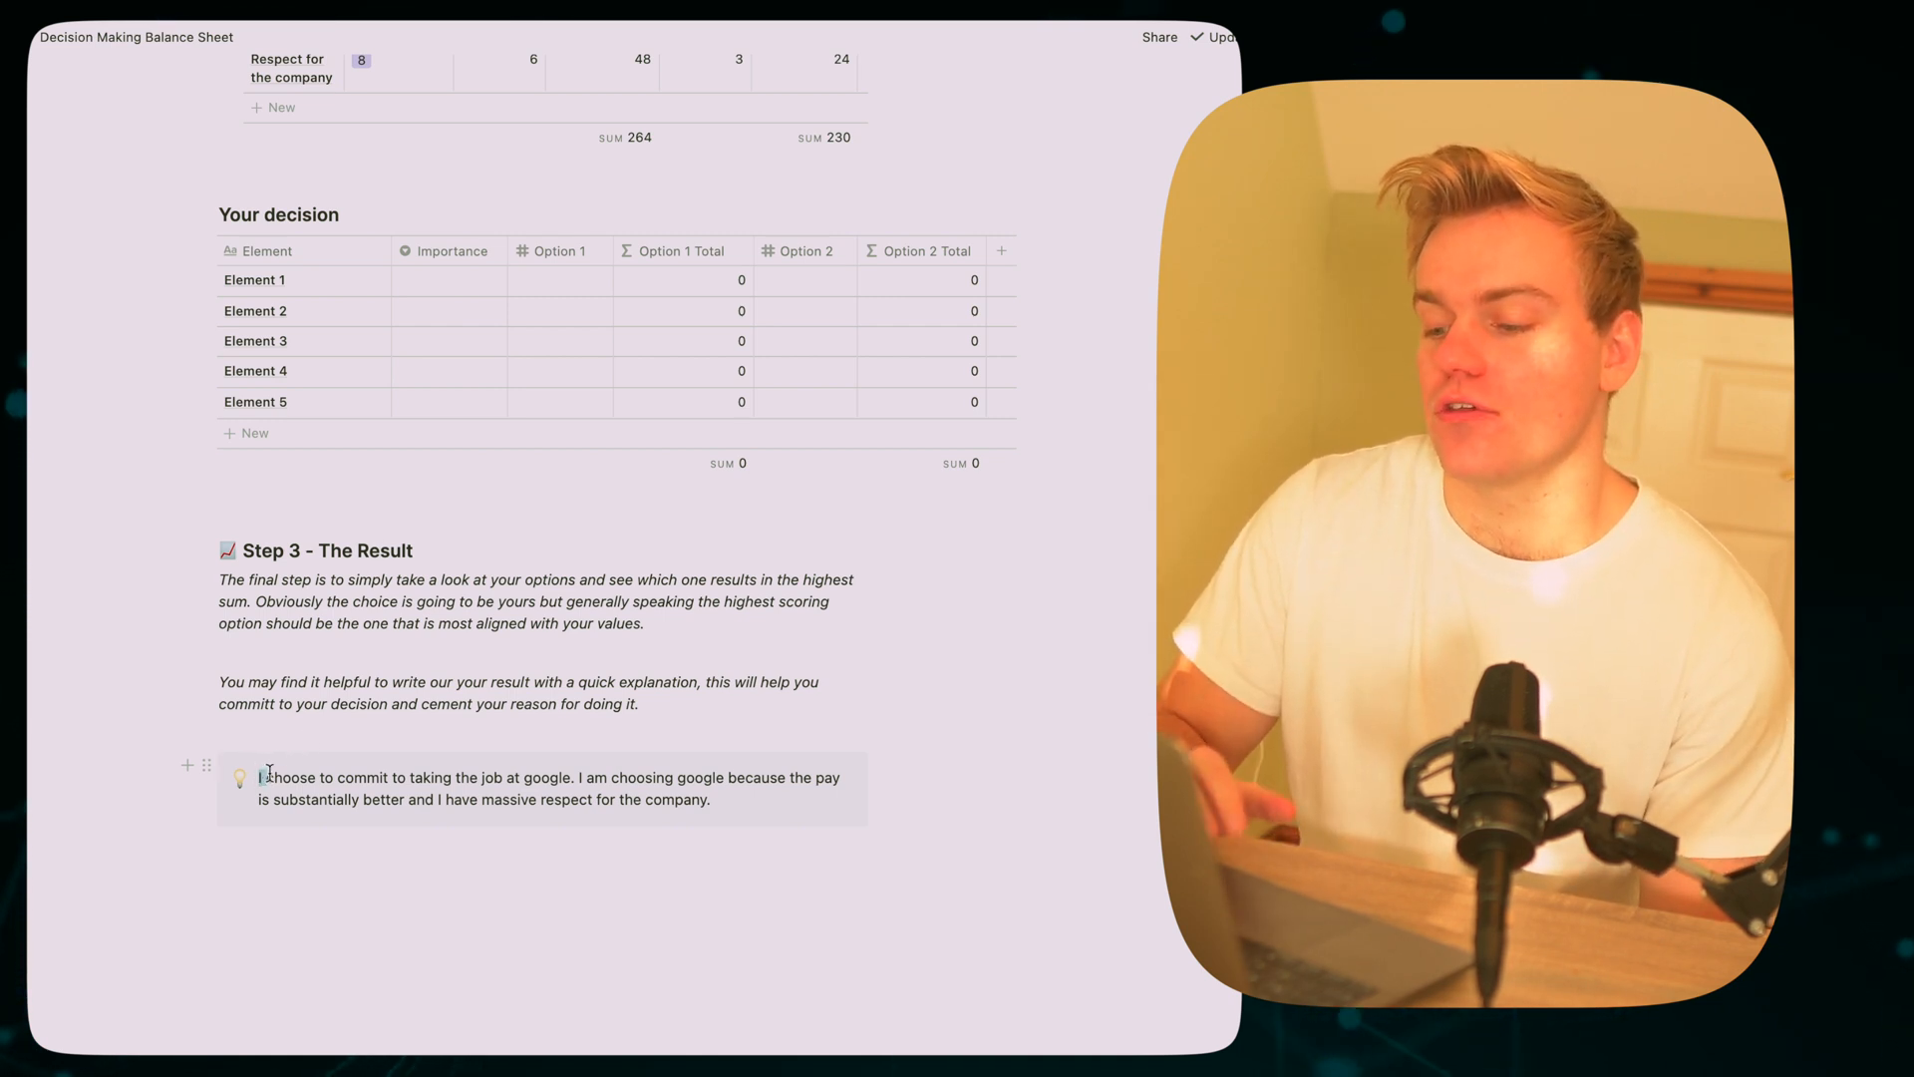
left_click_drag(263, 775, 708, 800)
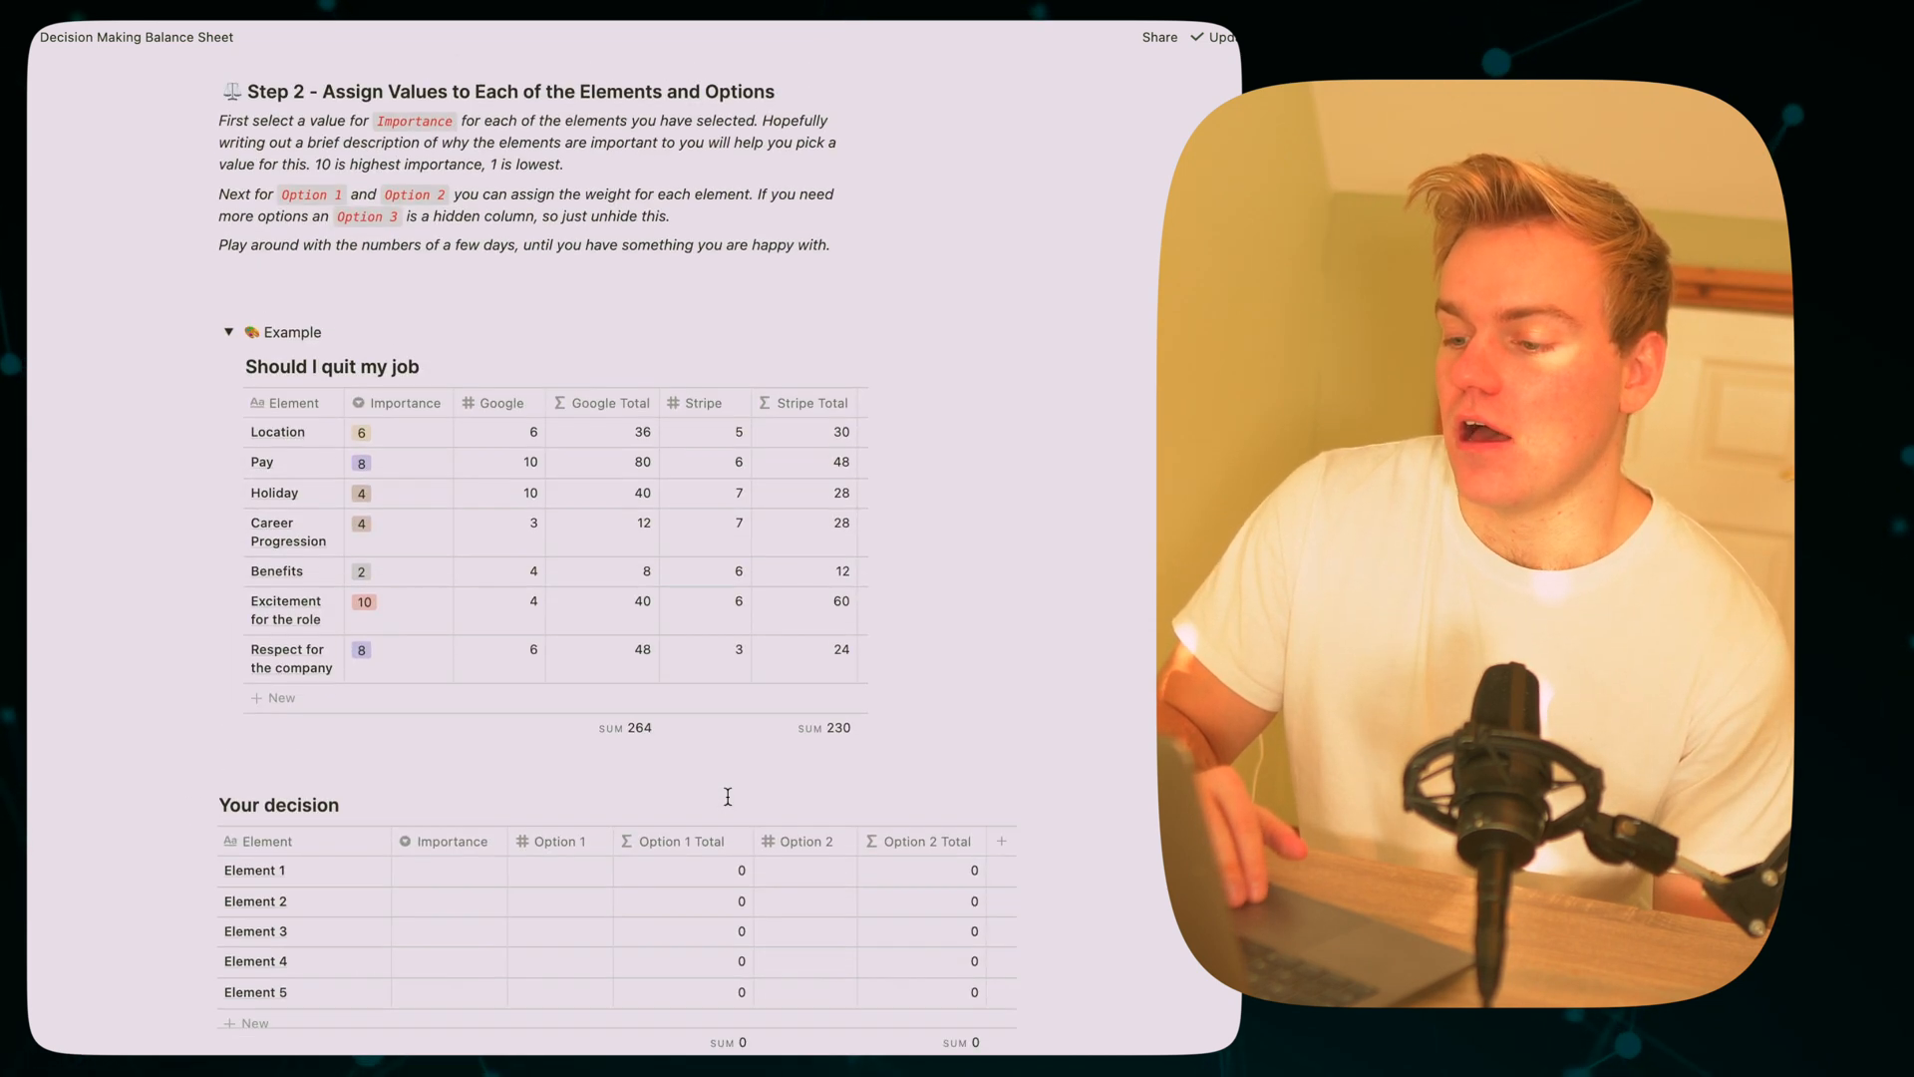
scroll("down", 3)
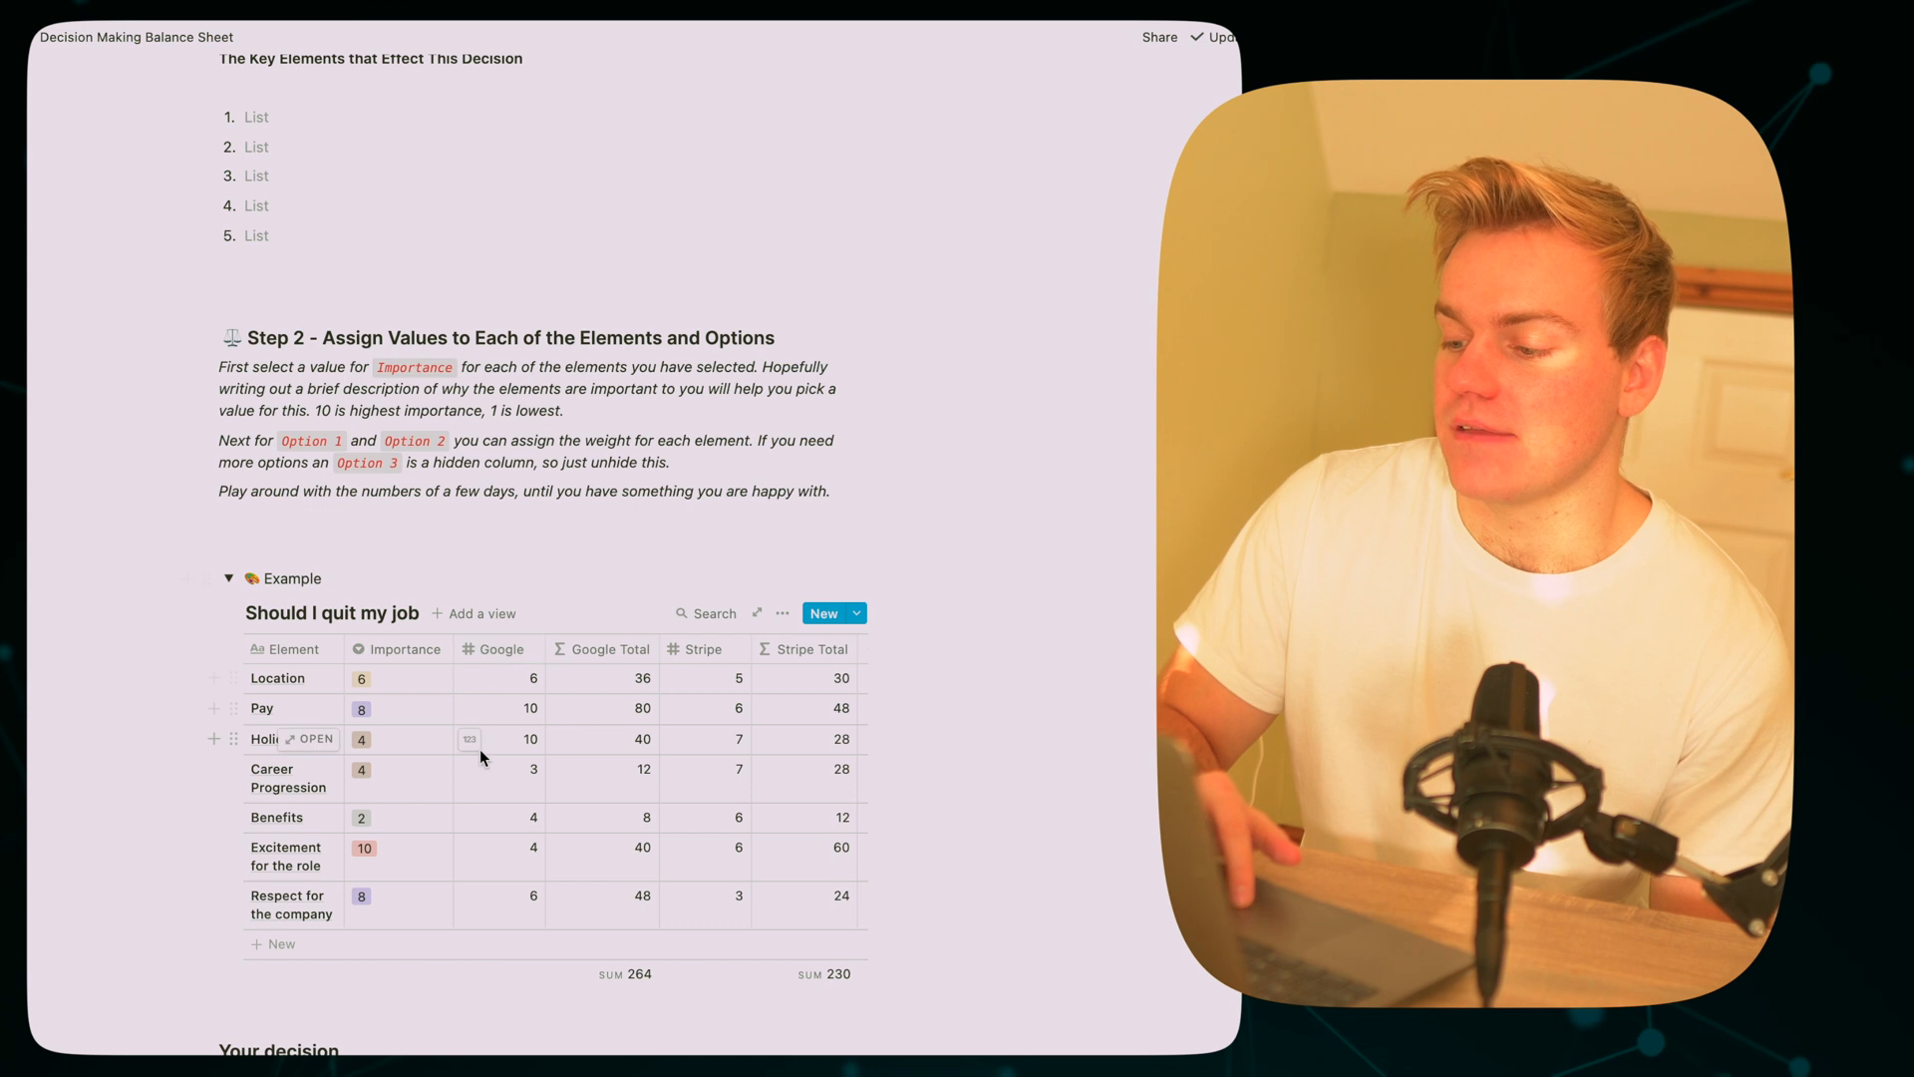
scroll("down", 3)
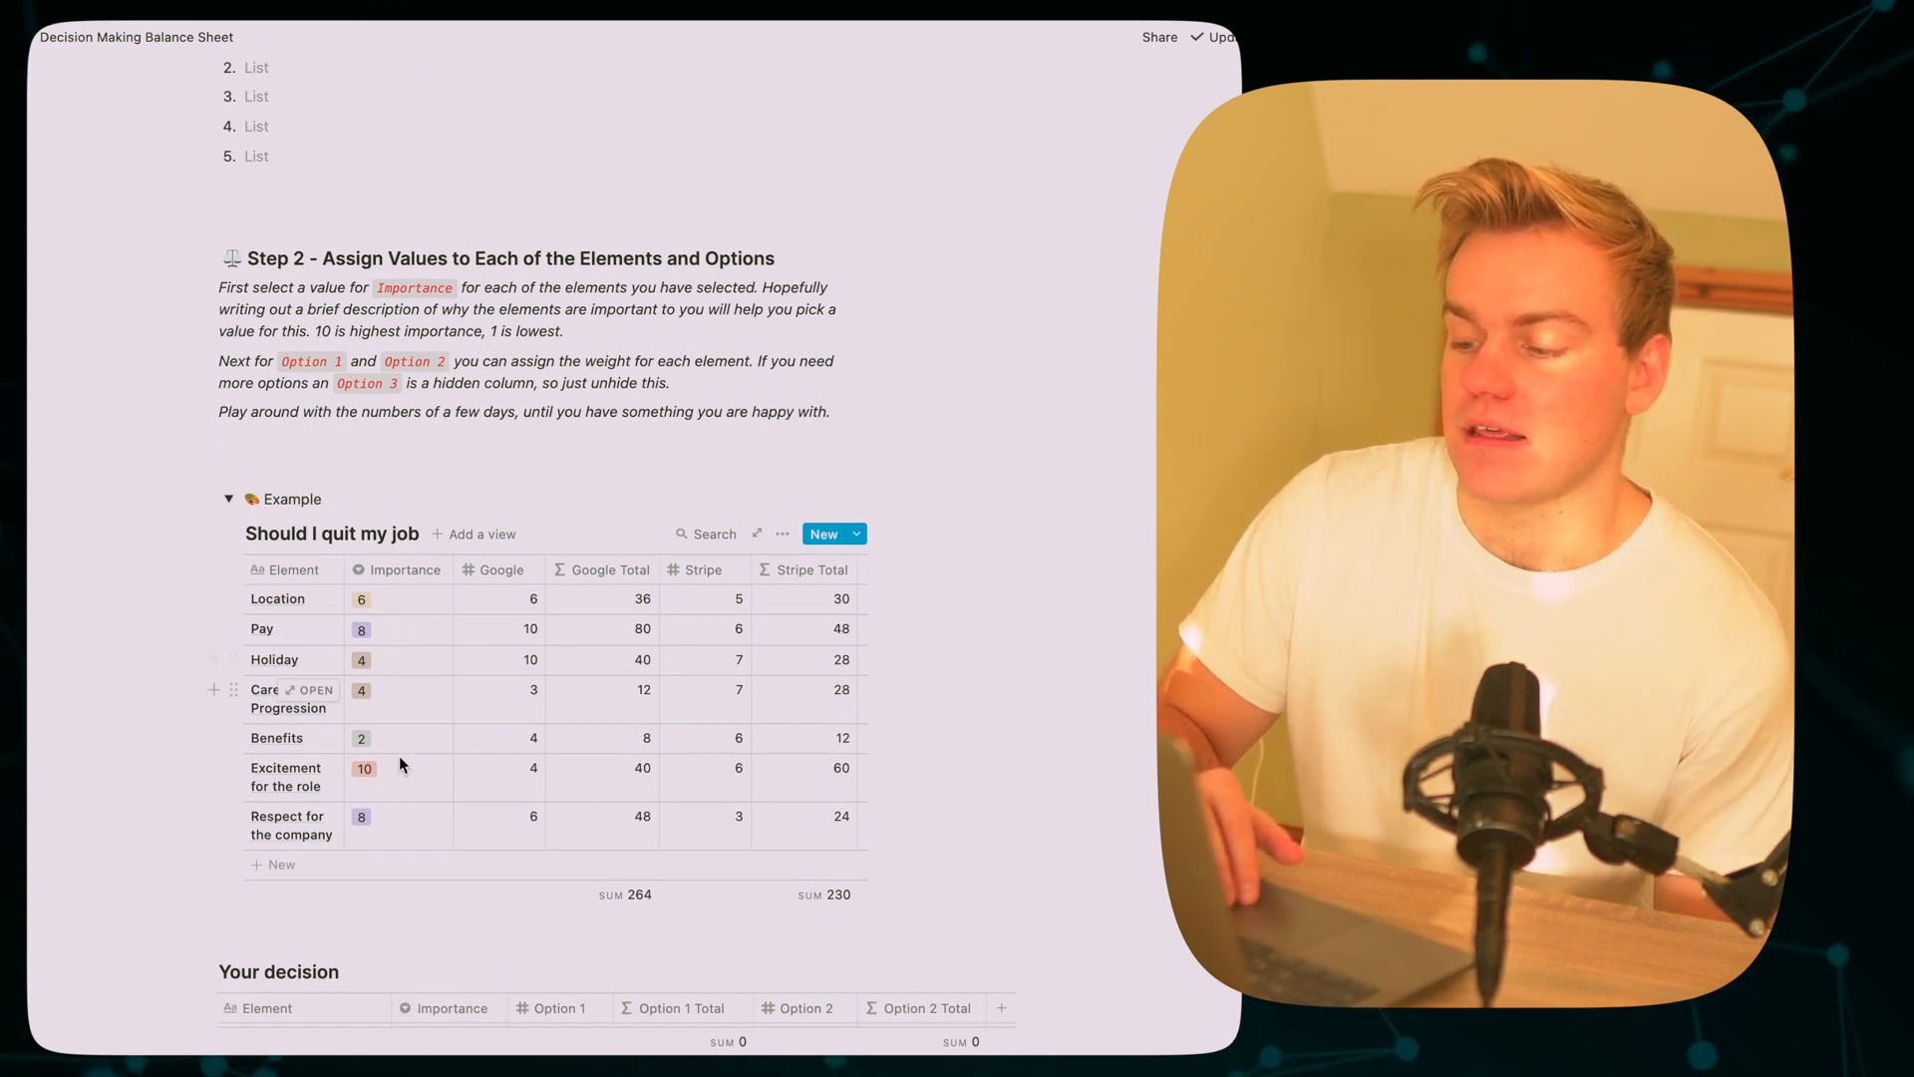
scroll("down", 3)
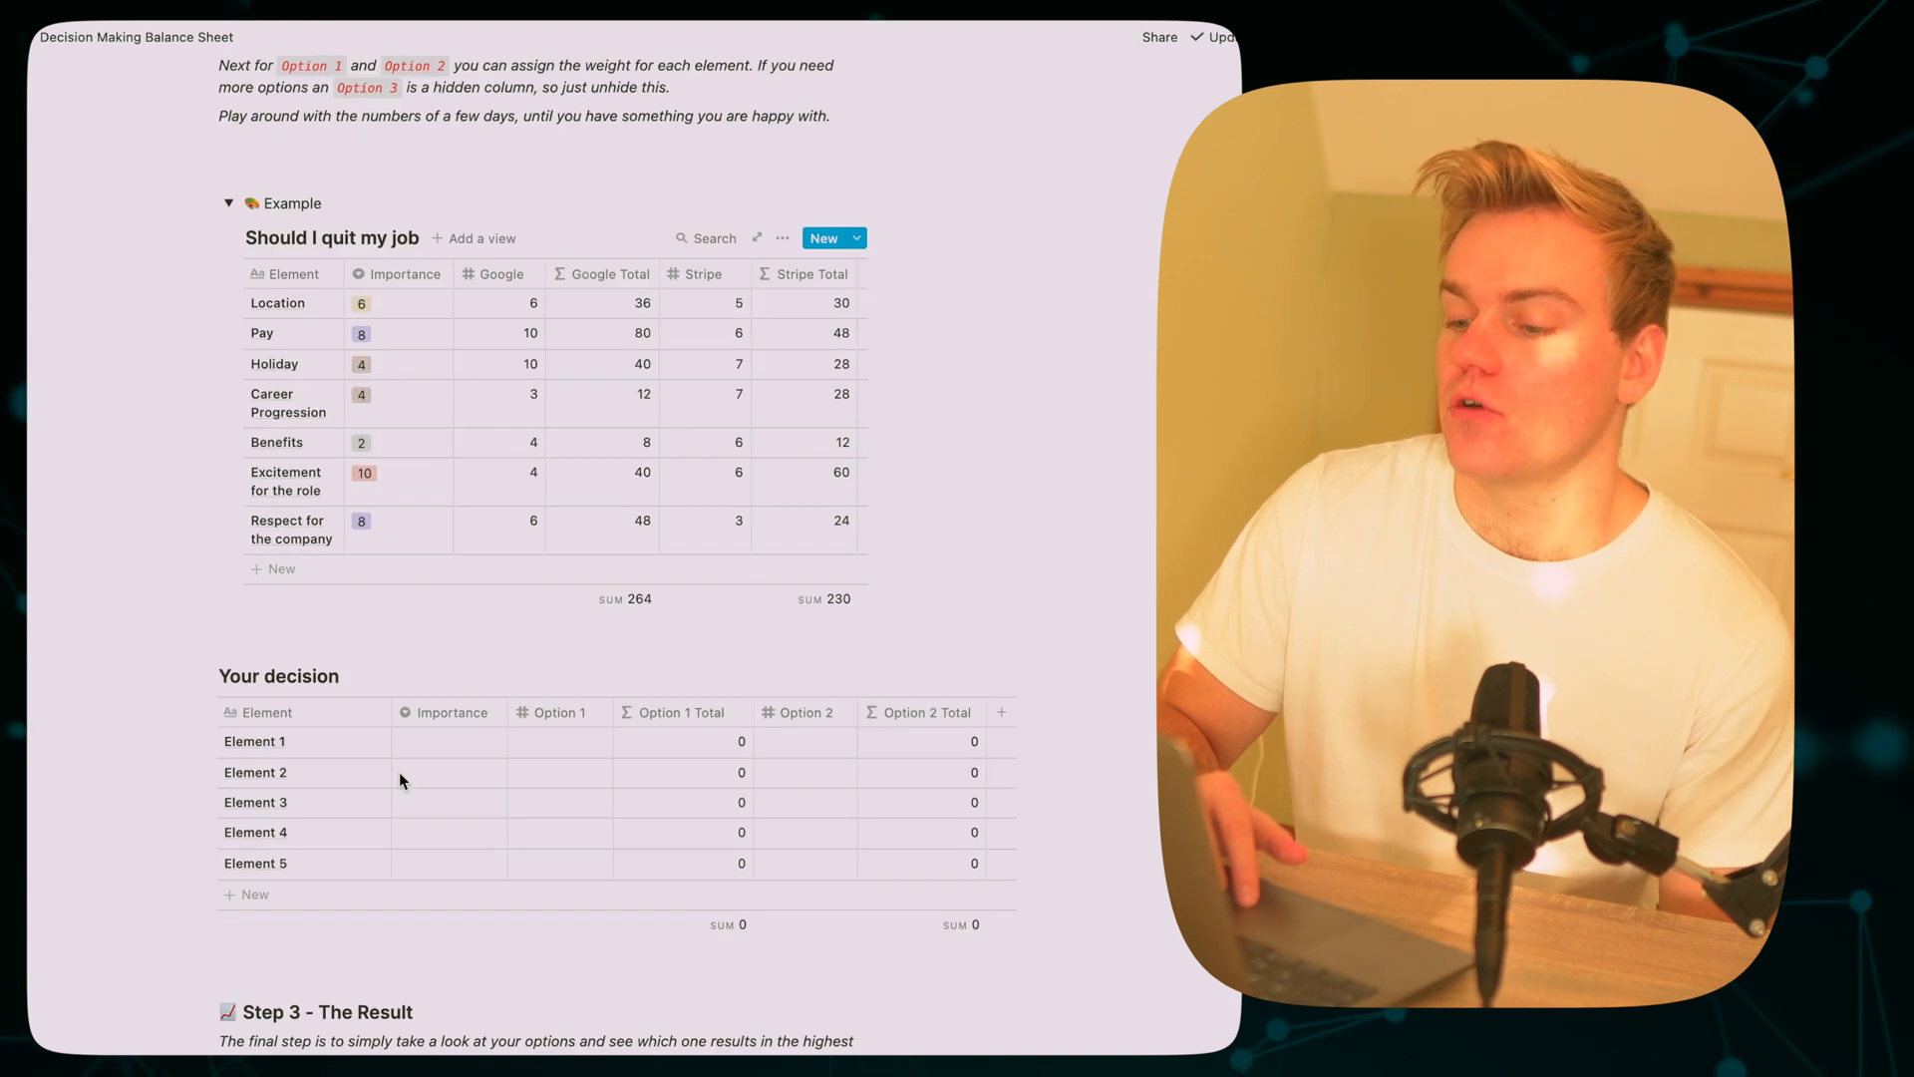
scroll("down", 3)
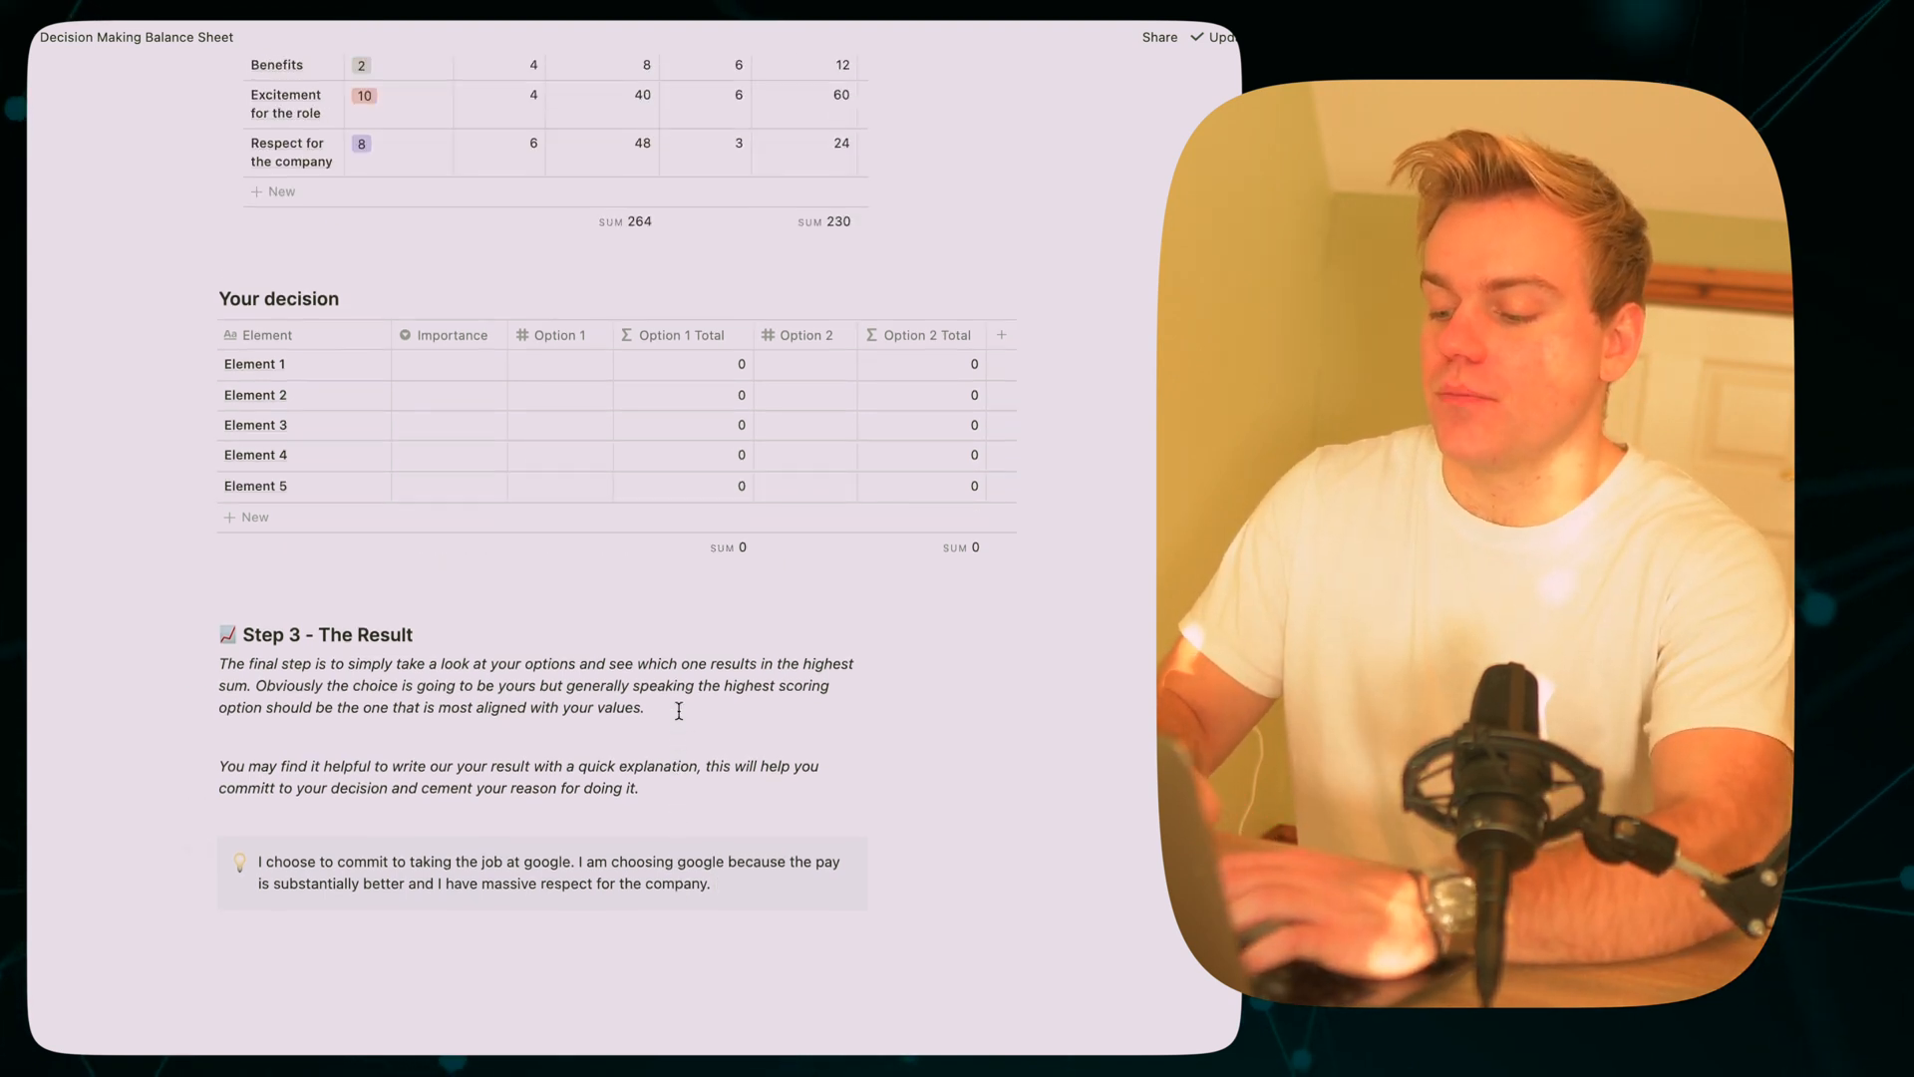
scroll("down", 3)
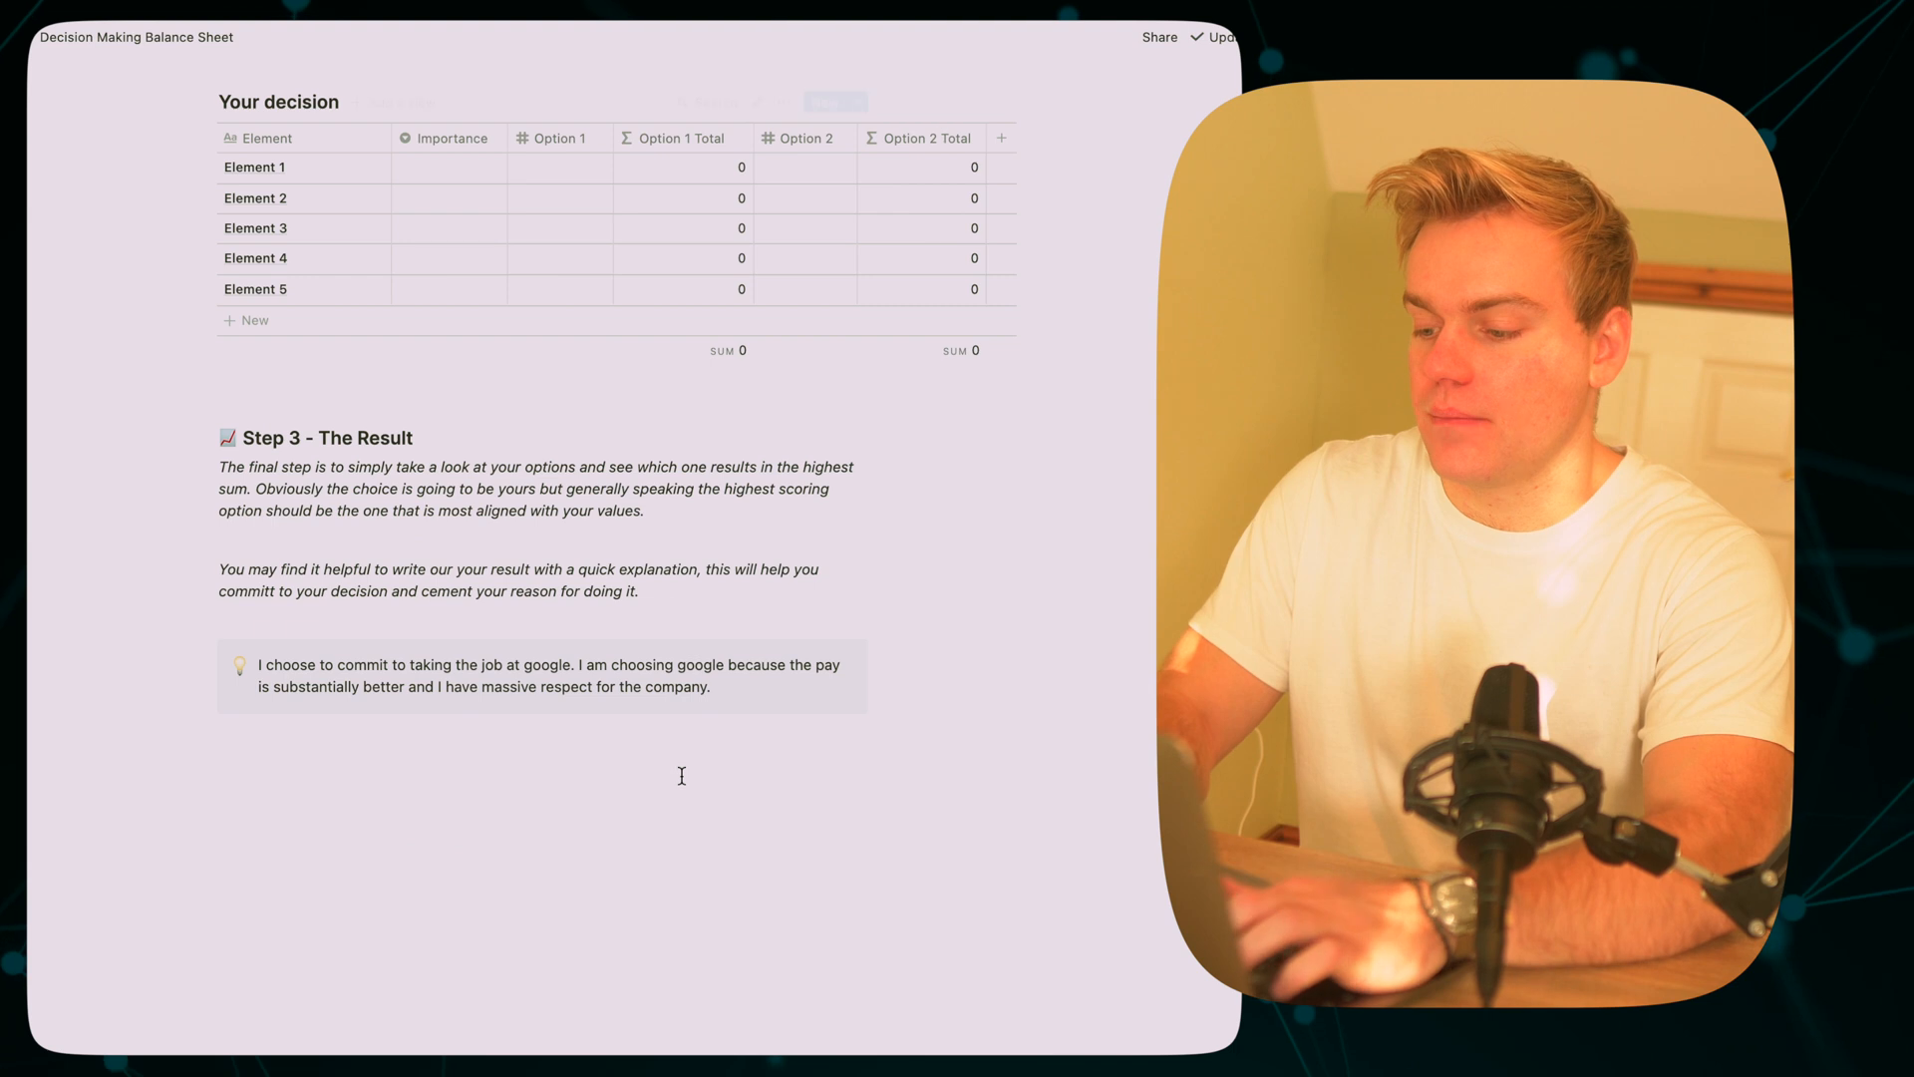
Extend the commitment callout with 'I accept that my career progressio…'
type("I accept")
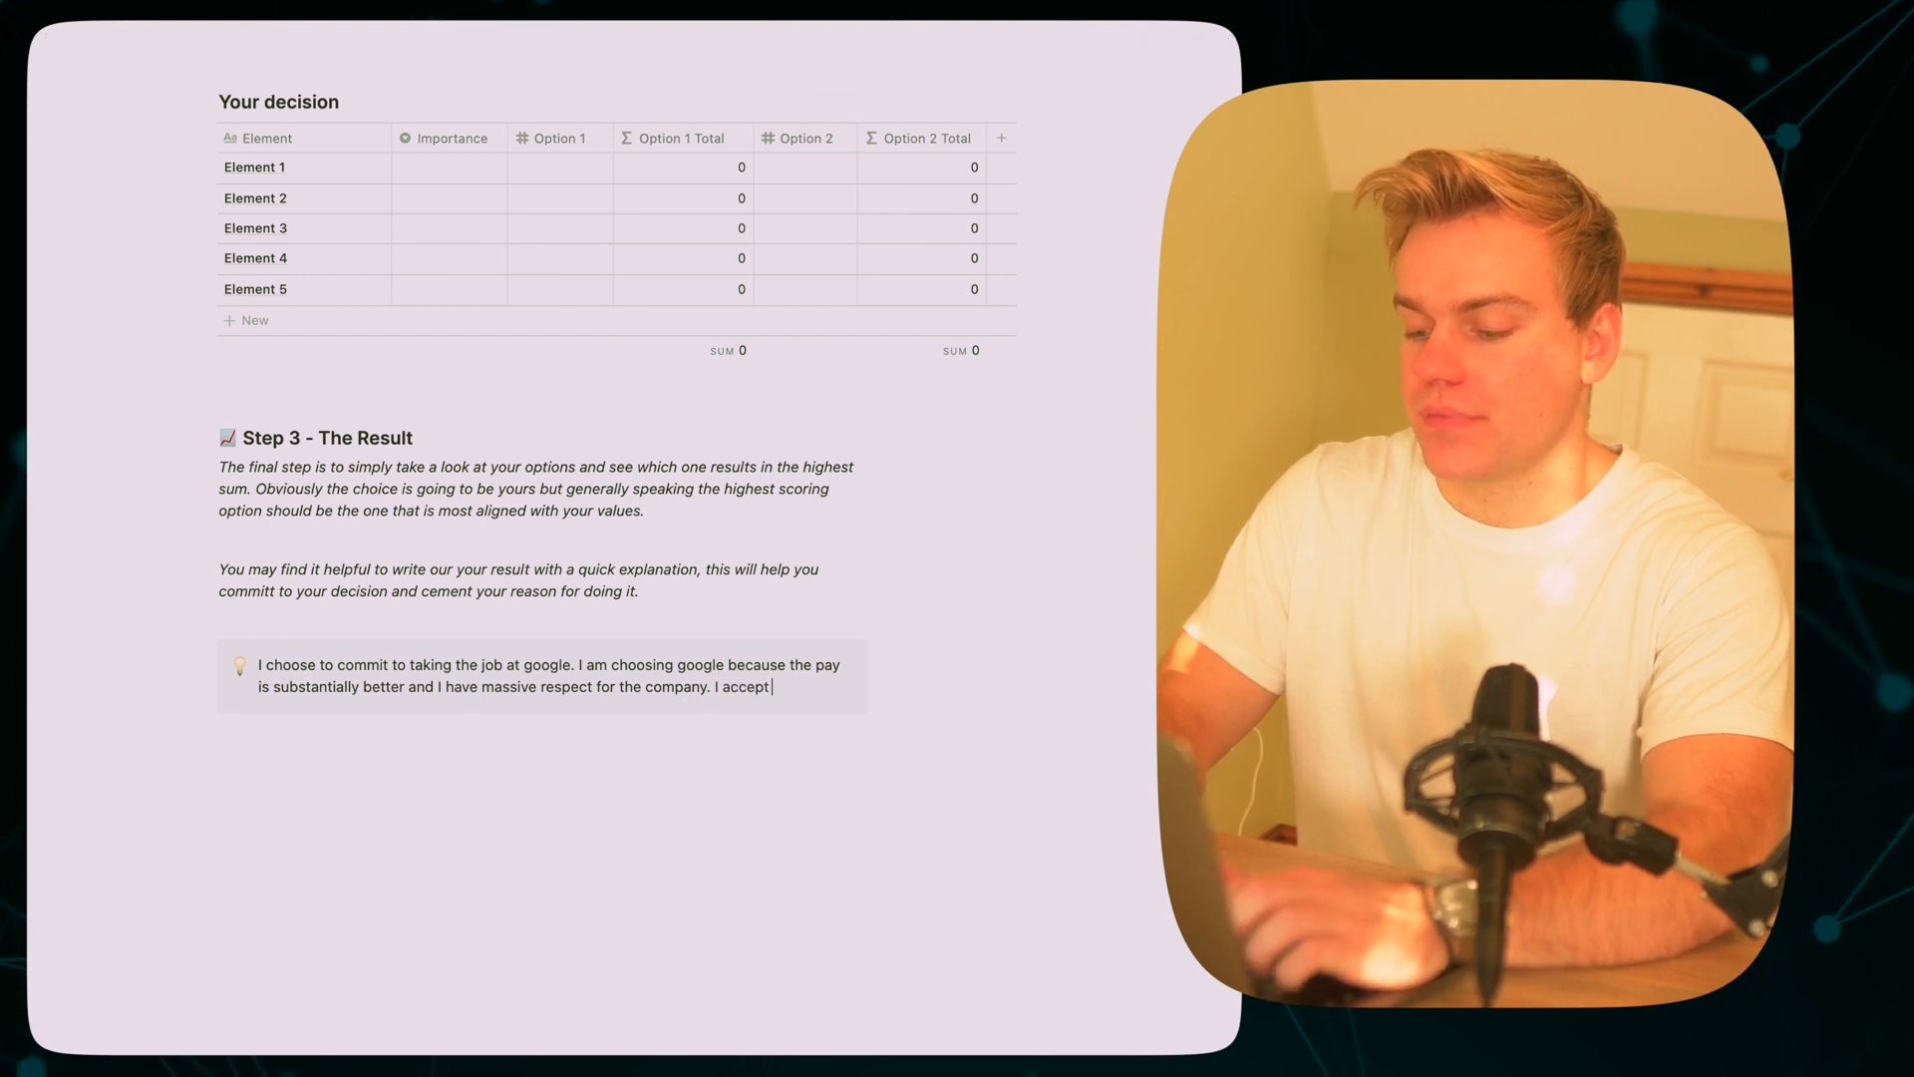
type("that my car")
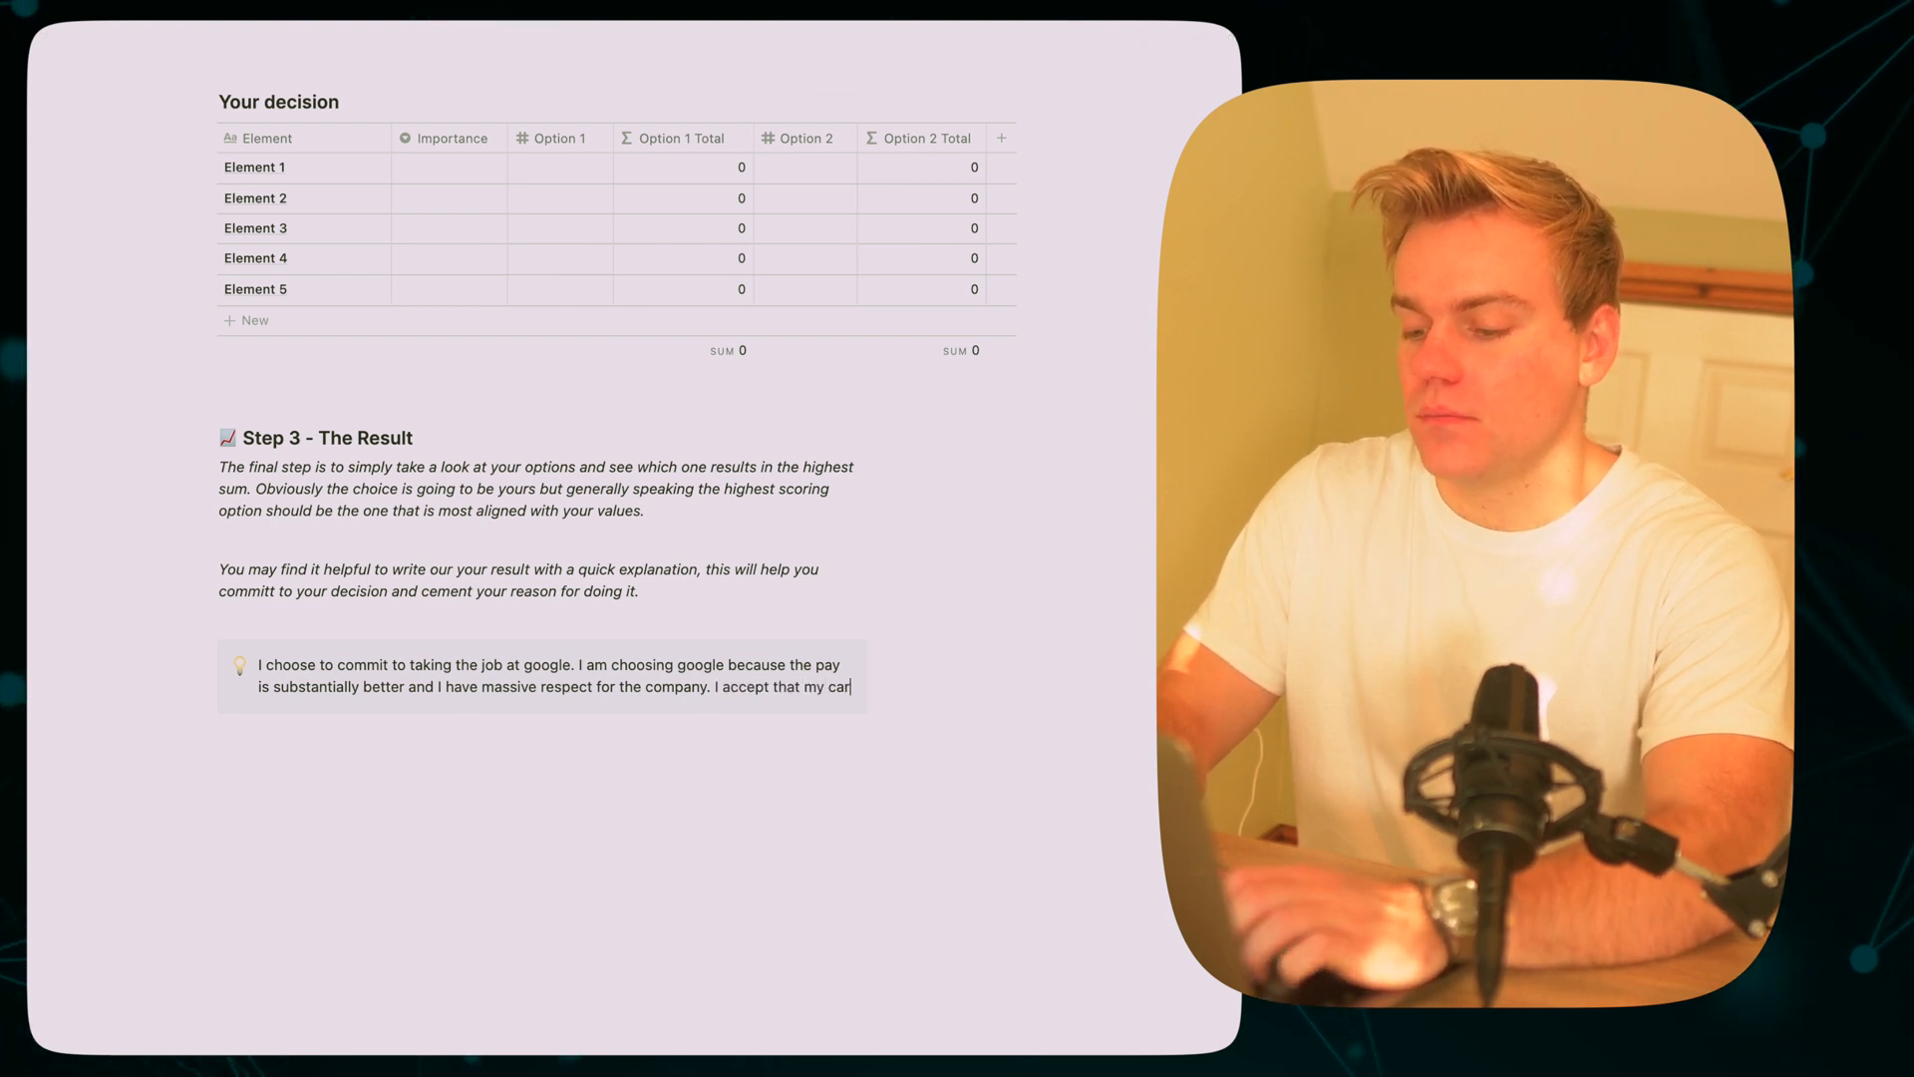
type("career progressio")
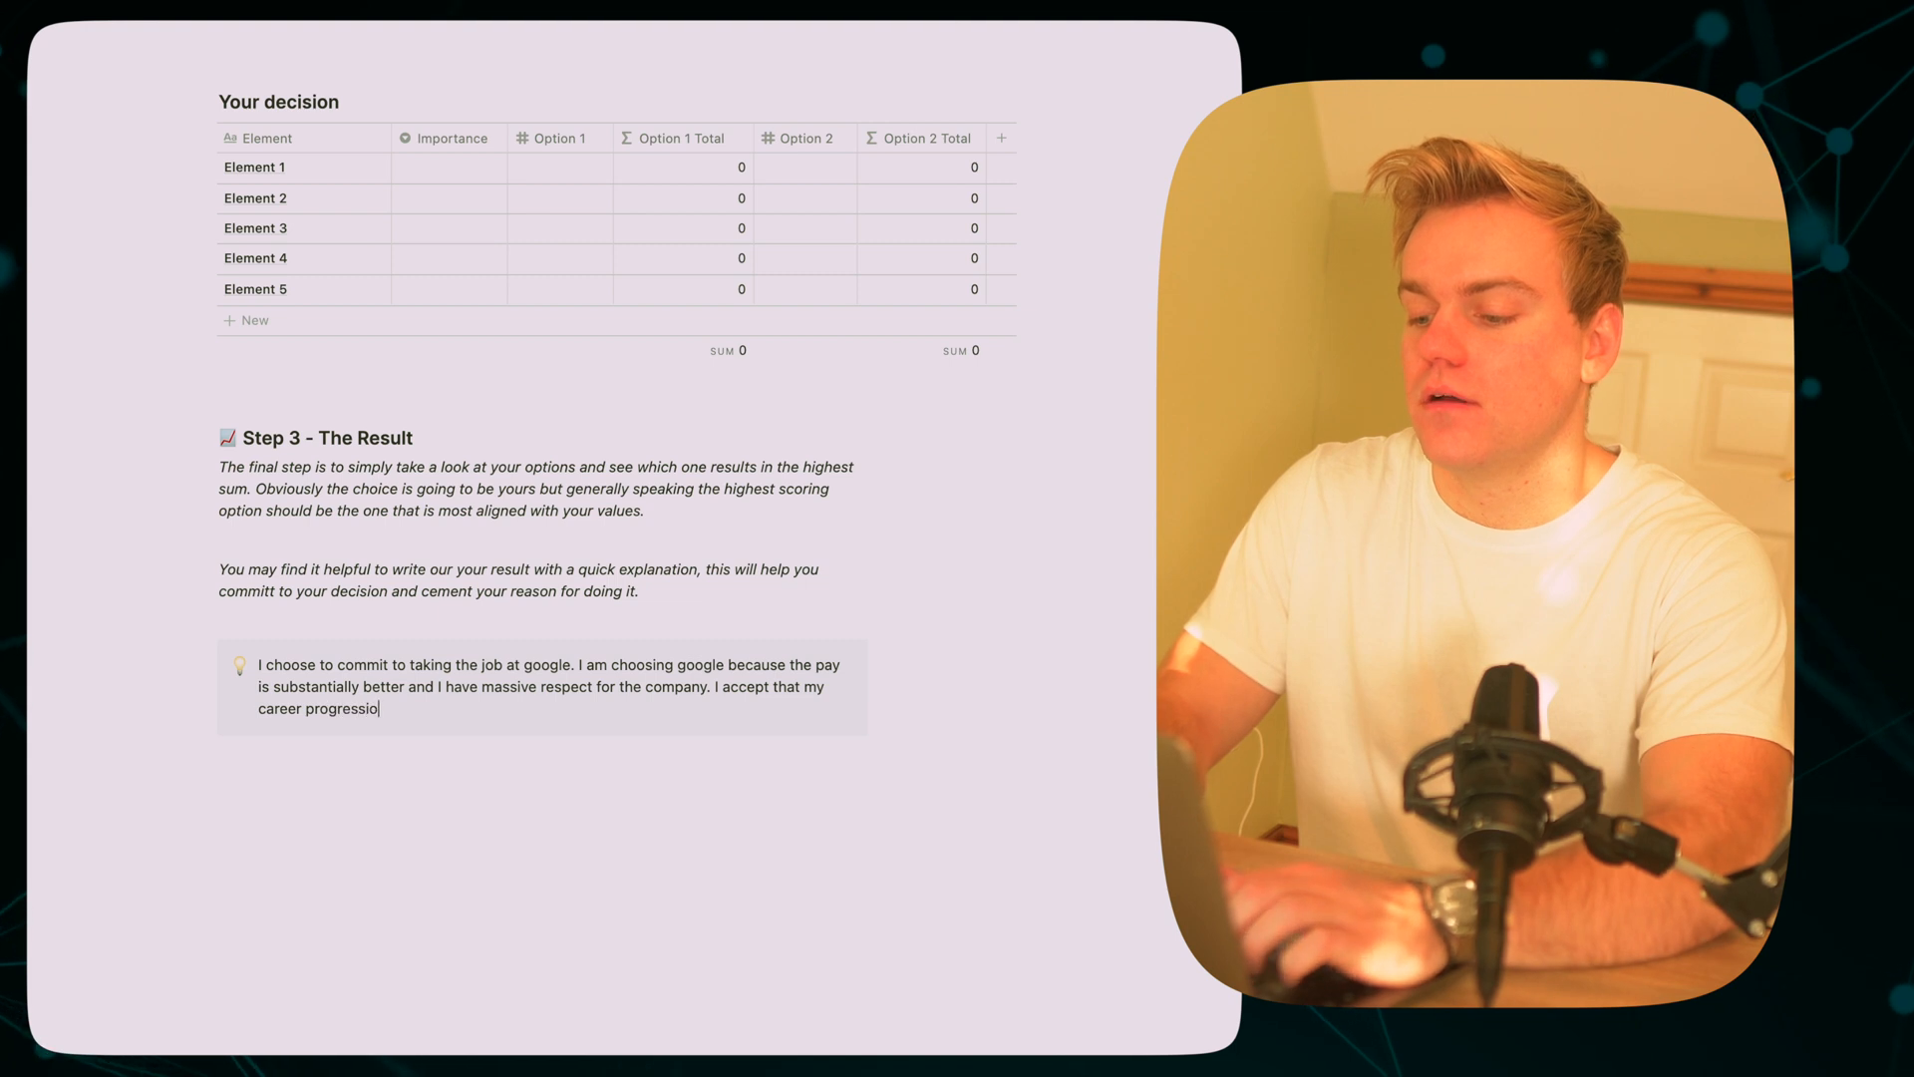